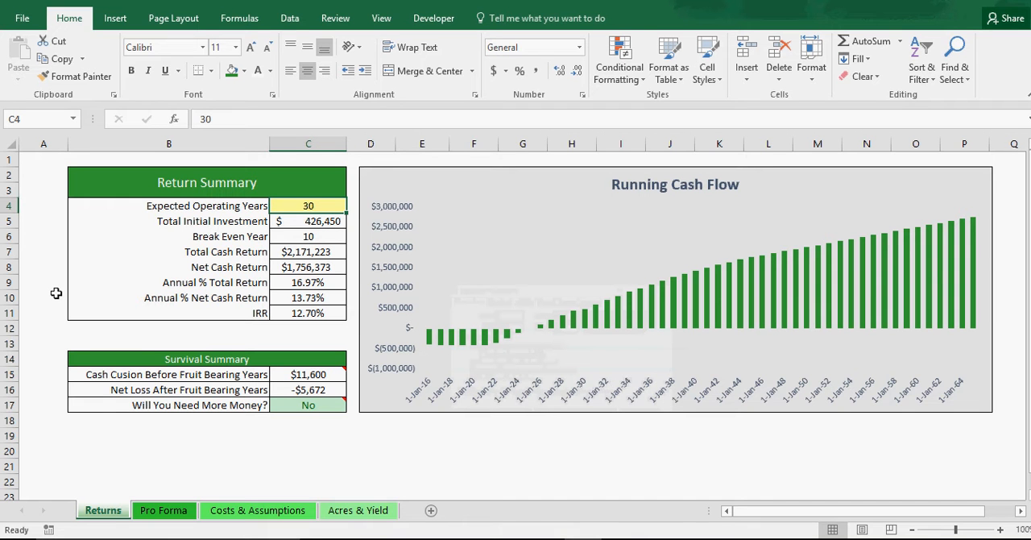
{"action": "mouse_move", "coordinate": [567, 330]}
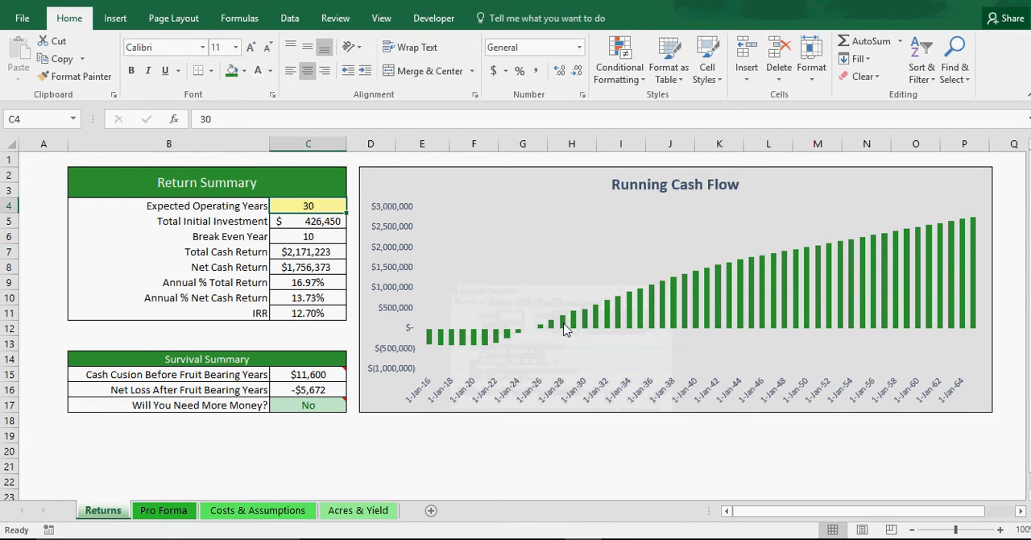
{"action": "mouse_move", "coordinate": [951, 474]}
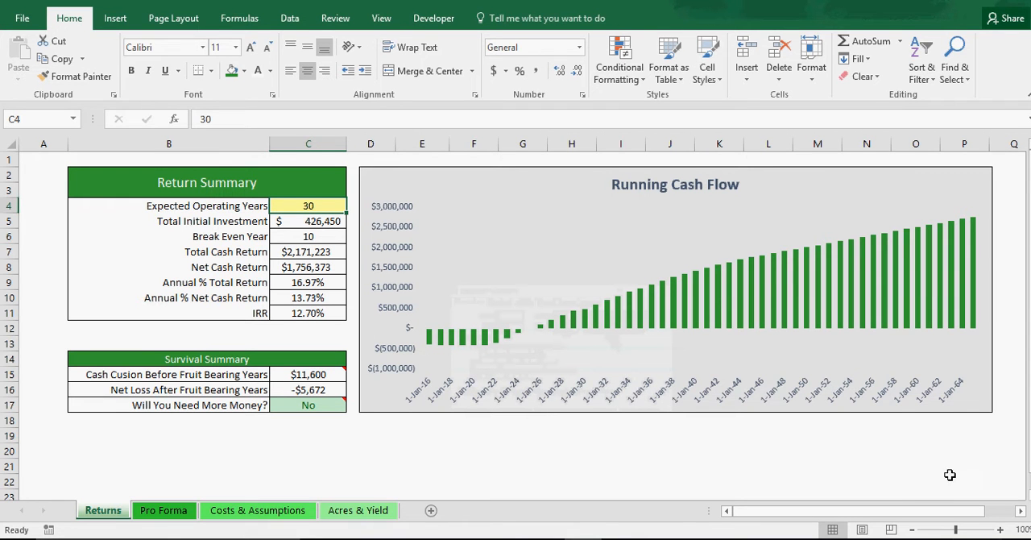
{"action": "mouse_move", "coordinate": [912, 197]}
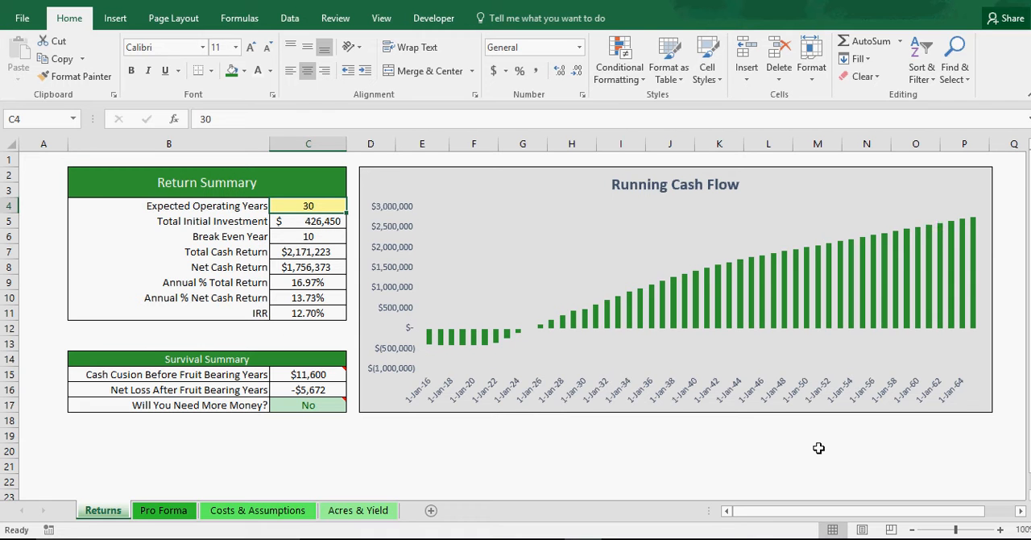
{"action": "mouse_move", "coordinate": [652, 457]}
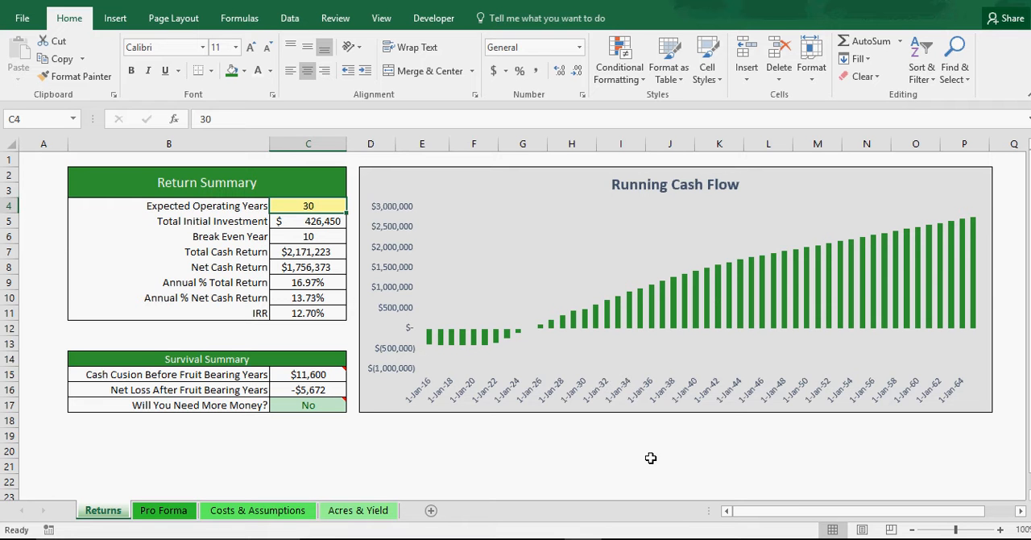
{"action": "mouse_move", "coordinate": [516, 474]}
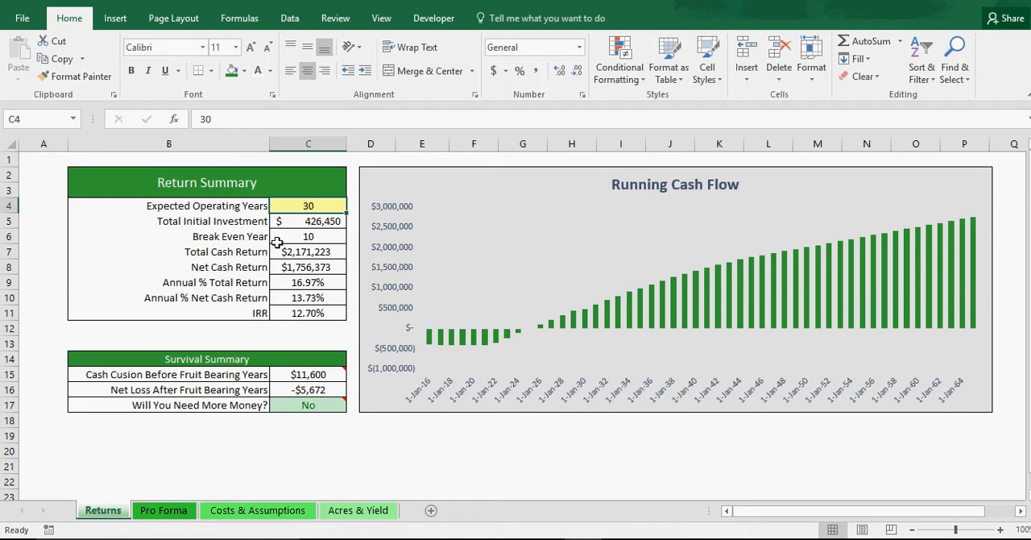
{"action": "mouse_move", "coordinate": [441, 339]}
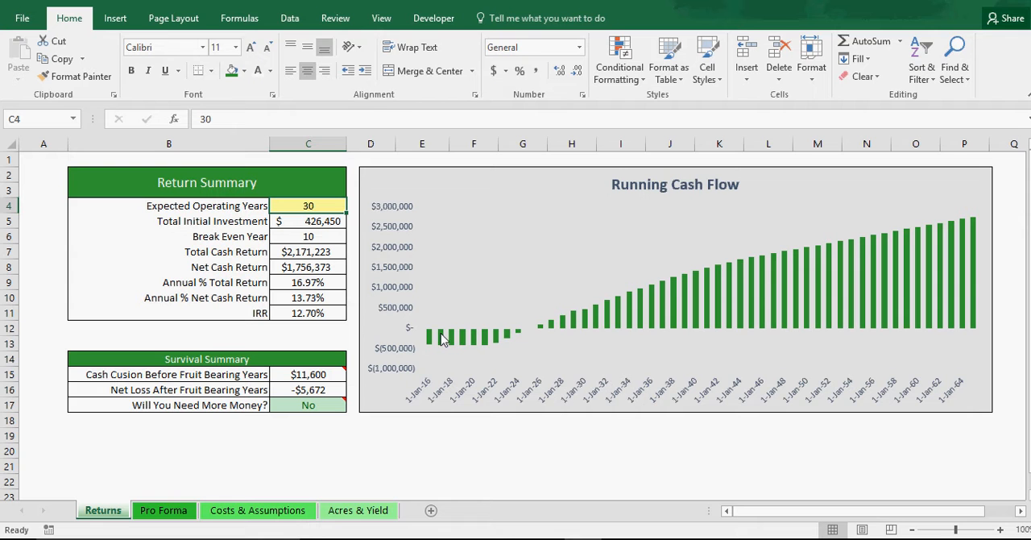
{"action": "mouse_move", "coordinate": [714, 261]}
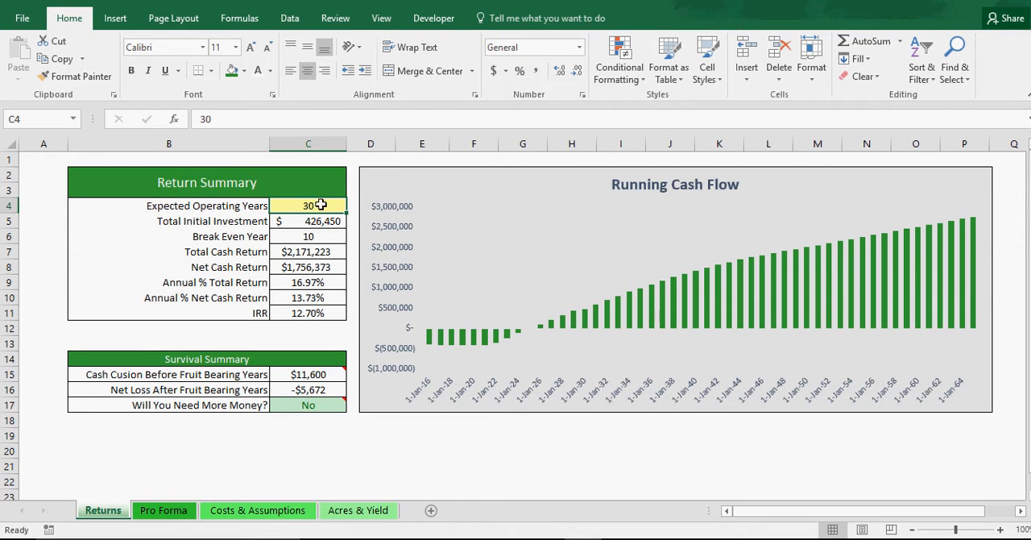
{"action": "mouse_move", "coordinate": [345, 369]}
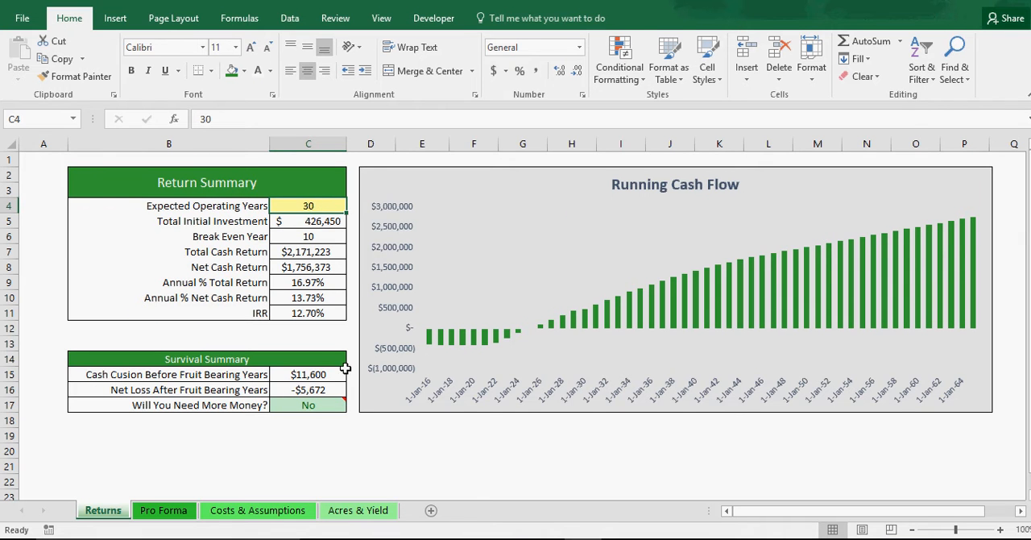
{"action": "mouse_move", "coordinate": [307, 219]}
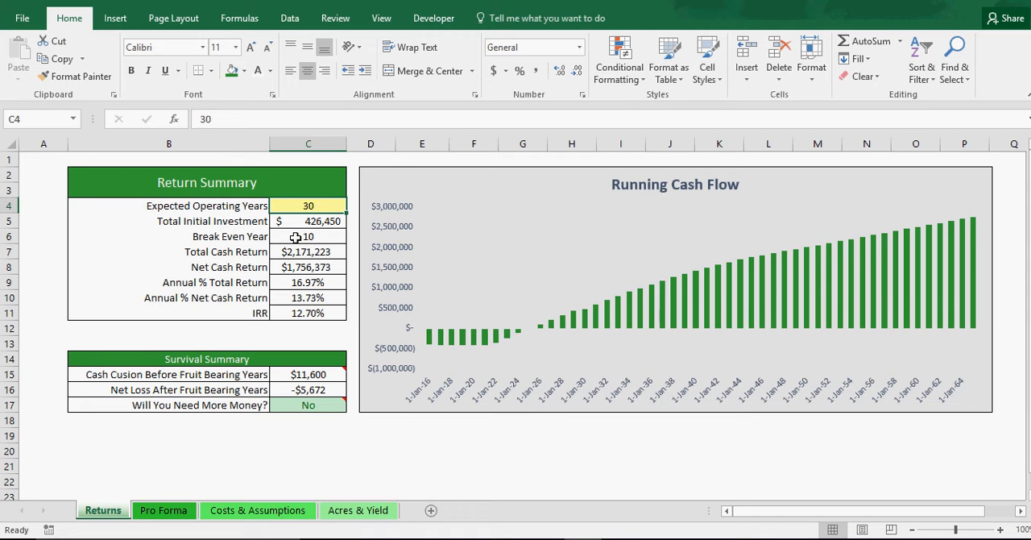
{"action": "mouse_move", "coordinate": [309, 267]}
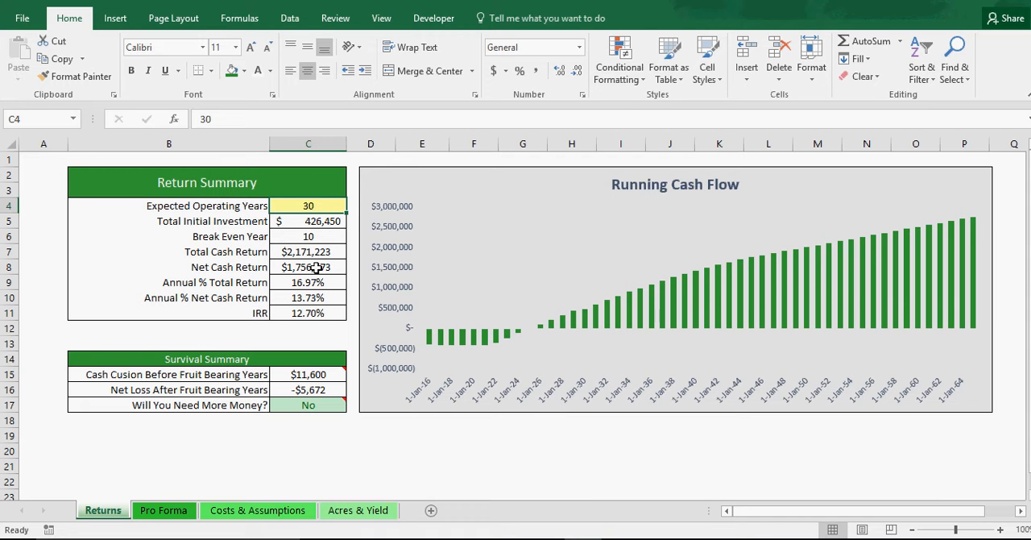
{"action": "mouse_move", "coordinate": [317, 284]}
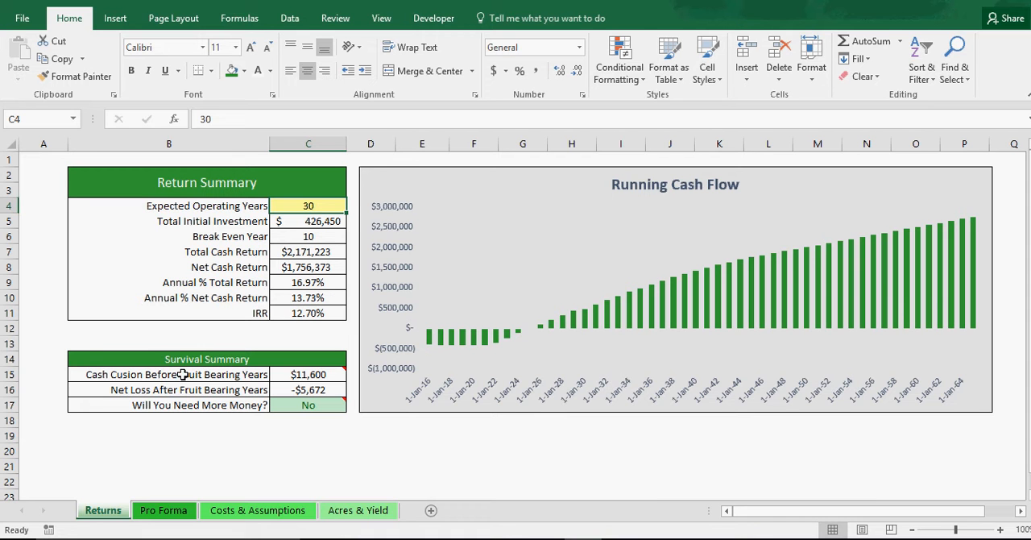
{"action": "mouse_move", "coordinate": [283, 368]}
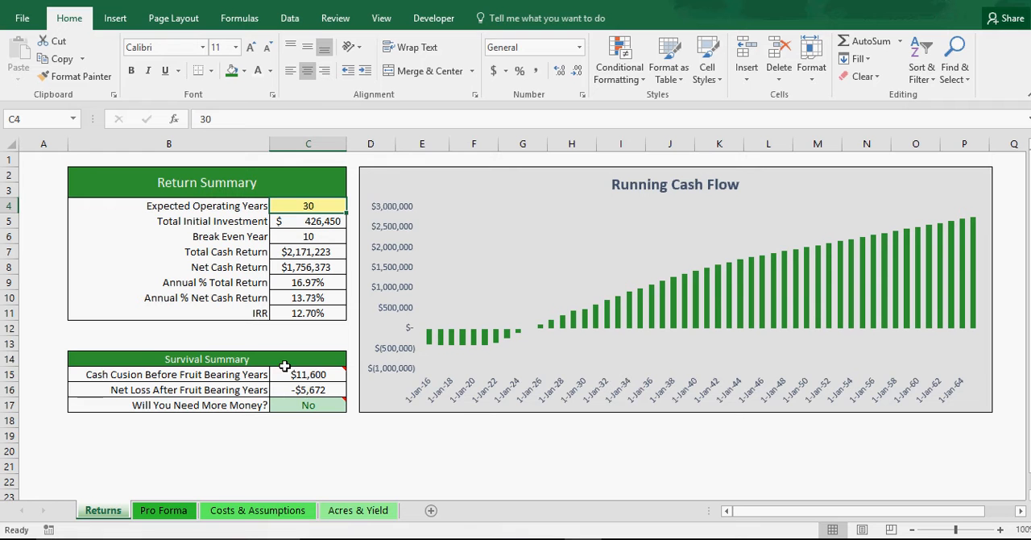
{"action": "mouse_move", "coordinate": [180, 374]}
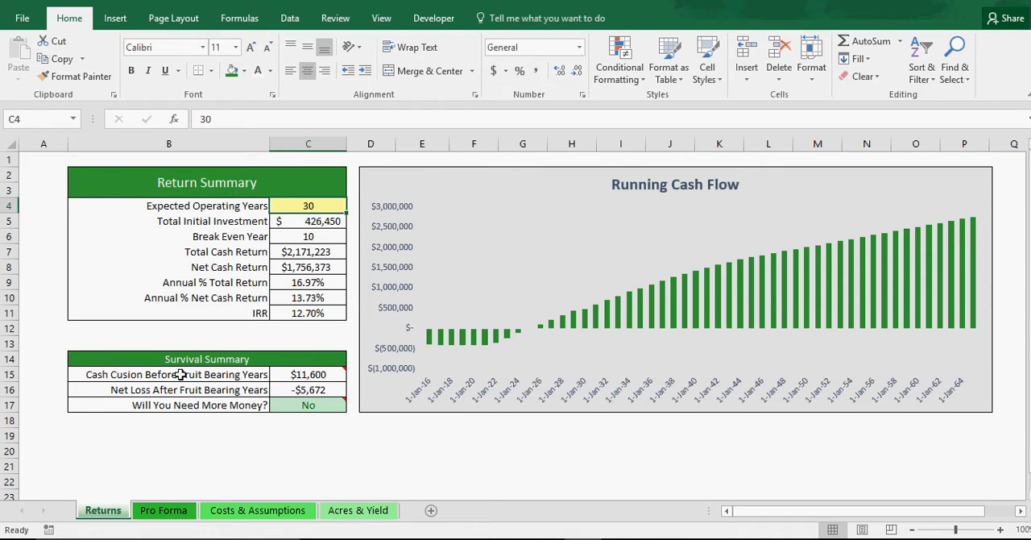
{"action": "mouse_move", "coordinate": [234, 373]}
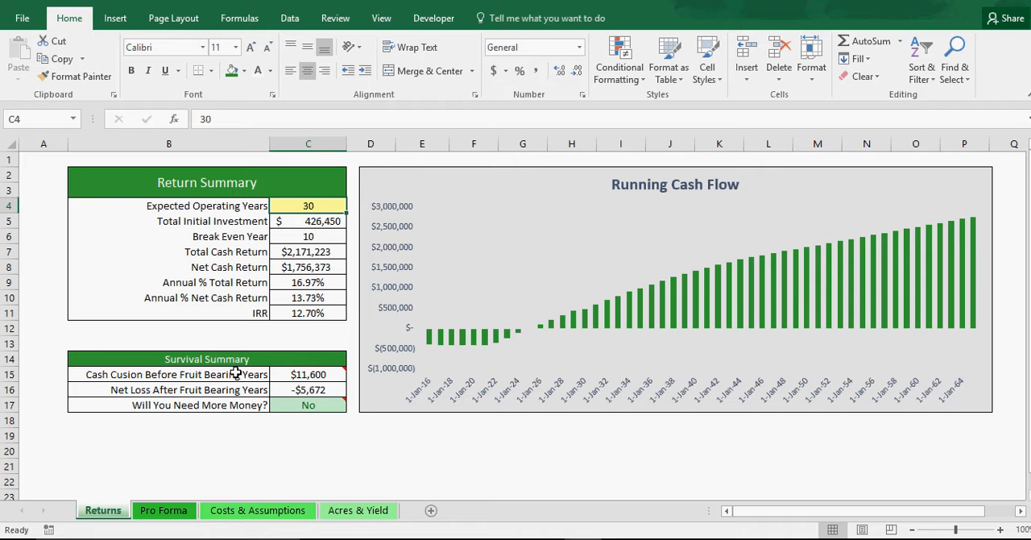
{"action": "mouse_move", "coordinate": [301, 374]}
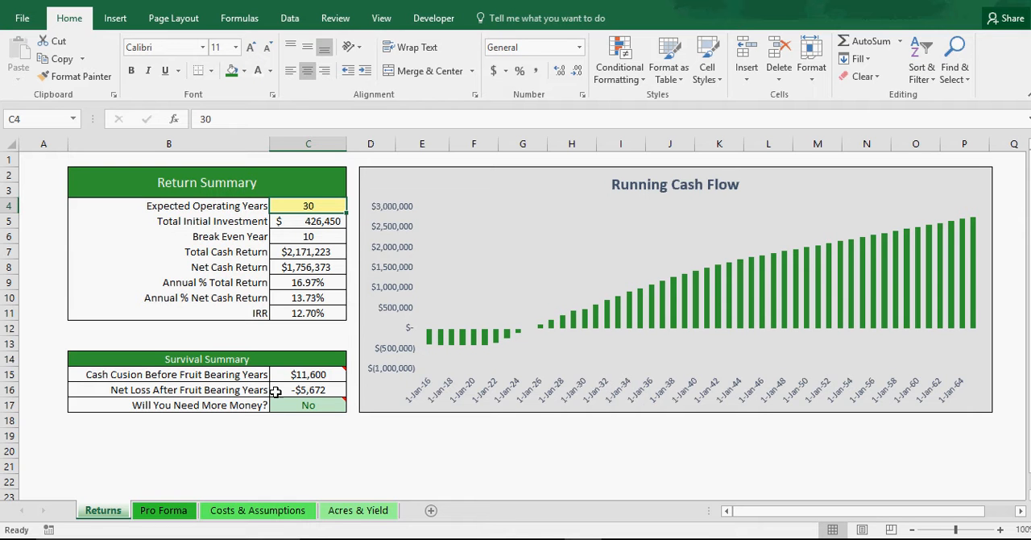
{"action": "mouse_move", "coordinate": [203, 390]}
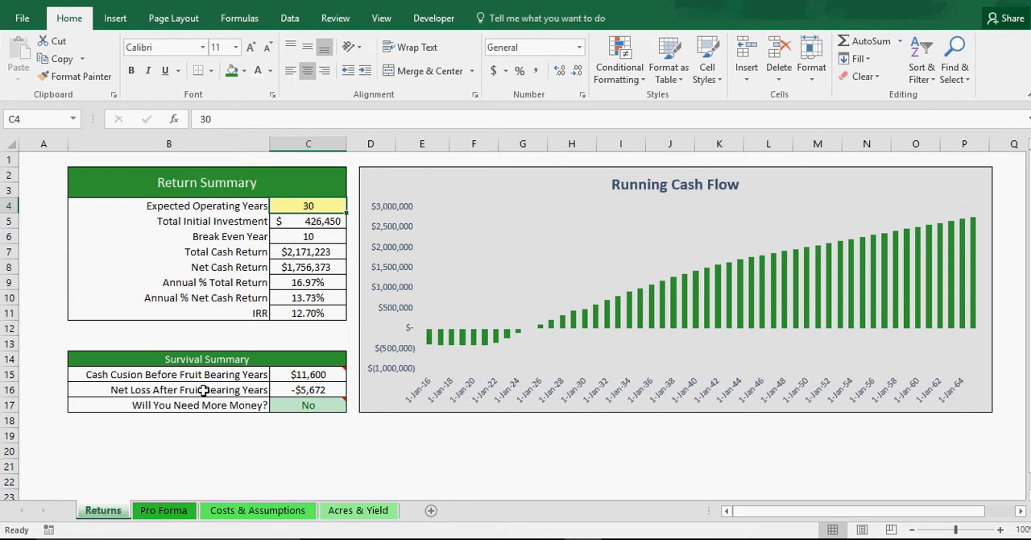
{"action": "mouse_move", "coordinate": [277, 470]}
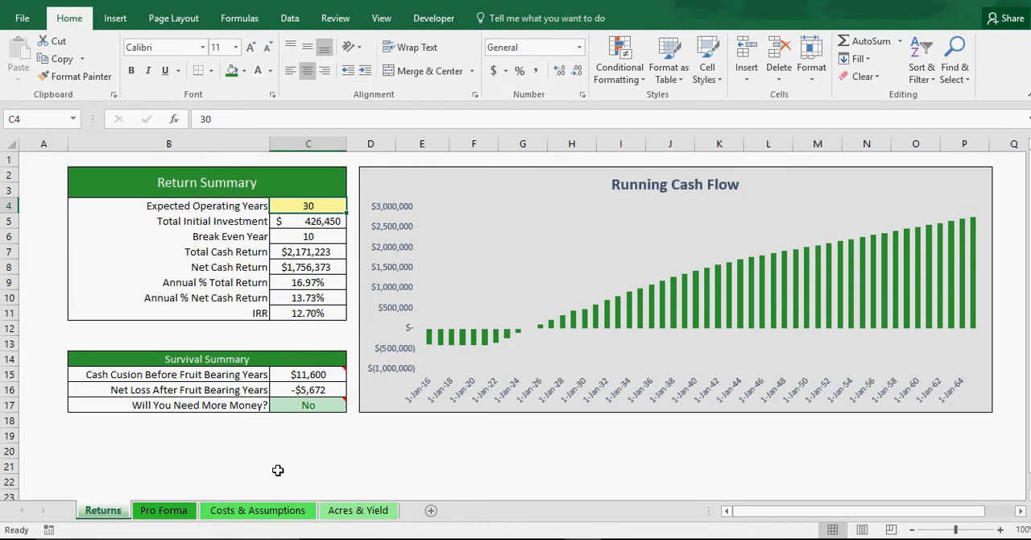
{"action": "mouse_move", "coordinate": [208, 426]}
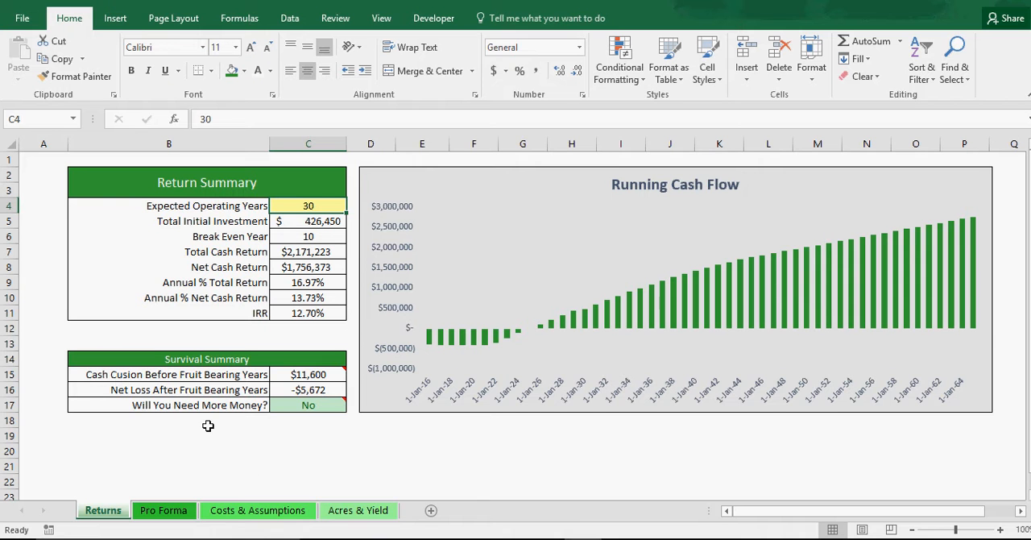
{"action": "mouse_move", "coordinate": [245, 413]}
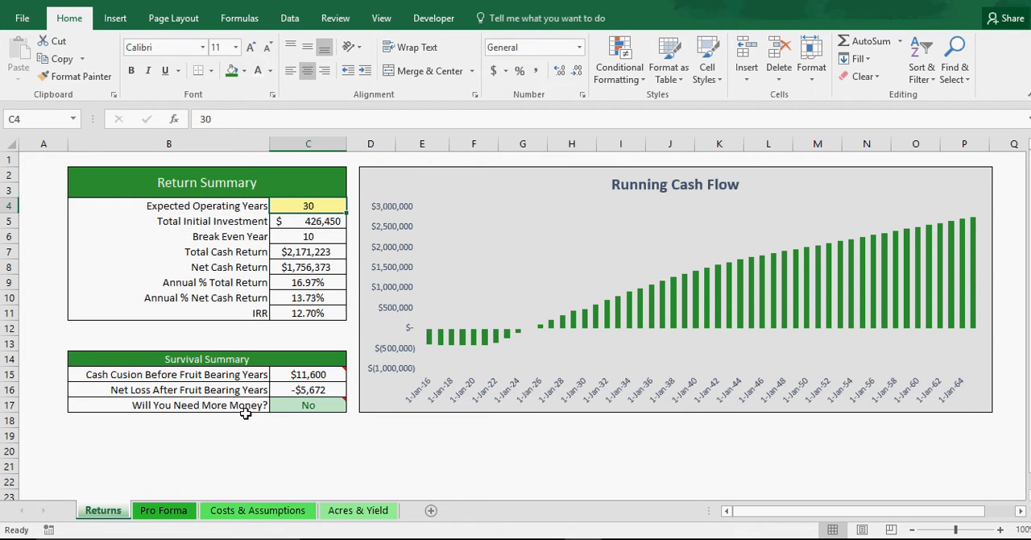
{"action": "mouse_move", "coordinate": [299, 374]}
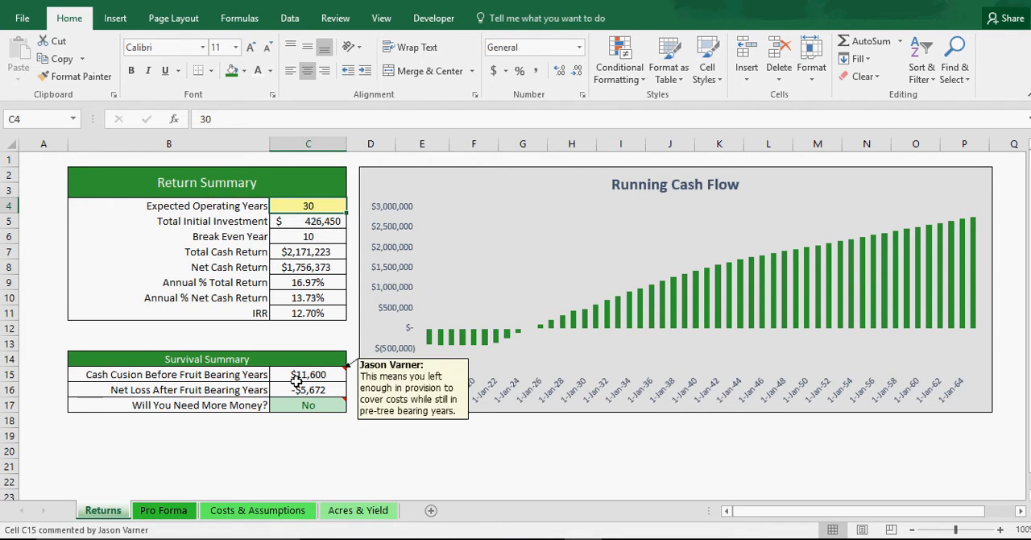
{"action": "mouse_move", "coordinate": [227, 398]}
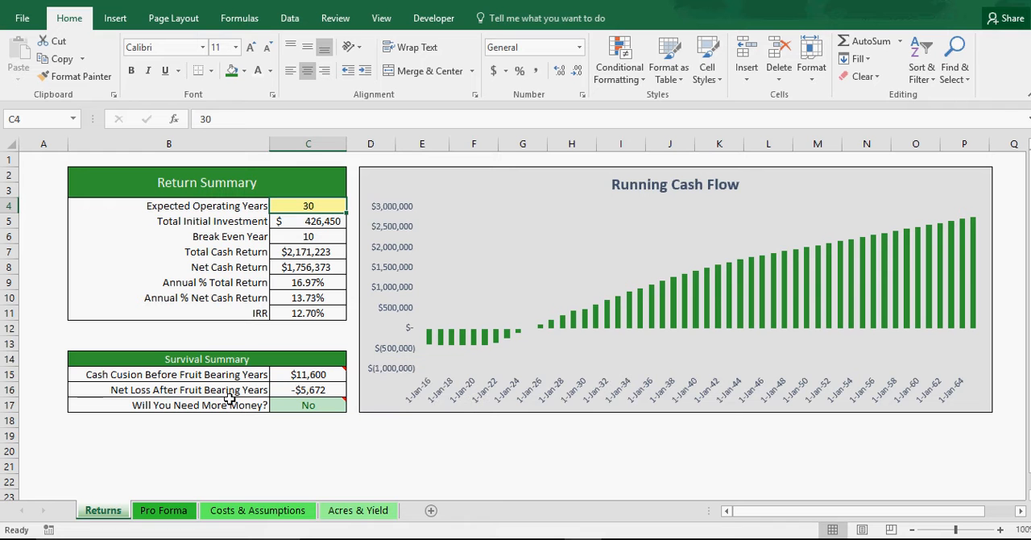
{"action": "mouse_move", "coordinate": [193, 399]}
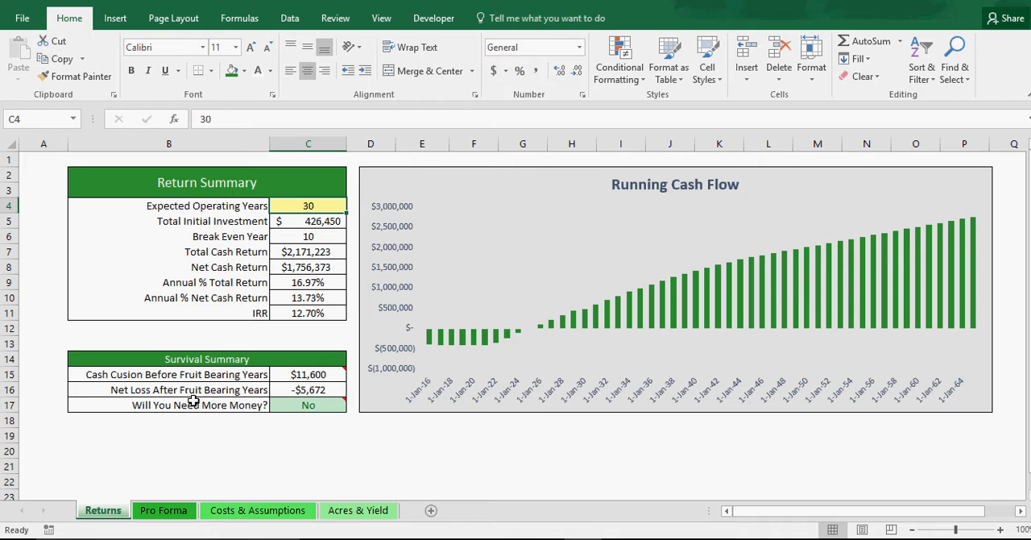
{"action": "mouse_move", "coordinate": [213, 401]}
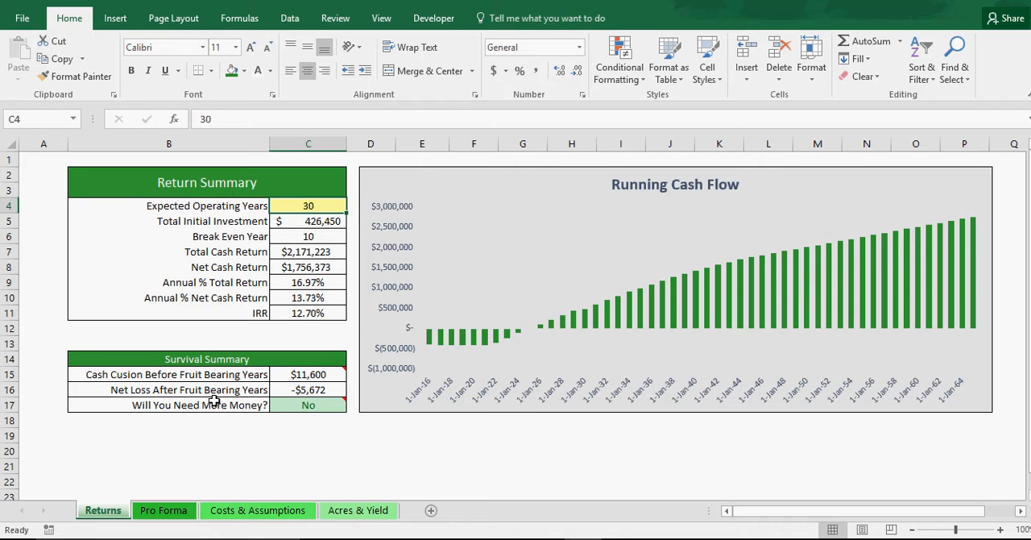
{"action": "mouse_move", "coordinate": [271, 434]}
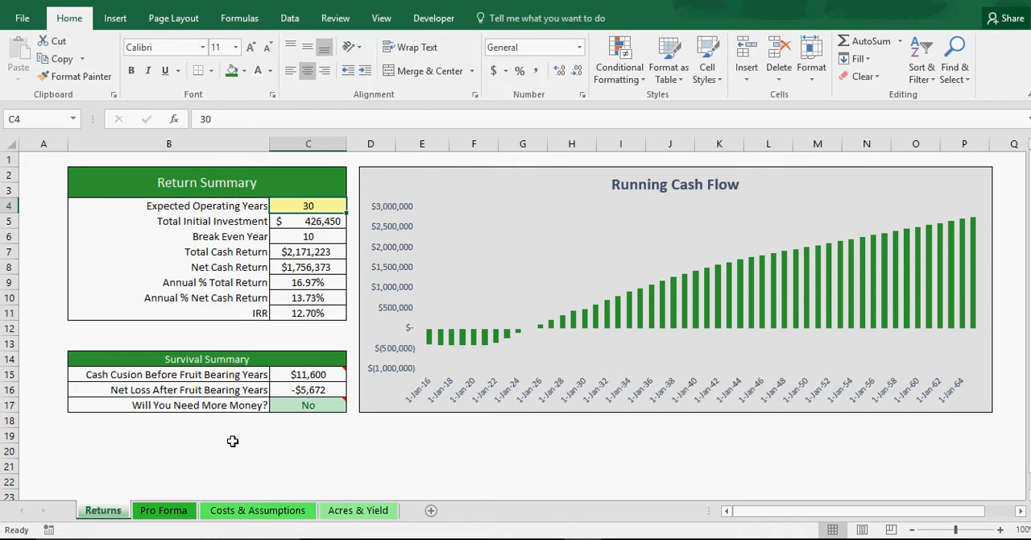
{"action": "mouse_move", "coordinate": [242, 441]}
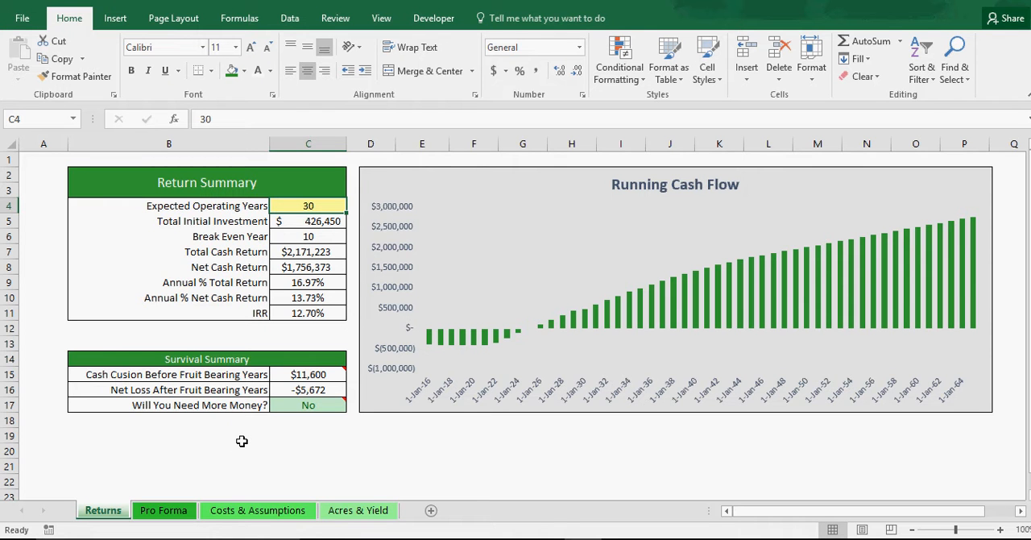
{"action": "mouse_move", "coordinate": [249, 470]}
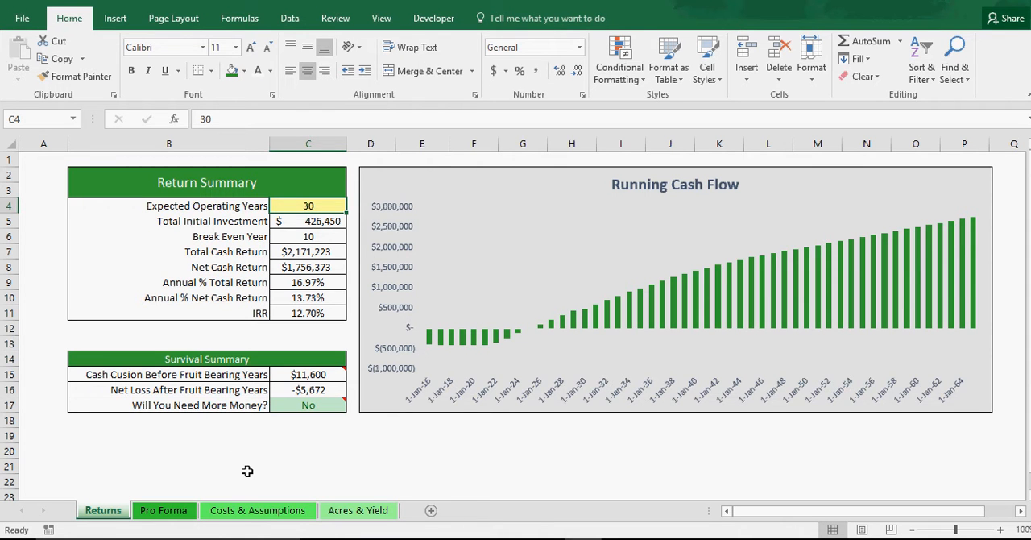
{"action": "mouse_move", "coordinate": [225, 480]}
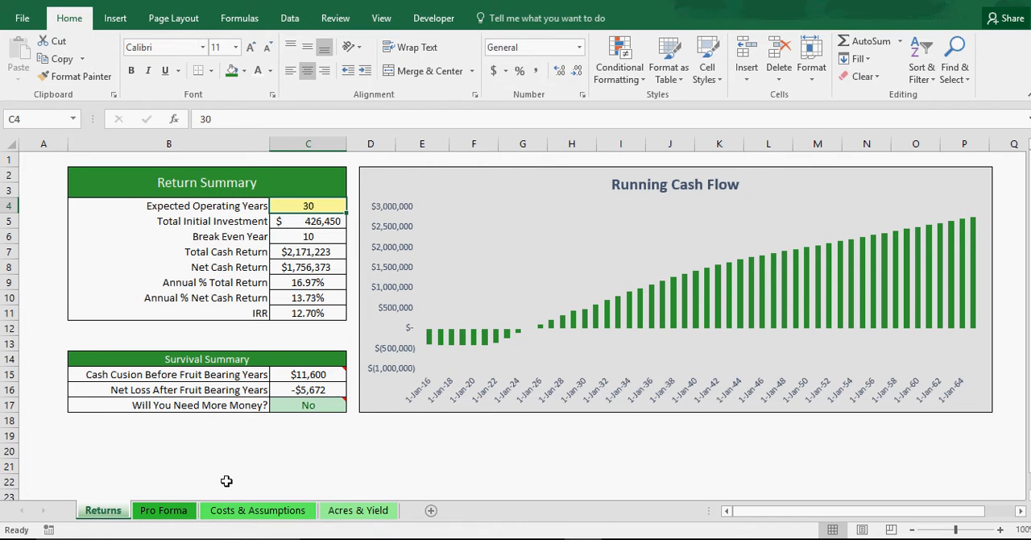
{"action": "mouse_move", "coordinate": [254, 464]}
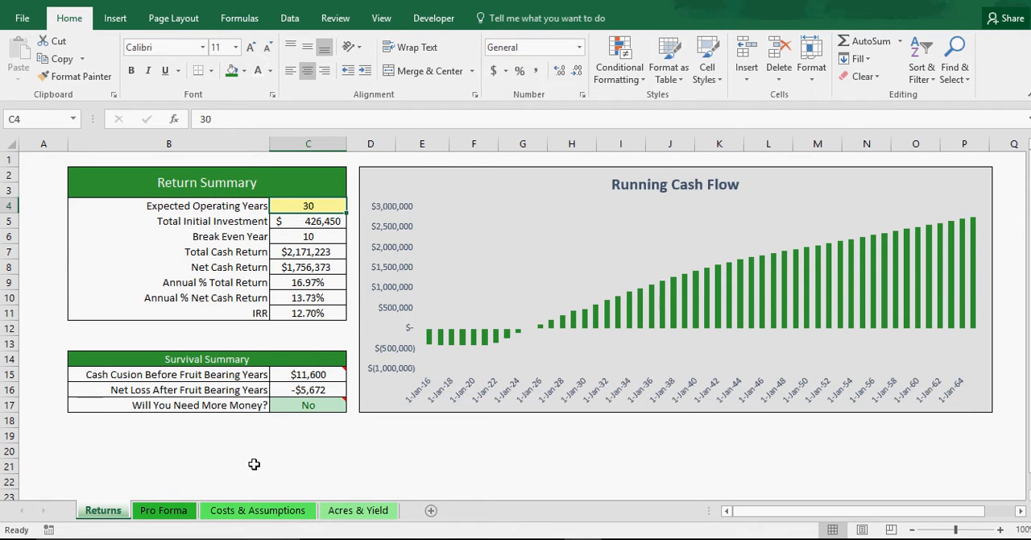
- Shade the Bearing Year Cost values (4,500 per acreage row) as editable inputs on Acres & Yield
{"action": "left_click", "coordinate": [358, 510]}
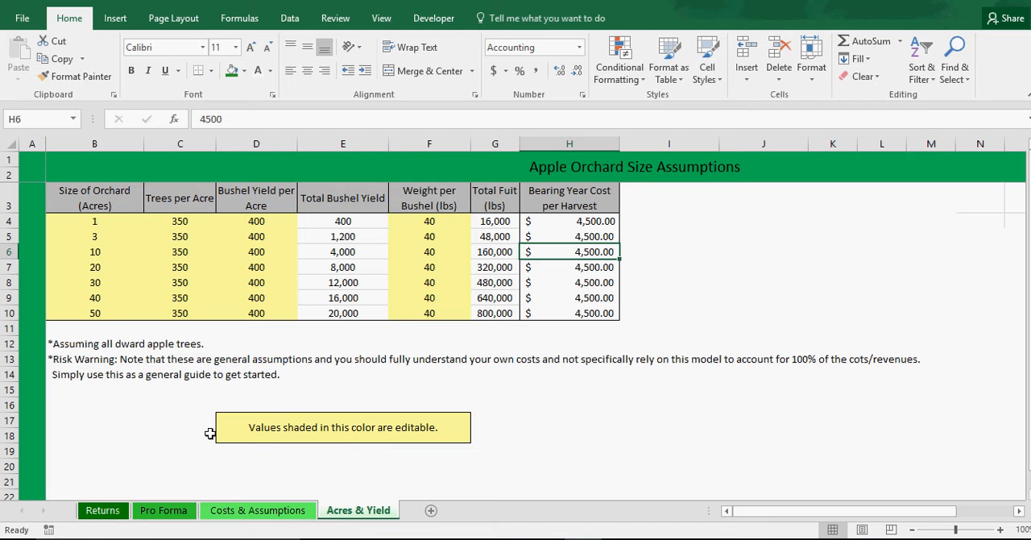
{"action": "mouse_move", "coordinate": [345, 437]}
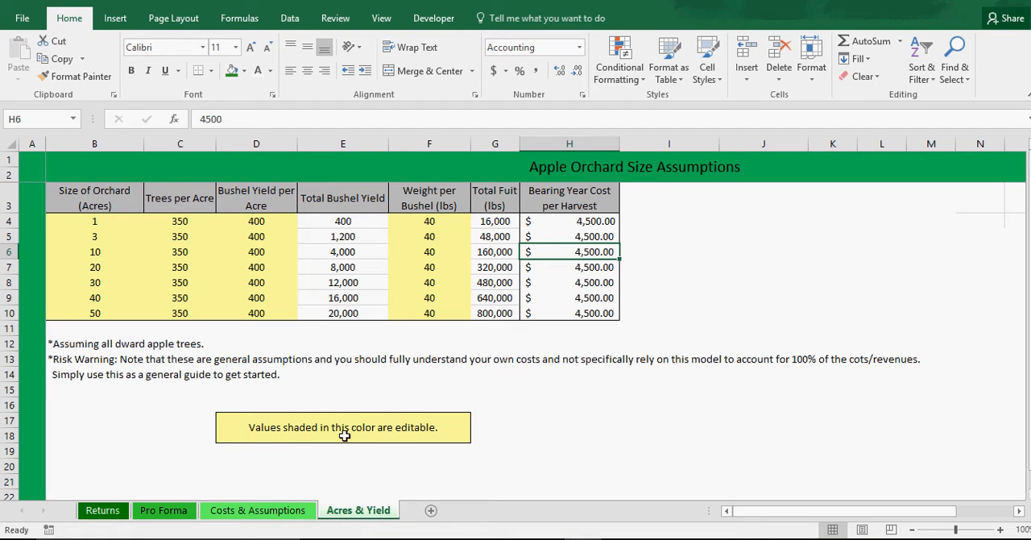
{"action": "mouse_move", "coordinate": [100, 227]}
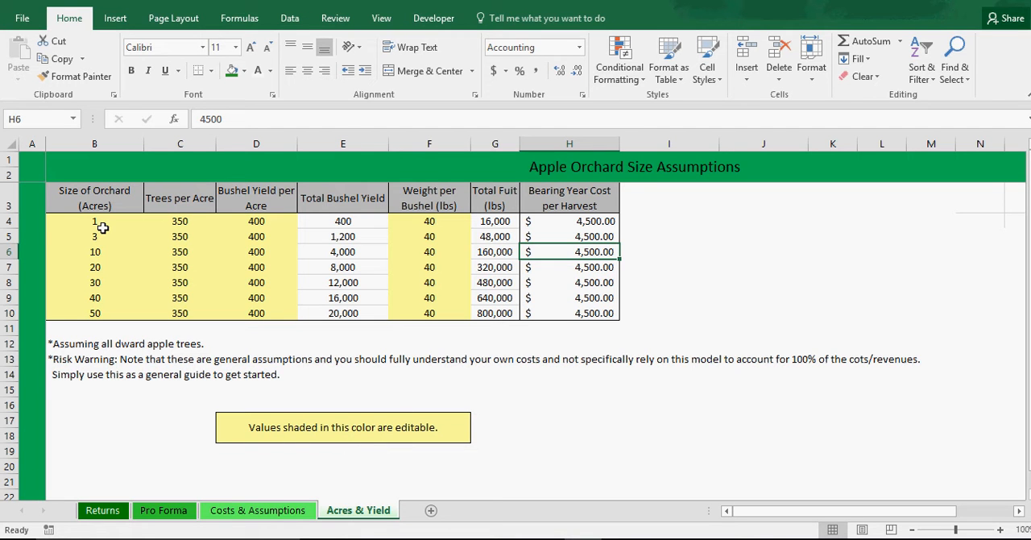
{"action": "mouse_move", "coordinate": [148, 221]}
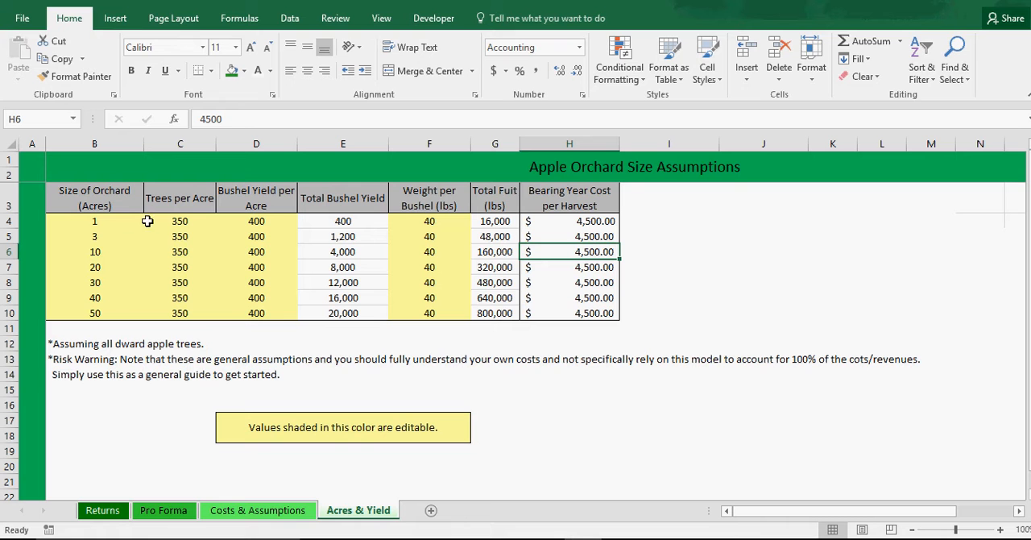
{"action": "mouse_move", "coordinate": [169, 217]}
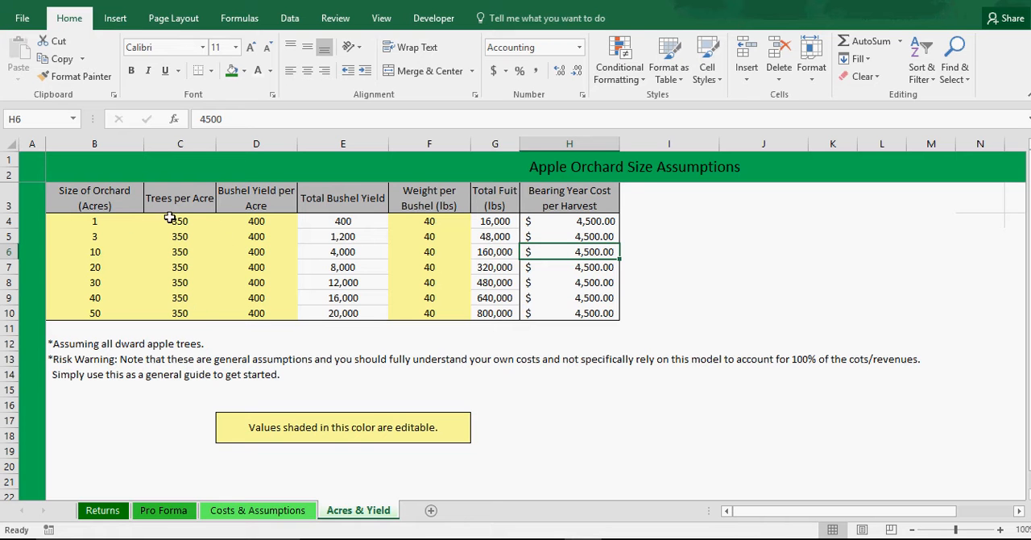
{"action": "mouse_move", "coordinate": [105, 223]}
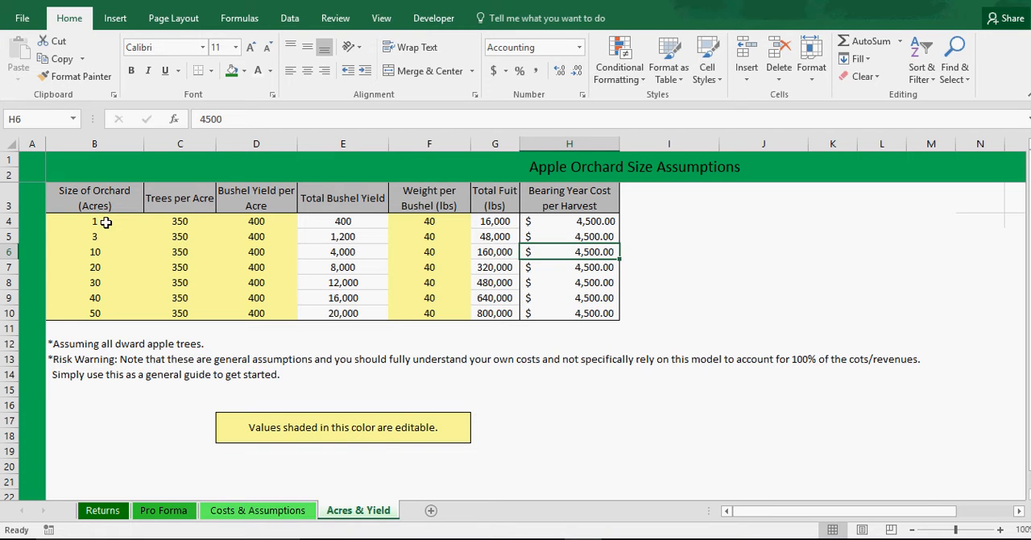
{"action": "mouse_move", "coordinate": [102, 319]}
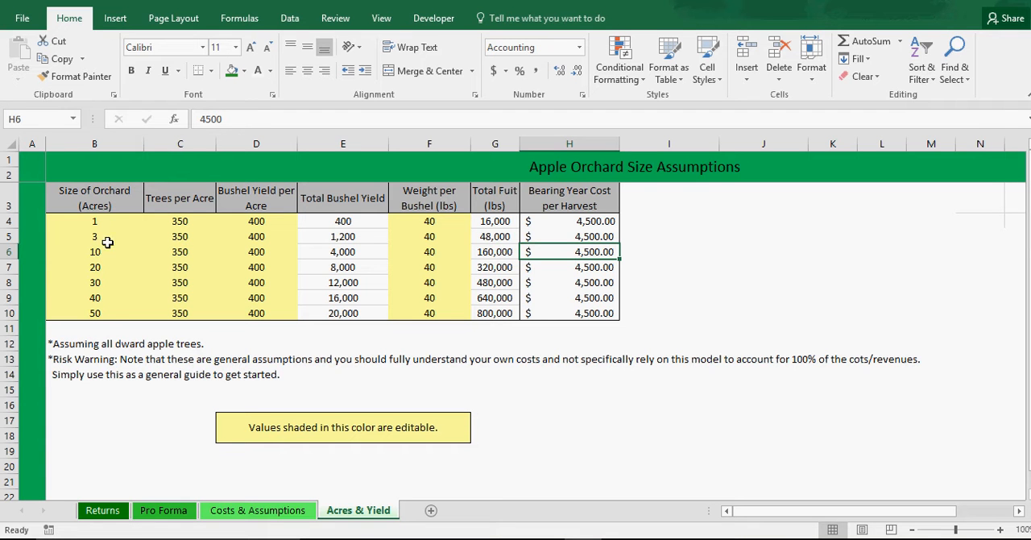
{"action": "mouse_move", "coordinate": [102, 270]}
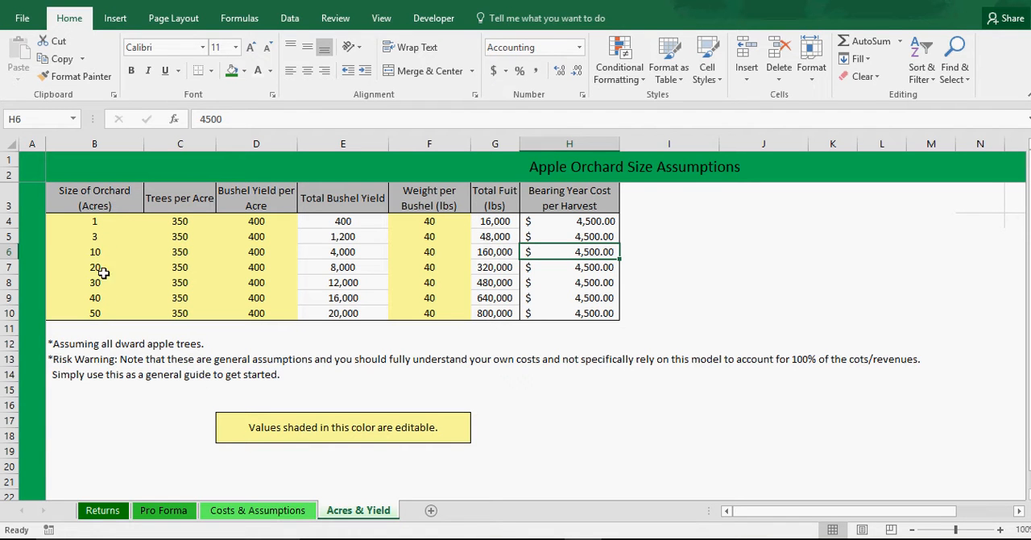
{"action": "mouse_move", "coordinate": [100, 310]}
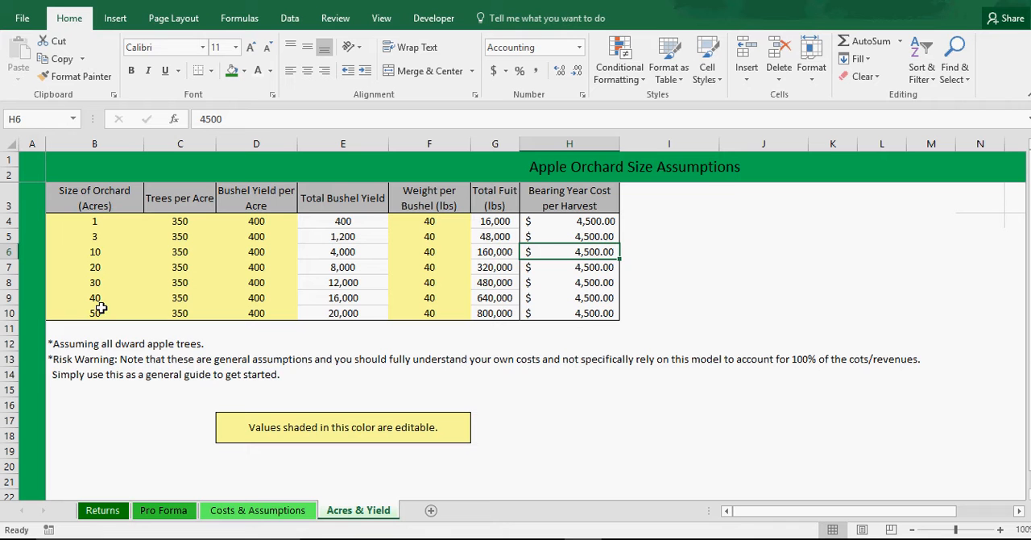
{"action": "mouse_move", "coordinate": [110, 219]}
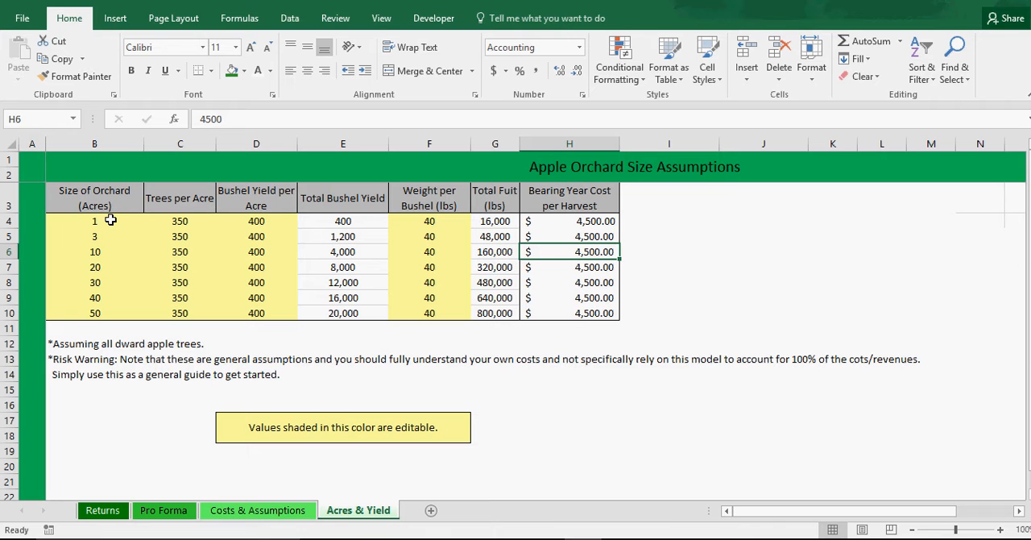
{"action": "mouse_move", "coordinate": [89, 219]}
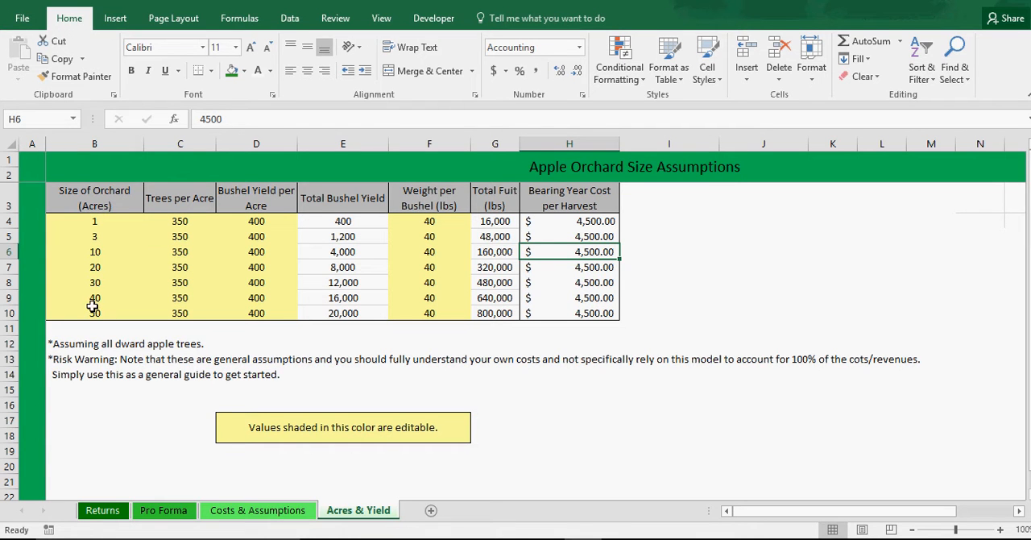
{"action": "mouse_move", "coordinate": [95, 309]}
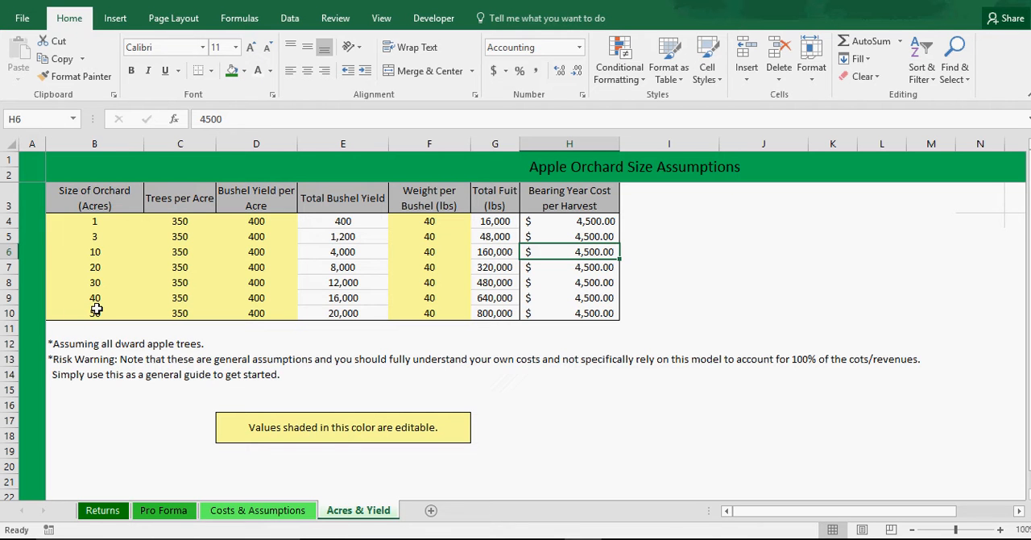
{"action": "left_click", "coordinate": [94, 312]}
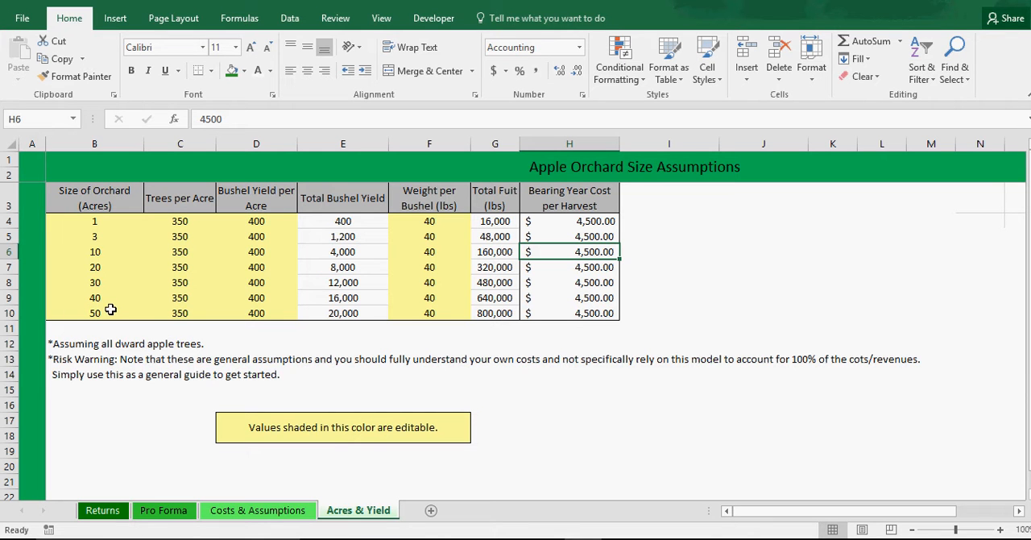
{"action": "mouse_move", "coordinate": [111, 330]}
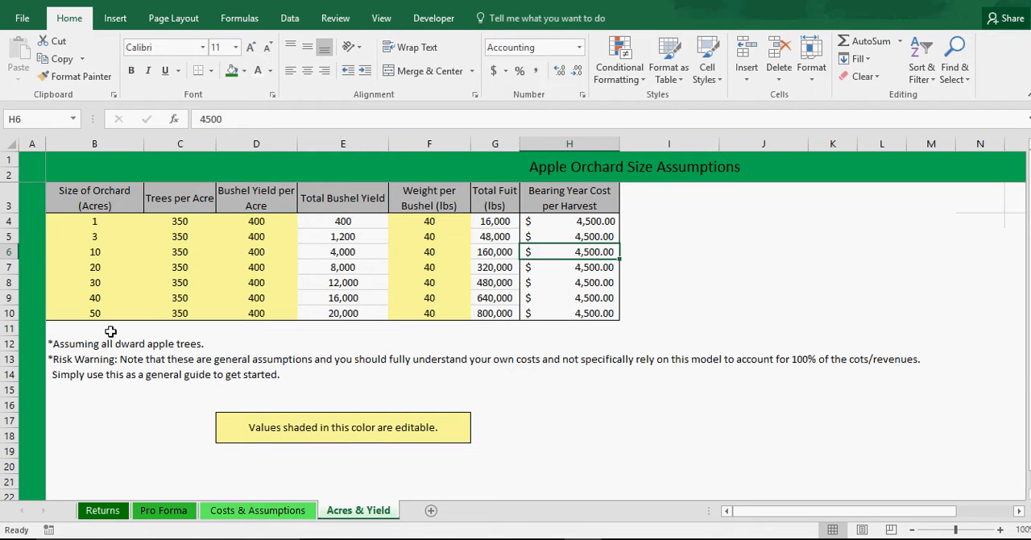
{"action": "mouse_move", "coordinate": [151, 232]}
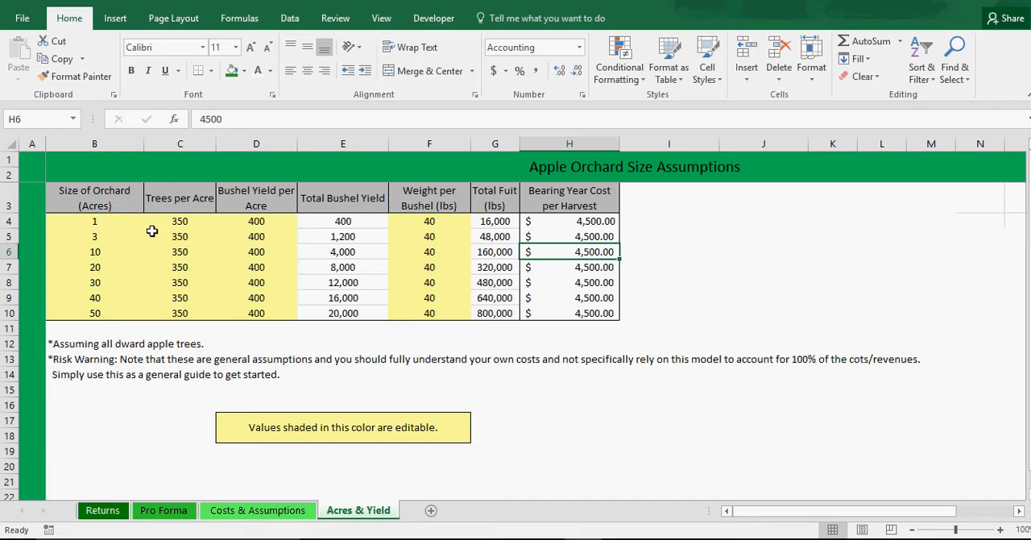
{"action": "mouse_move", "coordinate": [113, 268]}
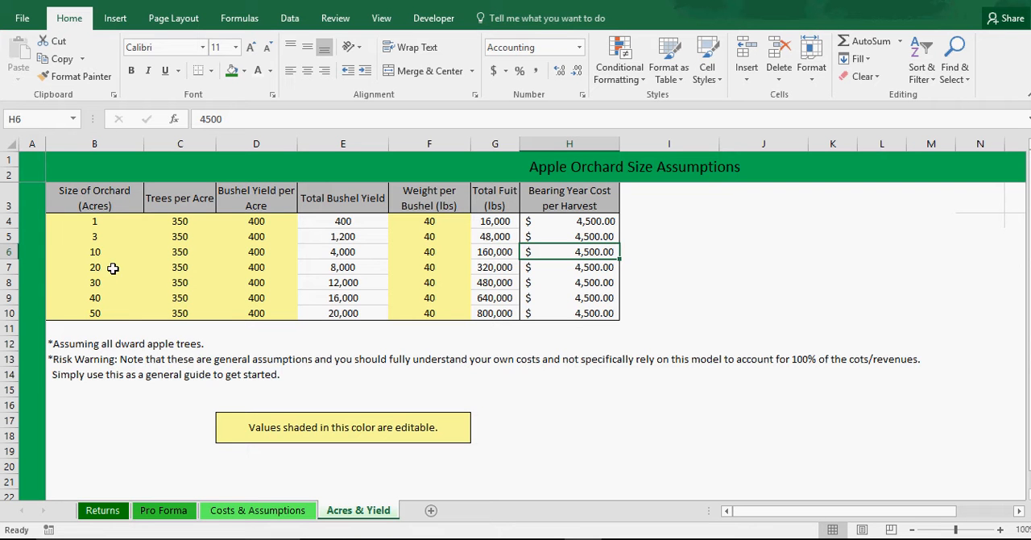
{"action": "mouse_move", "coordinate": [157, 322]}
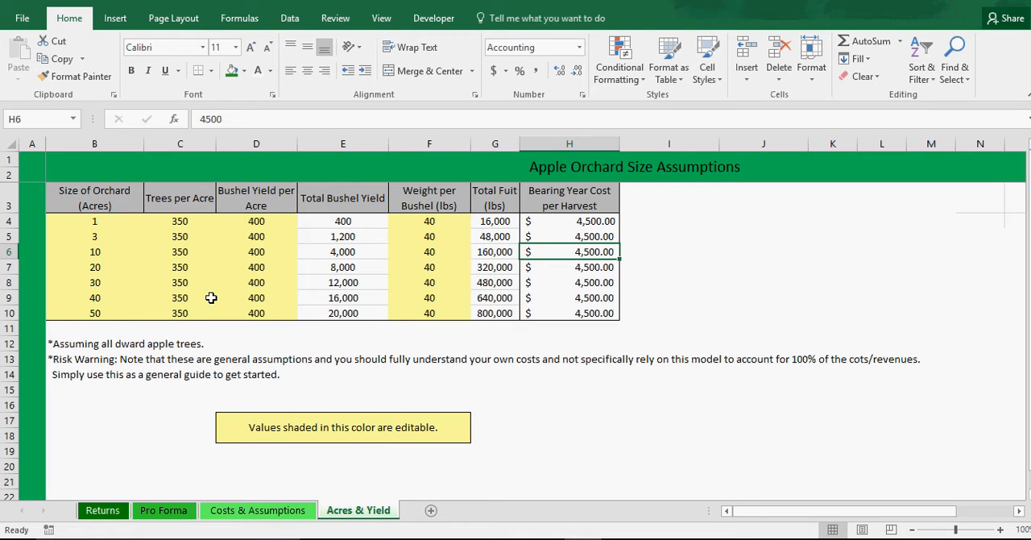
{"action": "mouse_move", "coordinate": [435, 203]}
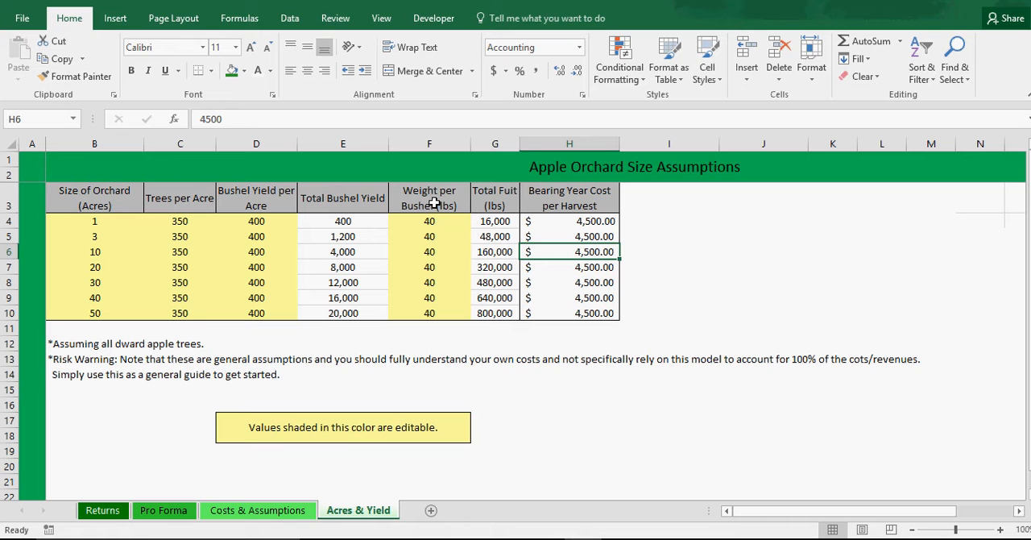
{"action": "mouse_move", "coordinate": [355, 228]}
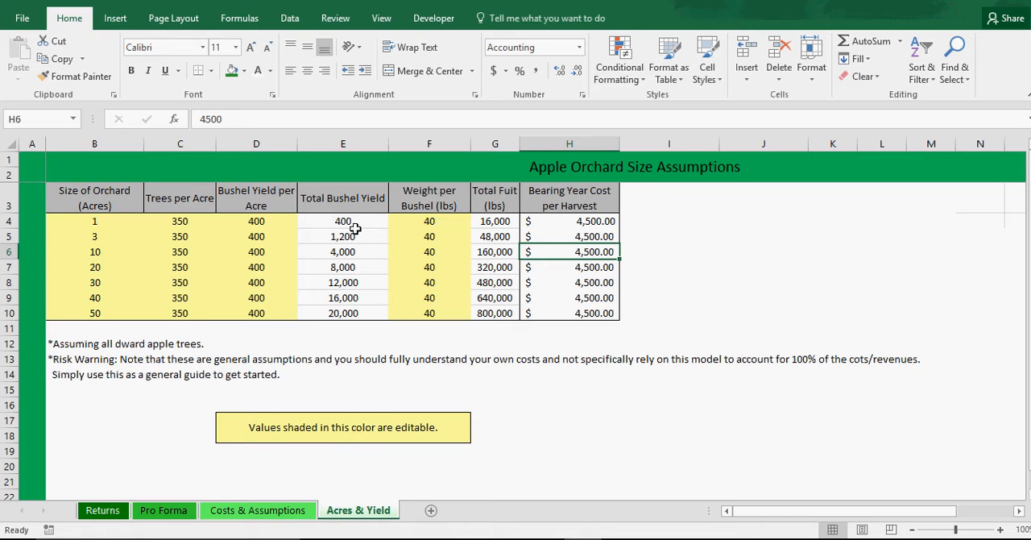
{"action": "mouse_move", "coordinate": [494, 197]}
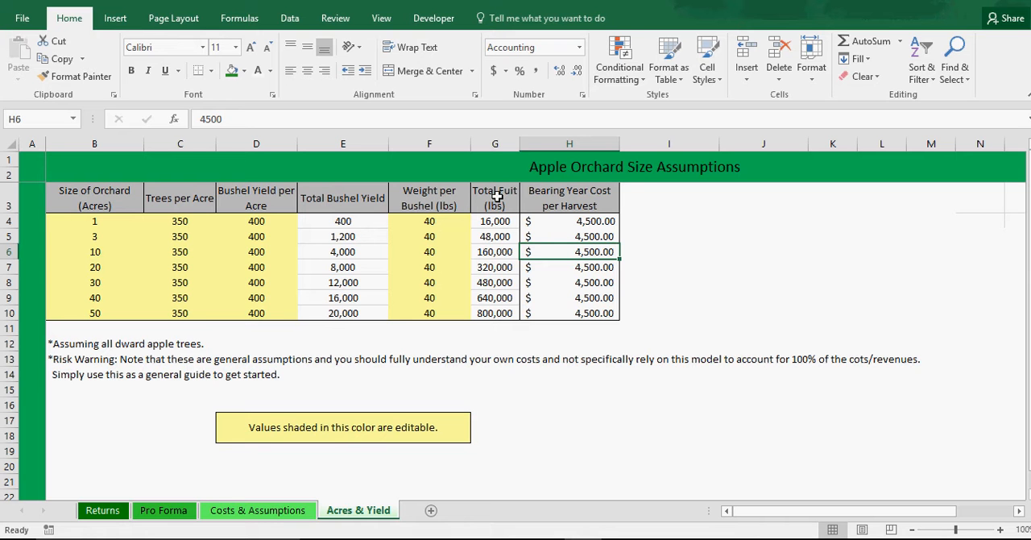
{"action": "mouse_move", "coordinate": [472, 329]}
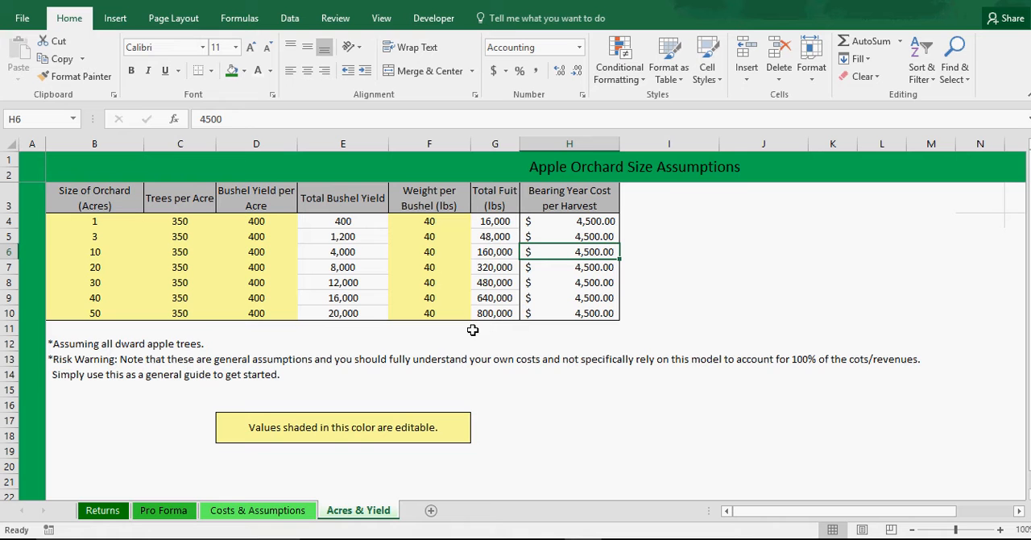
{"action": "mouse_move", "coordinate": [123, 247]}
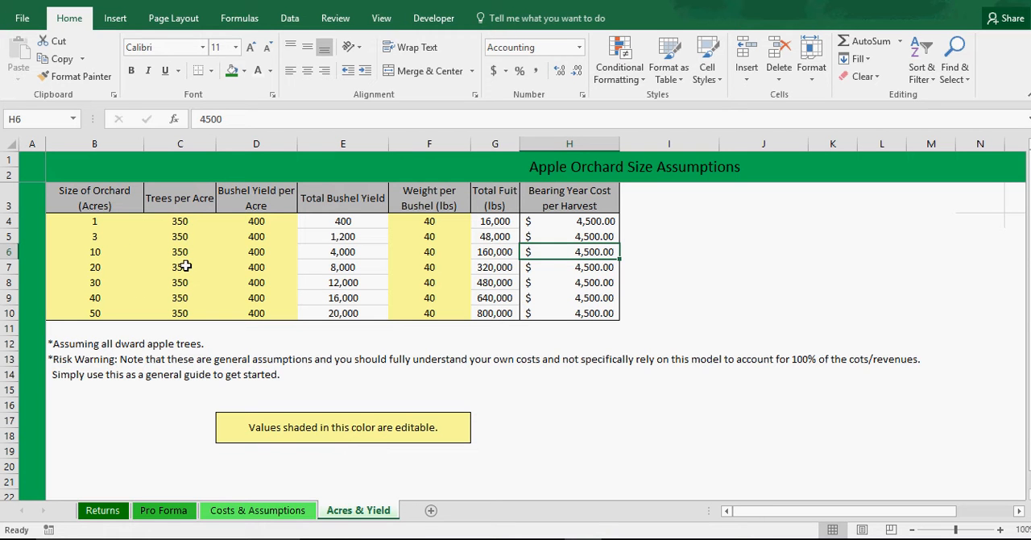
{"action": "mouse_move", "coordinate": [183, 245]}
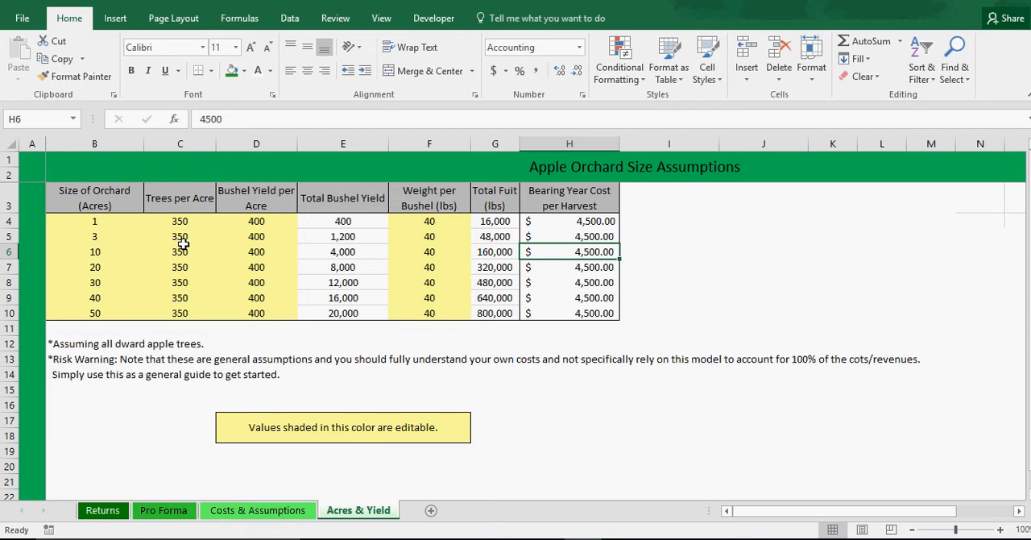
{"action": "mouse_move", "coordinate": [277, 229]}
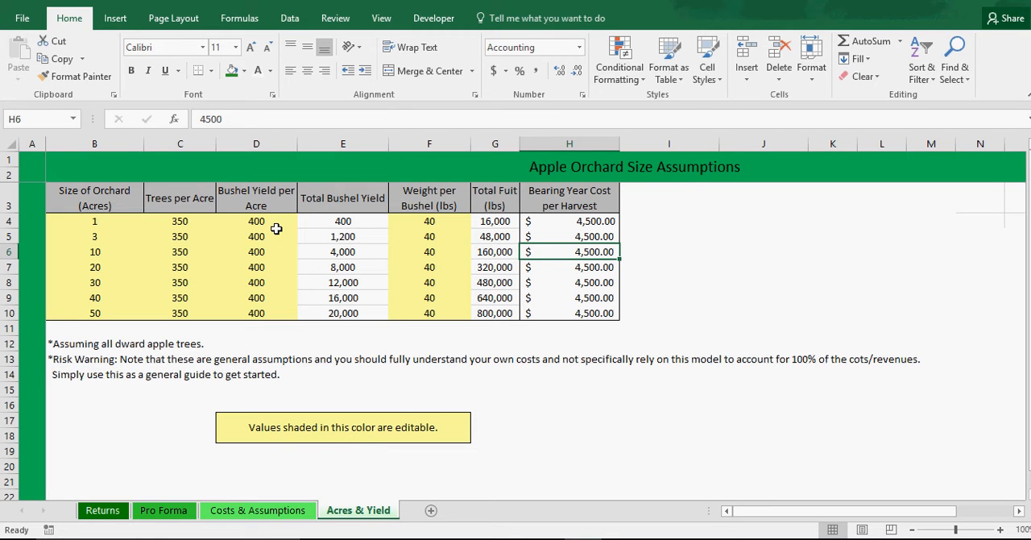
{"action": "mouse_move", "coordinate": [268, 224]}
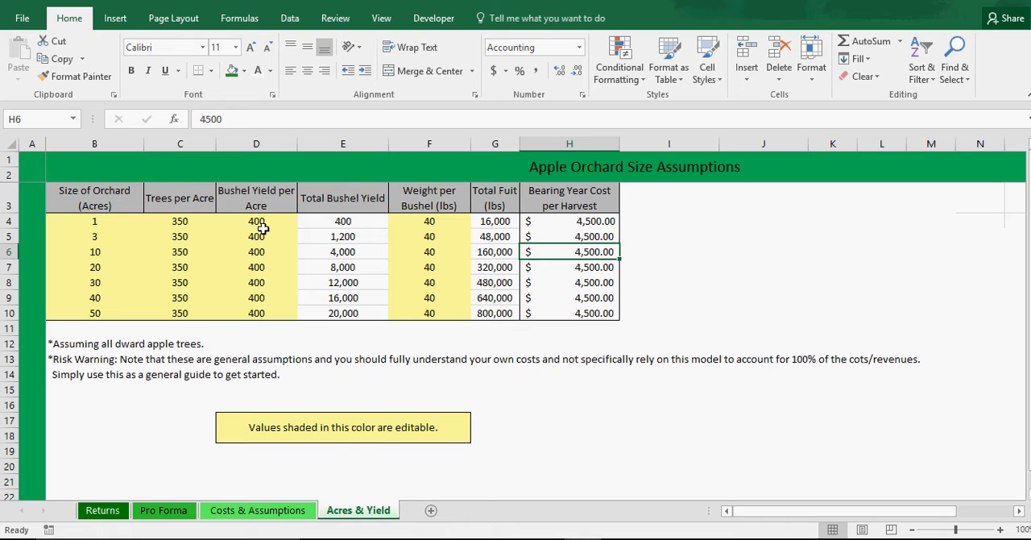
{"action": "mouse_move", "coordinate": [348, 315]}
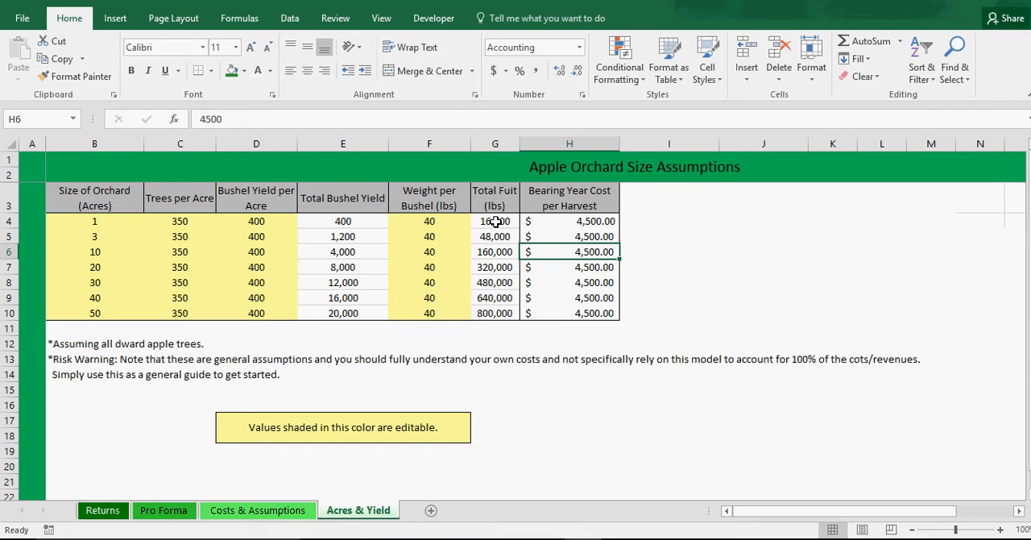
{"action": "mouse_move", "coordinate": [342, 224]}
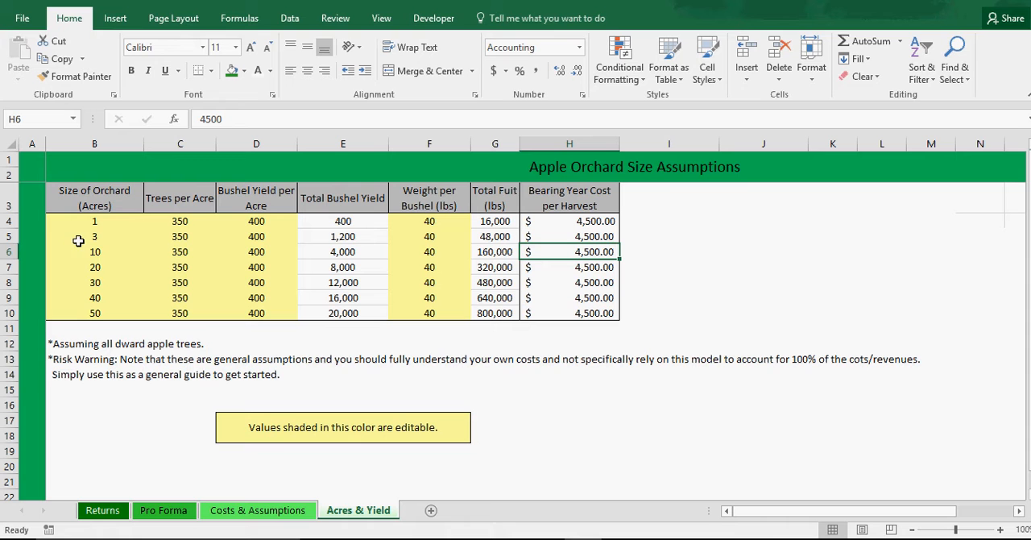
{"action": "mouse_move", "coordinate": [100, 306]}
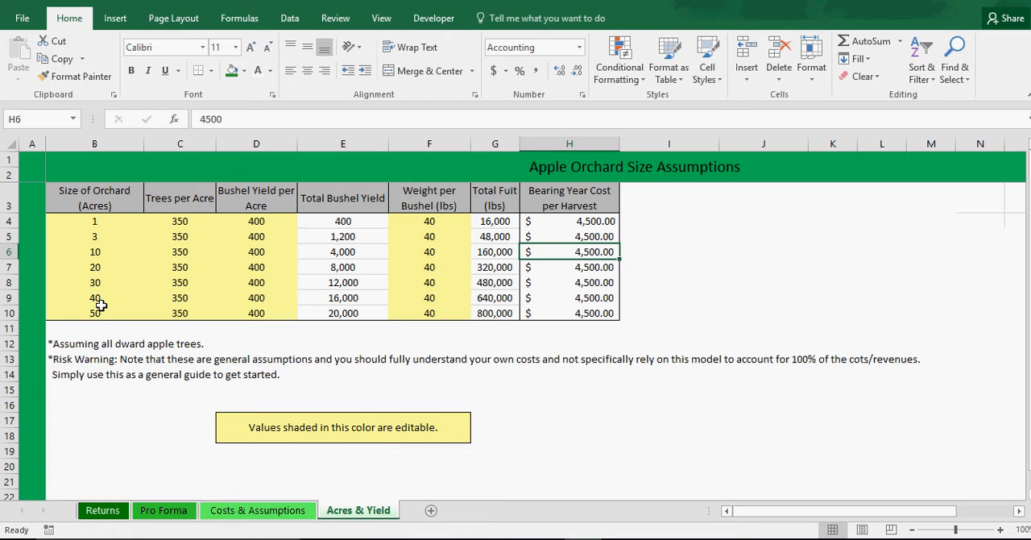
{"action": "mouse_move", "coordinate": [500, 296]}
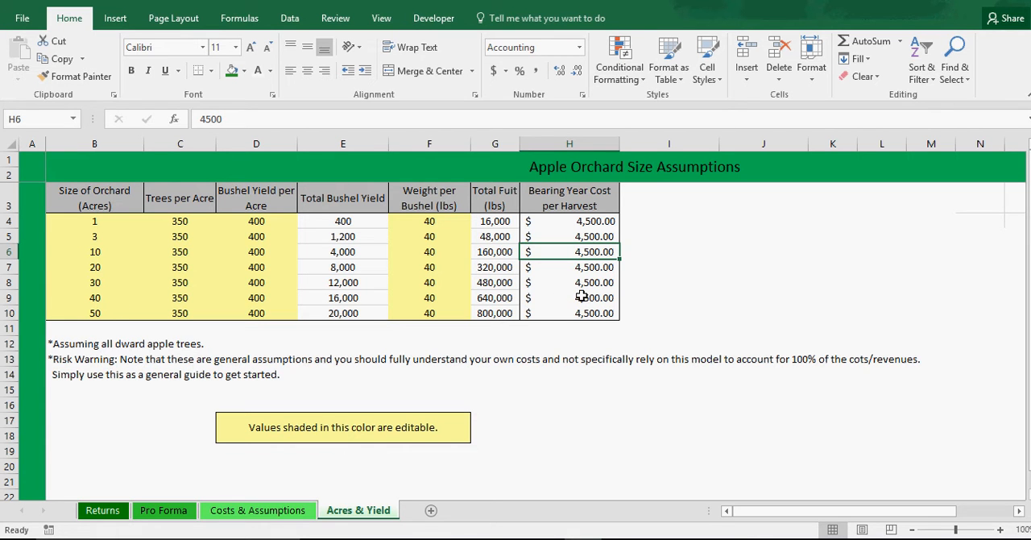
{"action": "mouse_move", "coordinate": [545, 268]}
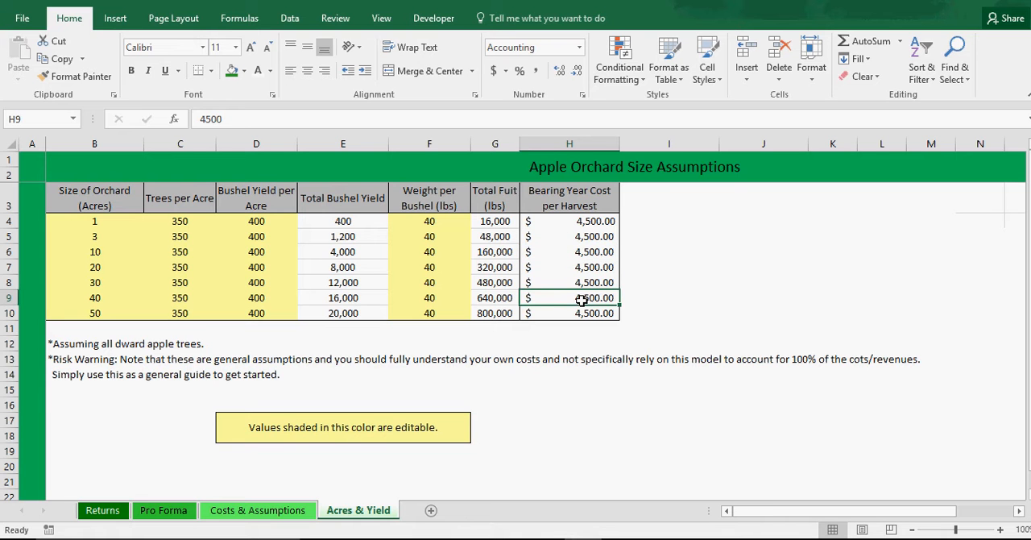
{"action": "left_click_drag", "start_coordinate": [571, 220], "coordinate": [571, 313]}
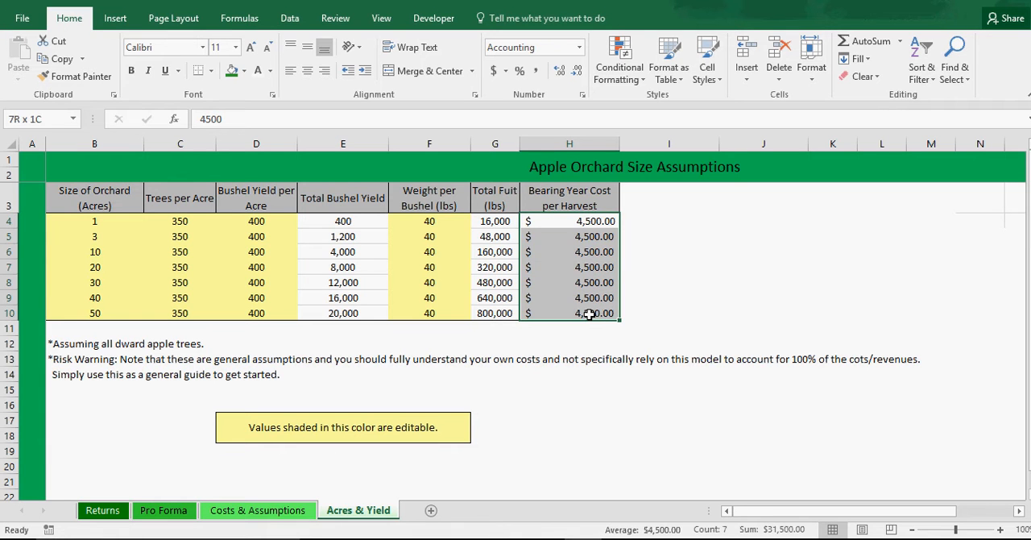
{"action": "left_click", "coordinate": [245, 71]}
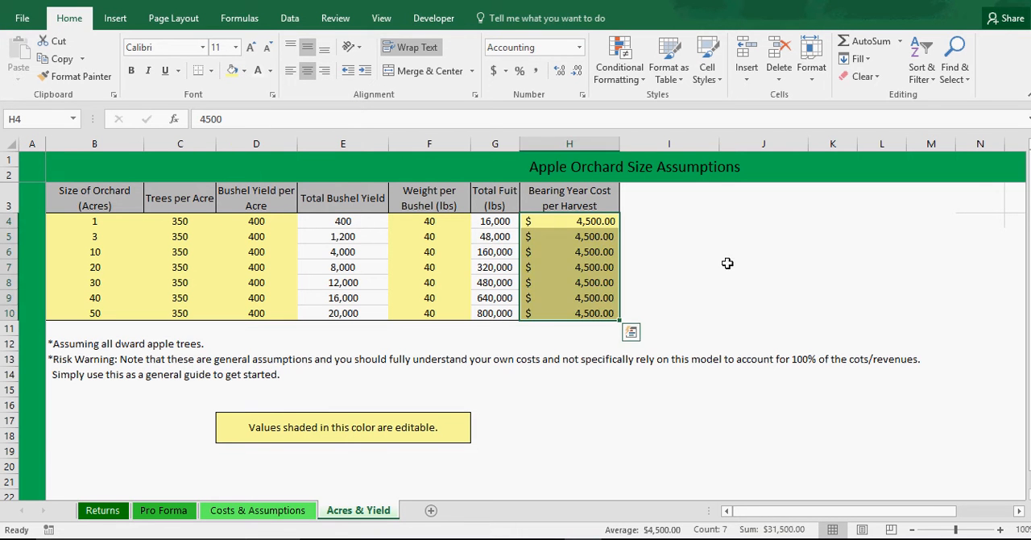
{"action": "left_click", "coordinate": [764, 268]}
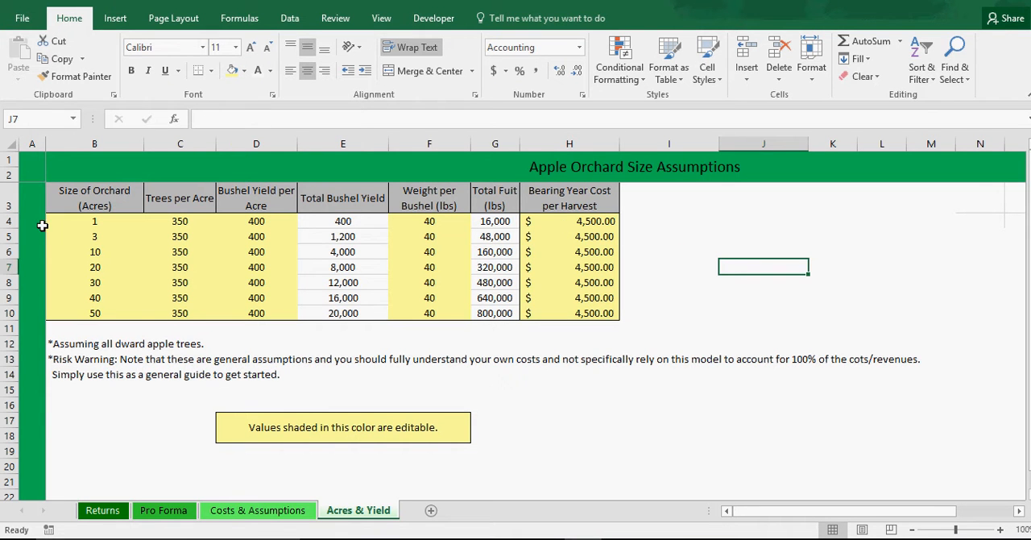
{"action": "mouse_move", "coordinate": [583, 279]}
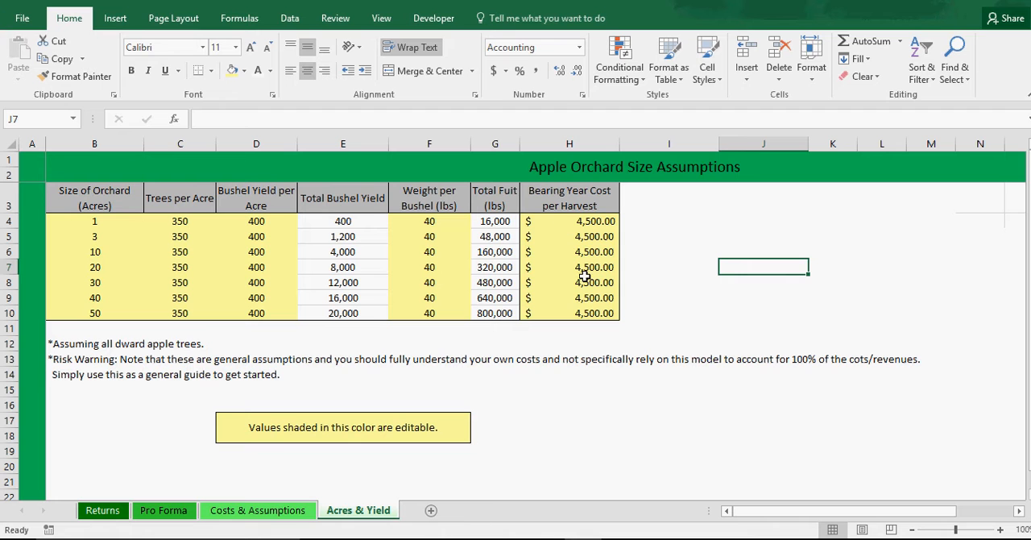
{"action": "mouse_move", "coordinate": [593, 305]}
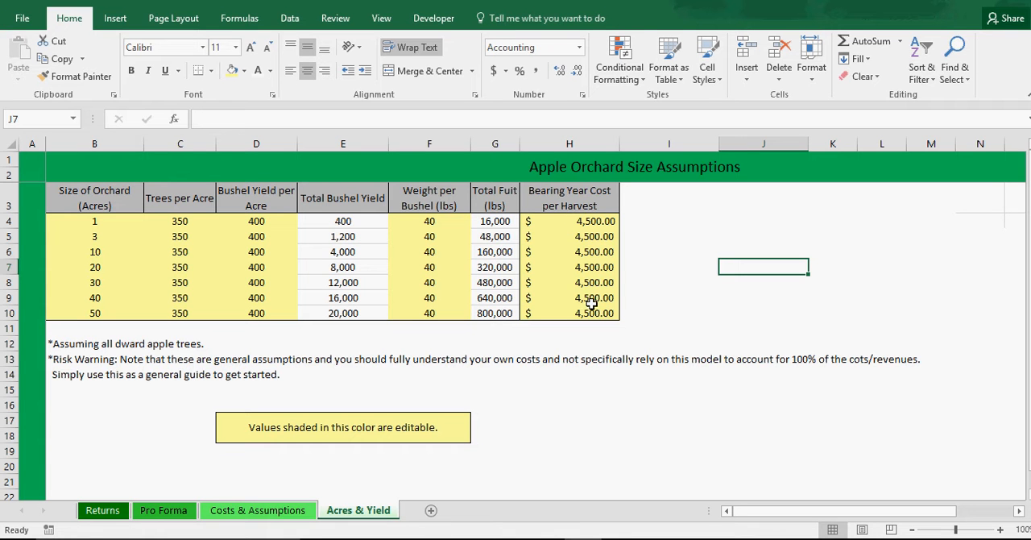
{"action": "mouse_move", "coordinate": [583, 297]}
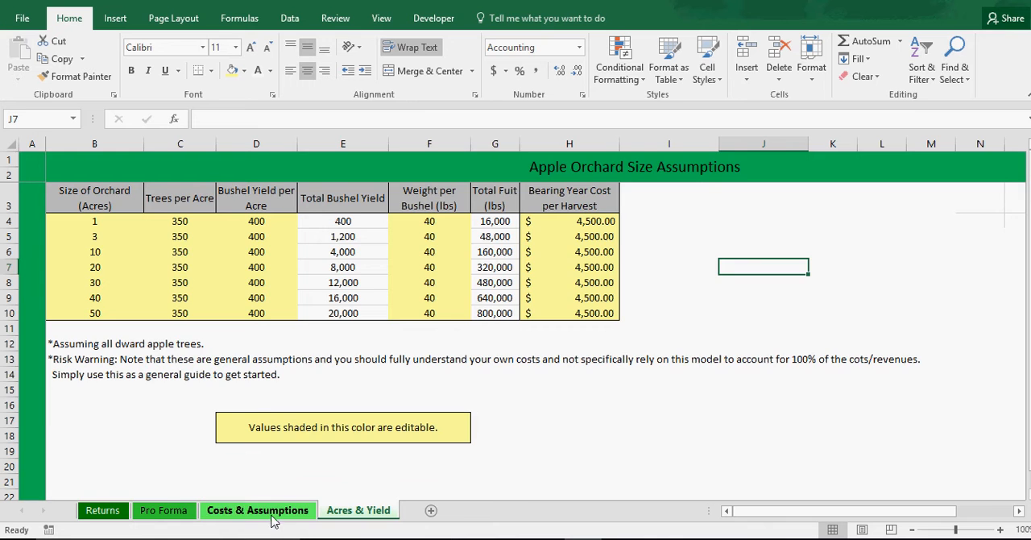
- Show the Costs & Assumptions sheet with its bearing-year, general and capital cost inputs
{"action": "left_click", "coordinate": [258, 509]}
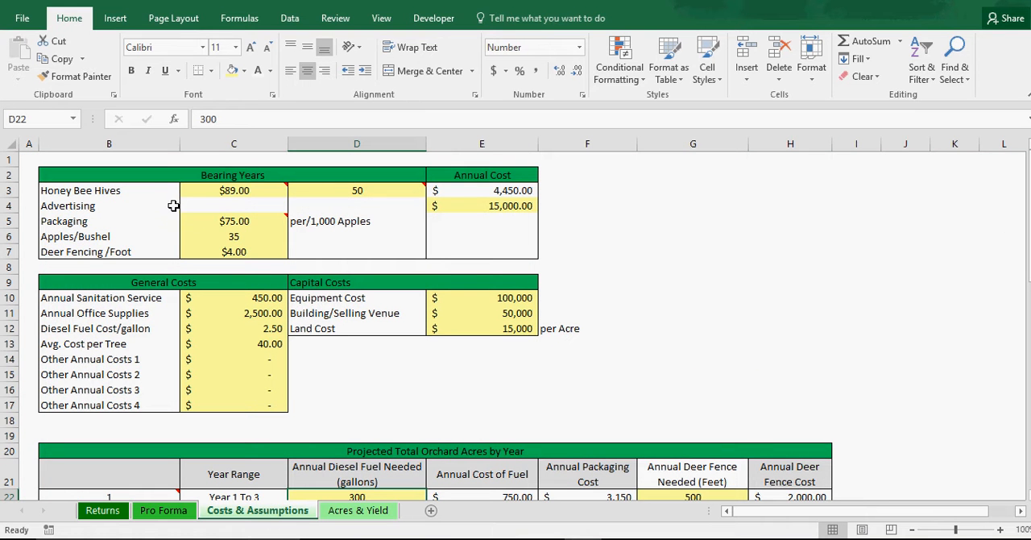
{"action": "mouse_move", "coordinate": [78, 190]}
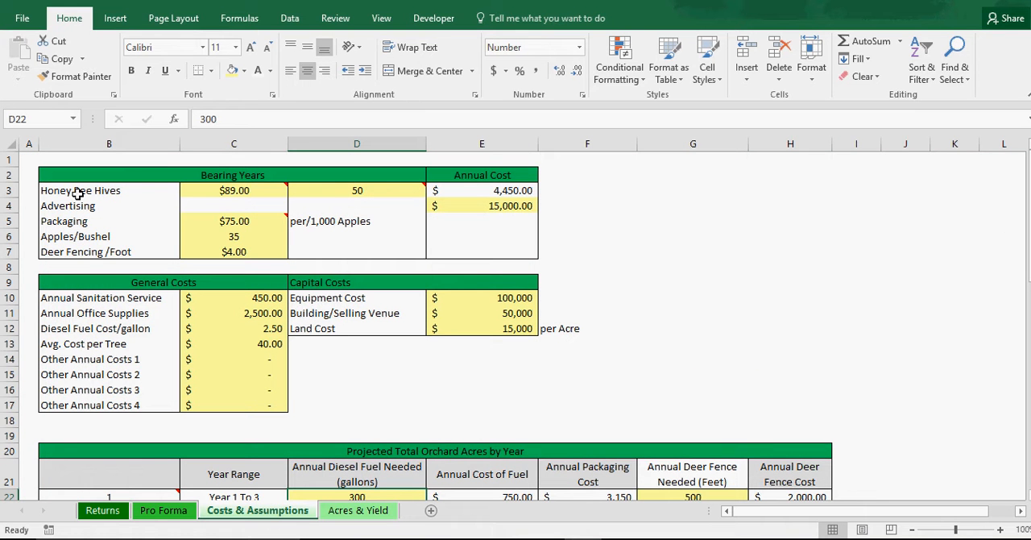
{"action": "mouse_move", "coordinate": [234, 190]}
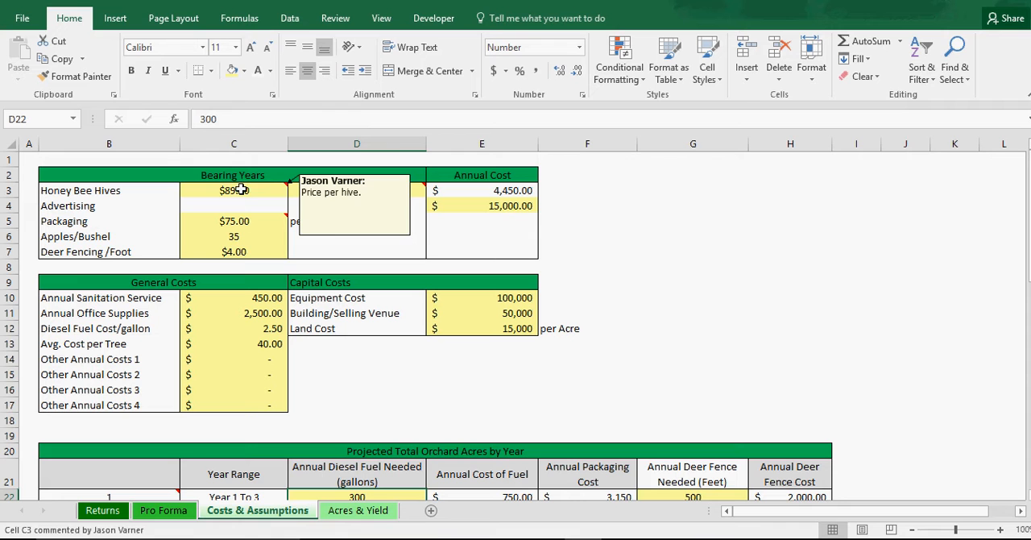
{"action": "mouse_move", "coordinate": [354, 190]}
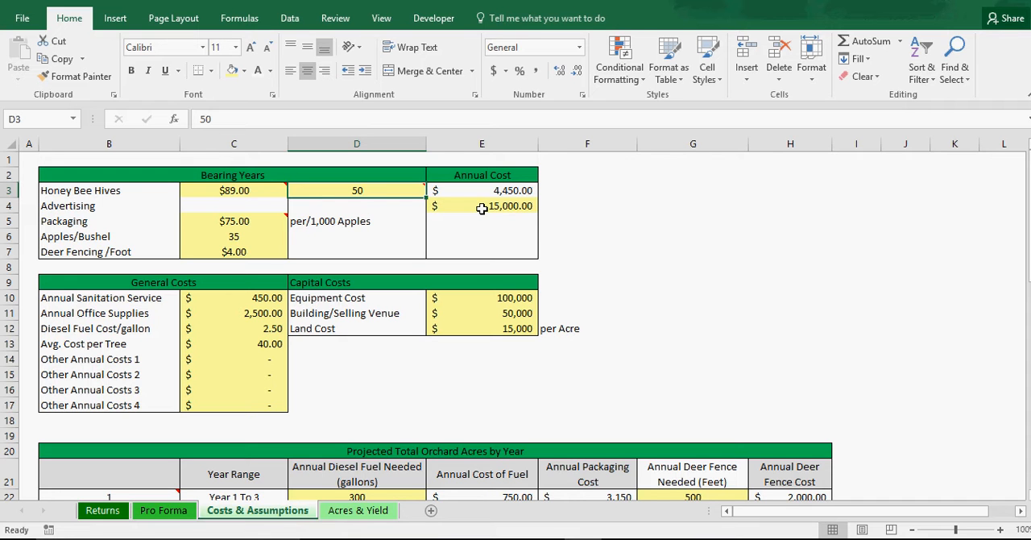
{"action": "mouse_move", "coordinate": [238, 221]}
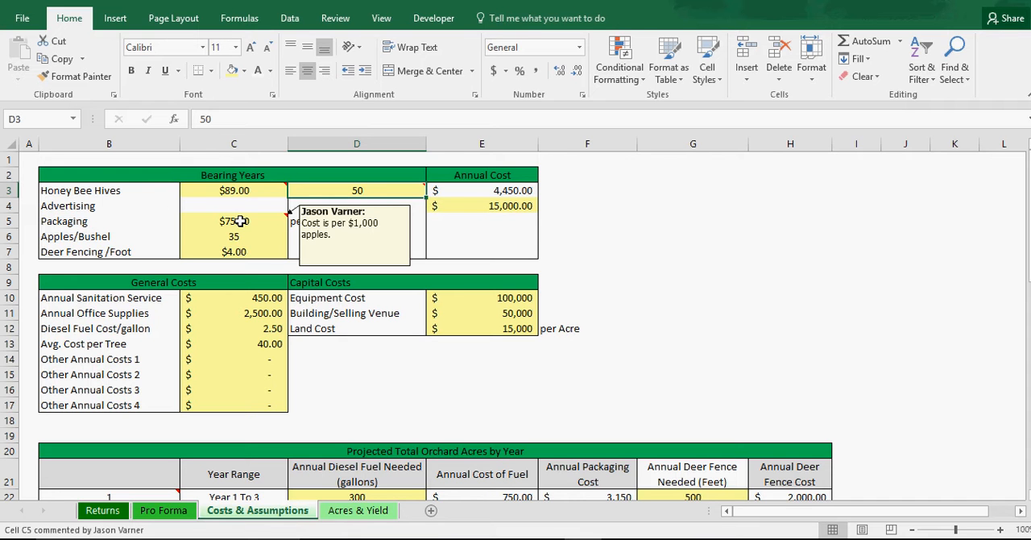
{"action": "mouse_move", "coordinate": [238, 221]}
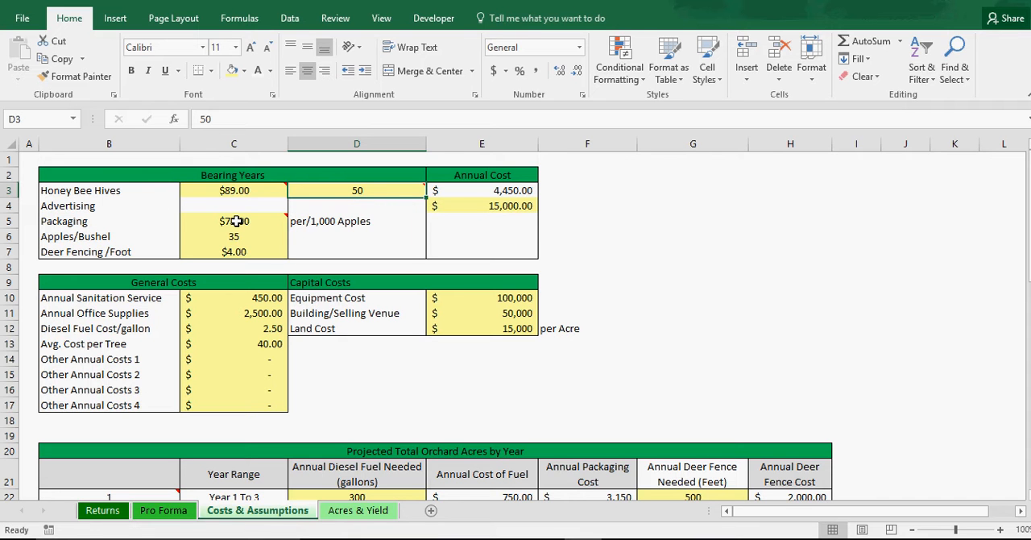
{"action": "mouse_move", "coordinate": [234, 220]}
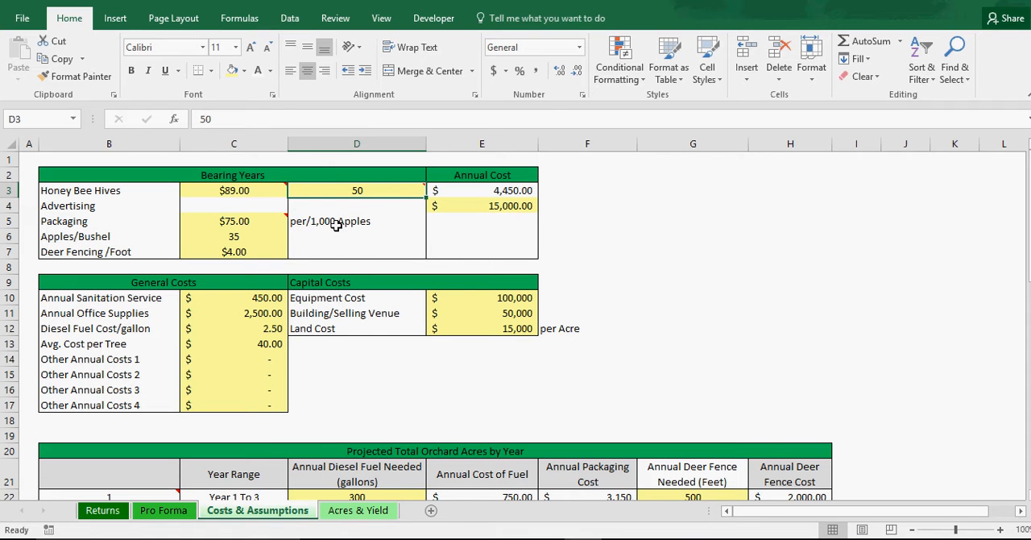
{"action": "mouse_move", "coordinate": [223, 224]}
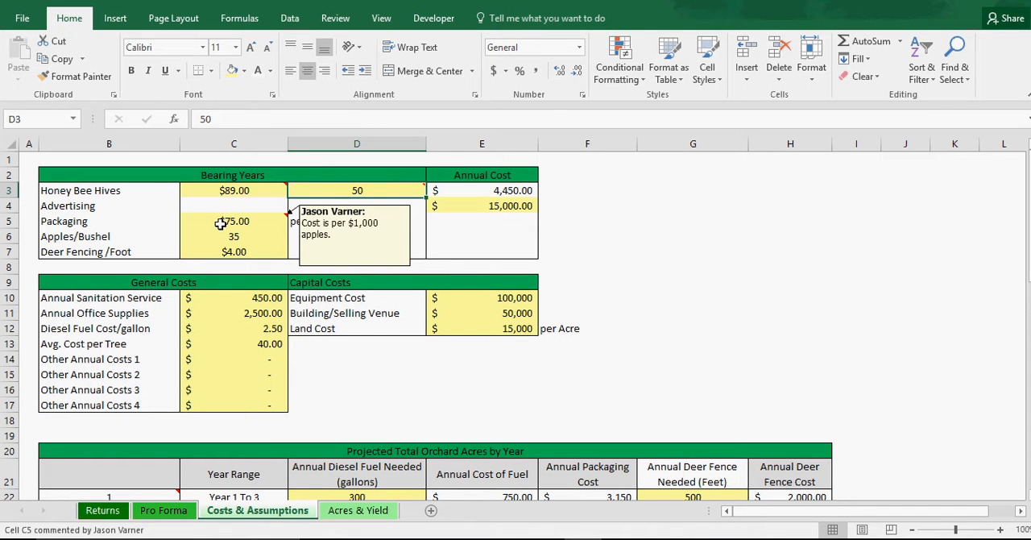
{"action": "mouse_move", "coordinate": [197, 235]}
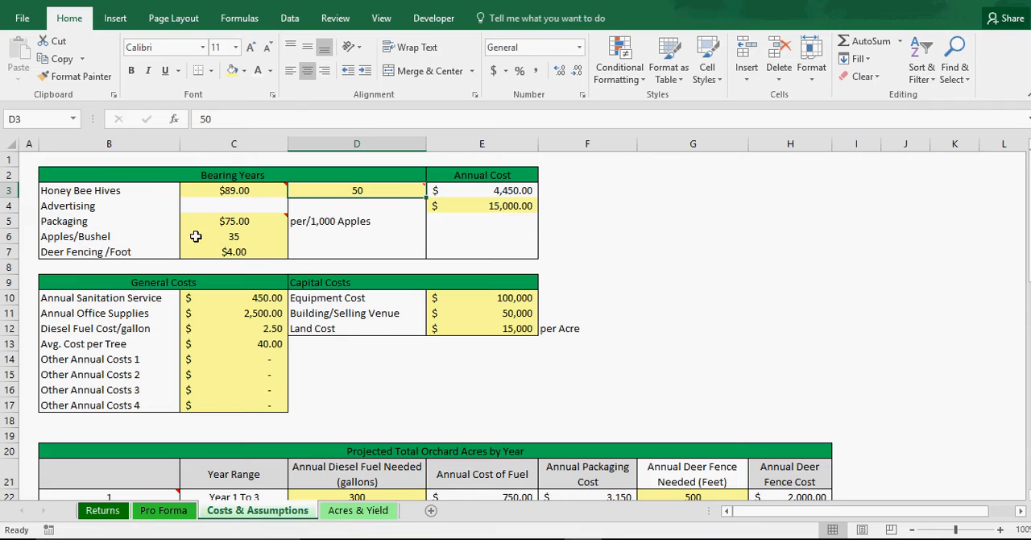
{"action": "scroll", "scroll_direction": "down", "scroll_amount": 3}
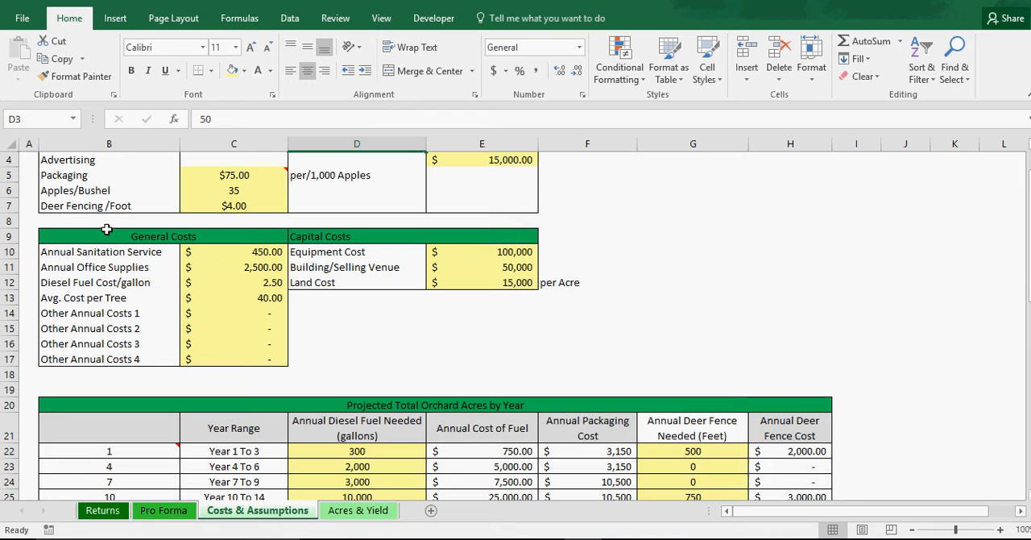
{"action": "mouse_move", "coordinate": [233, 207]}
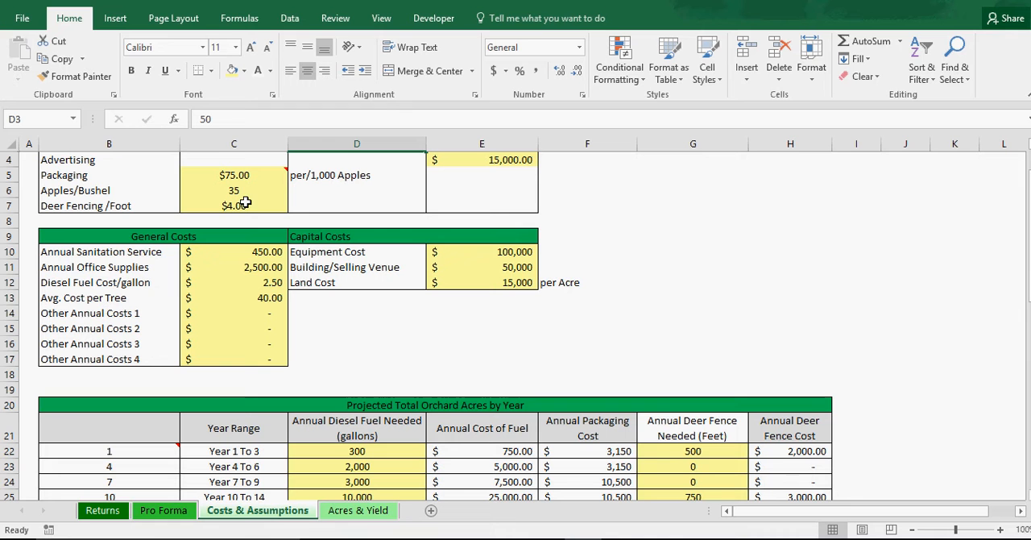
{"action": "mouse_move", "coordinate": [245, 251]}
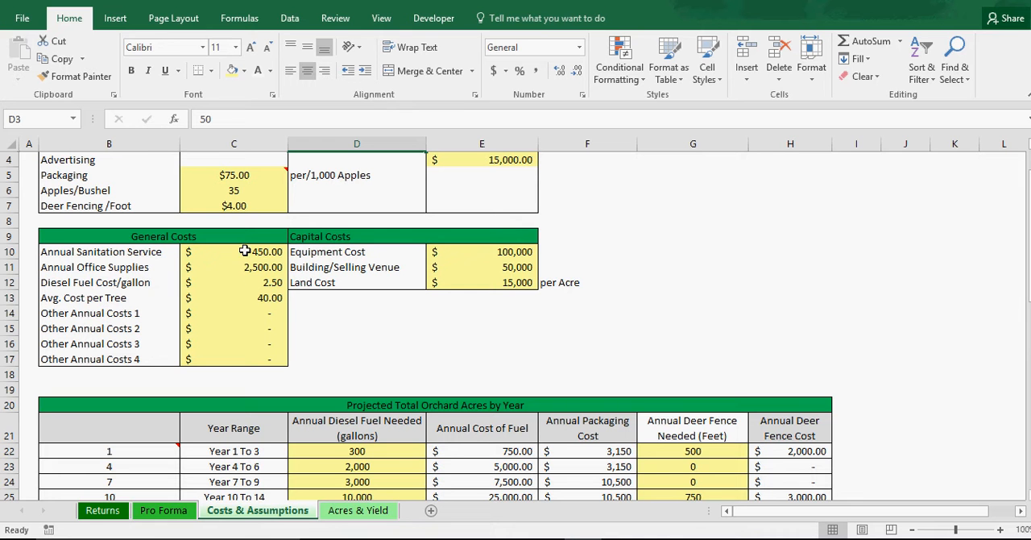
{"action": "mouse_move", "coordinate": [171, 260]}
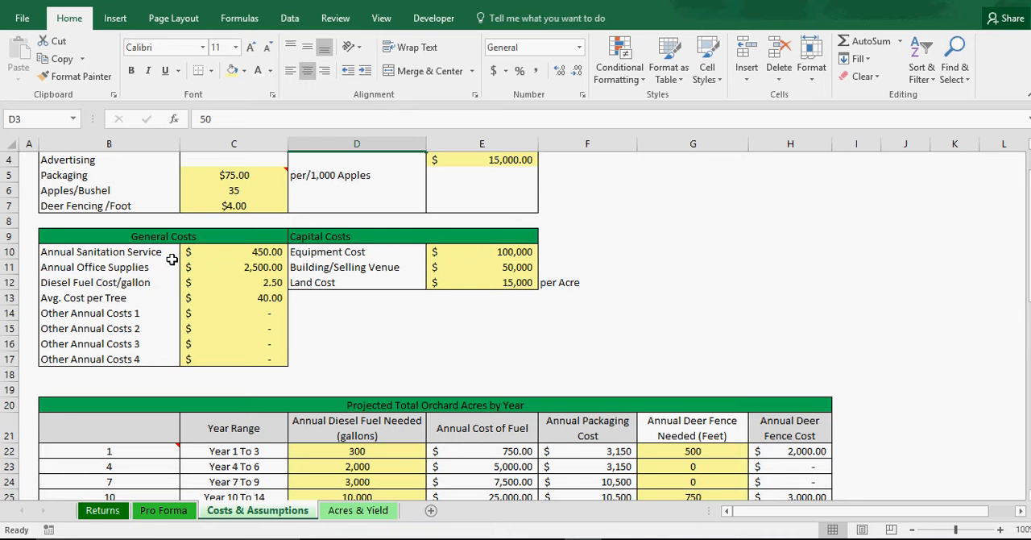
{"action": "mouse_move", "coordinate": [106, 282]}
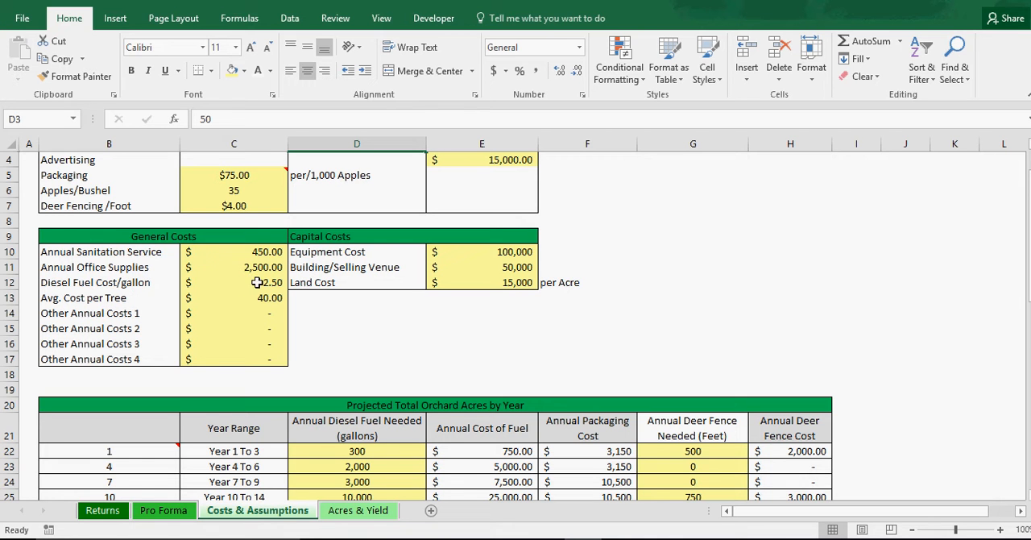
{"action": "mouse_move", "coordinate": [135, 313]}
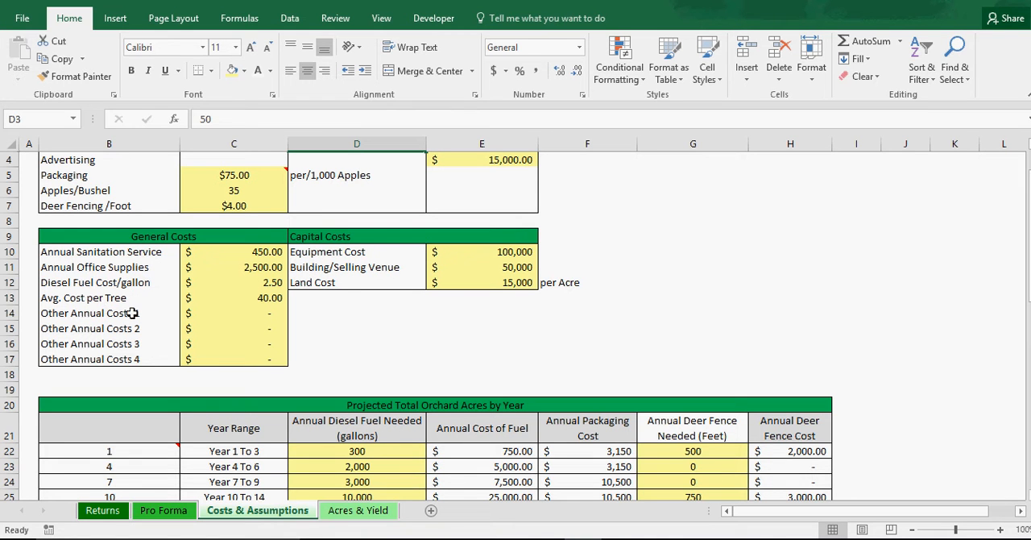
{"action": "mouse_move", "coordinate": [255, 299]}
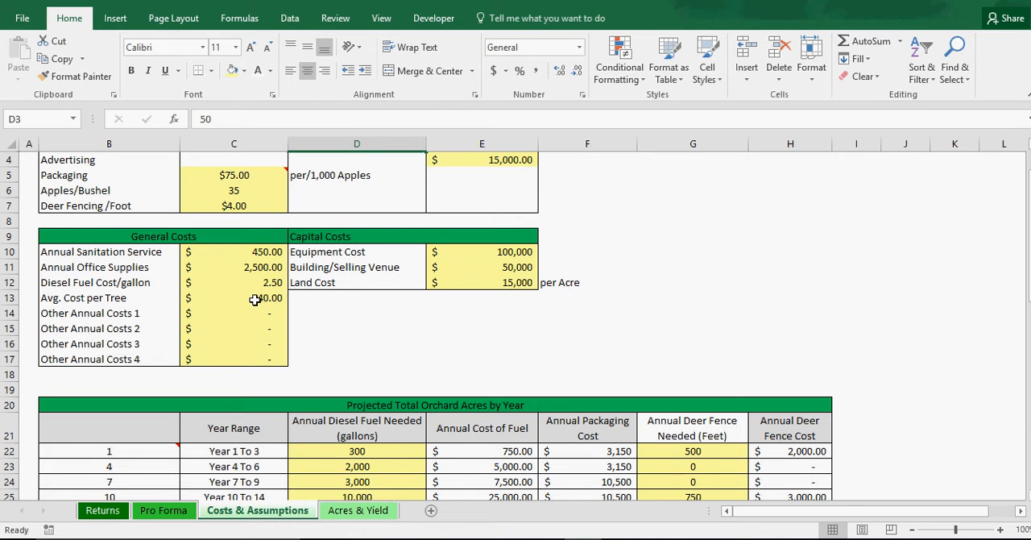
{"action": "mouse_move", "coordinate": [341, 280]}
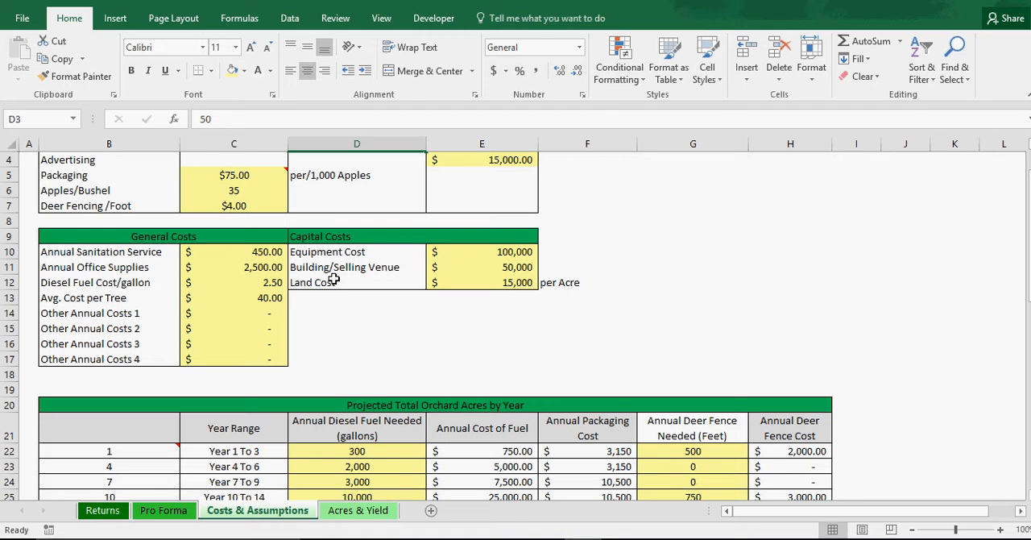
{"action": "mouse_move", "coordinate": [350, 268]}
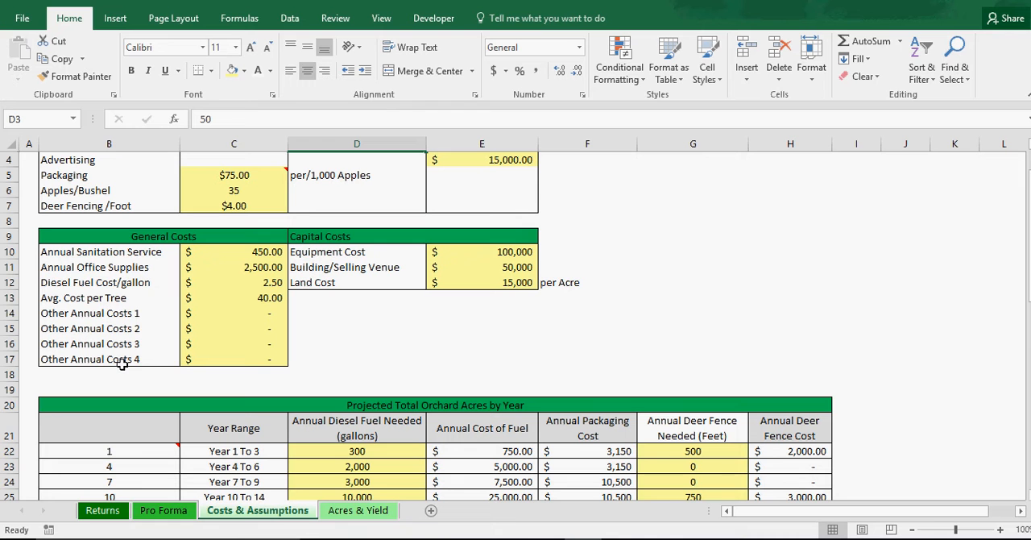
{"action": "mouse_move", "coordinate": [263, 314]}
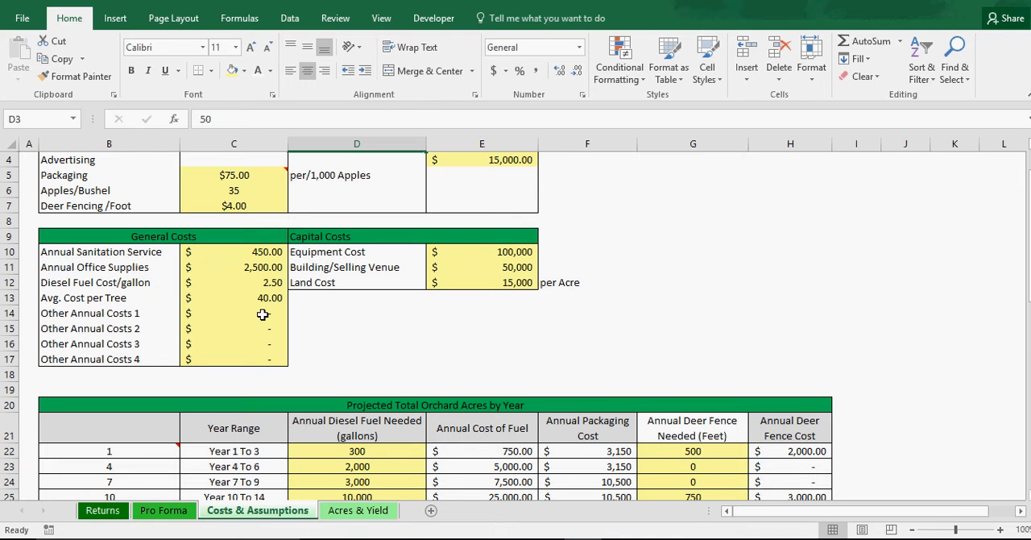
{"action": "mouse_move", "coordinate": [245, 313]}
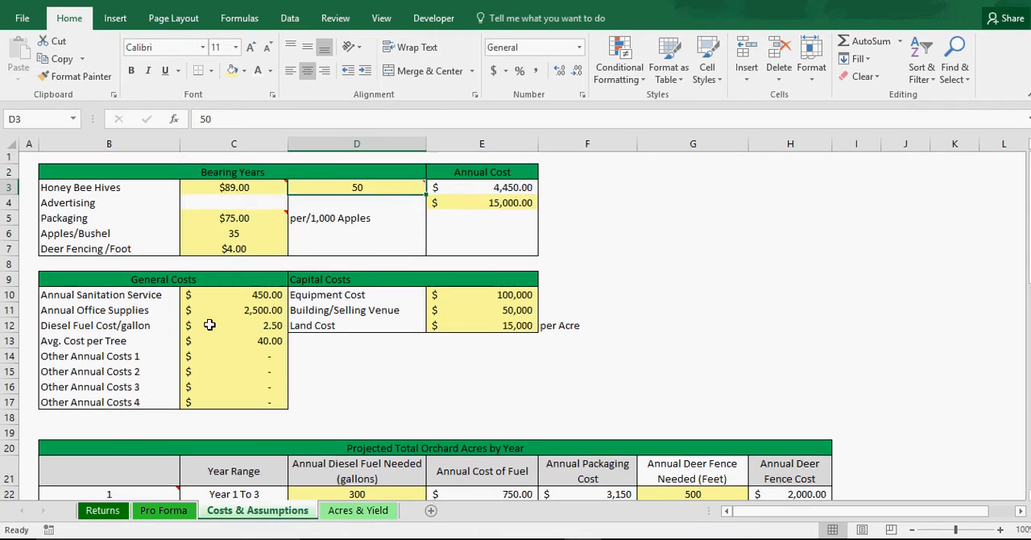
- Visit the Pro Forma sheet, then return to Costs & Assumptions and its year-control note
{"action": "scroll", "scroll_direction": "down", "scroll_amount": 3}
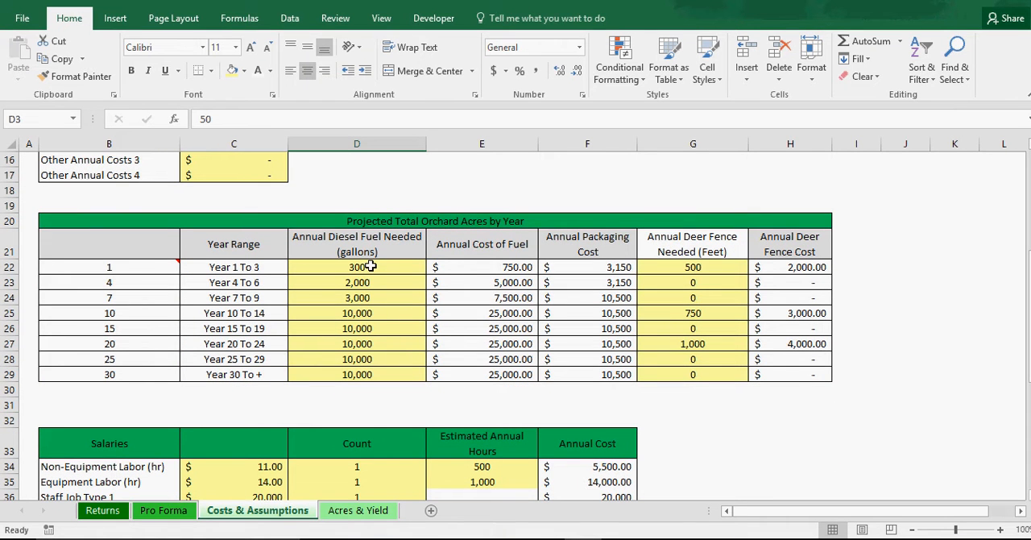
{"action": "mouse_move", "coordinate": [125, 267]}
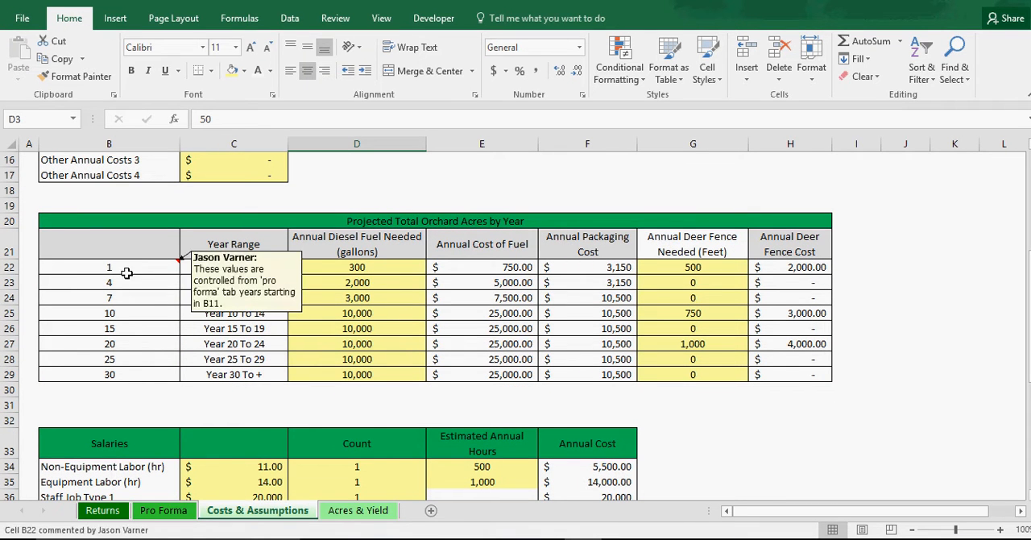
{"action": "mouse_move", "coordinate": [373, 344]}
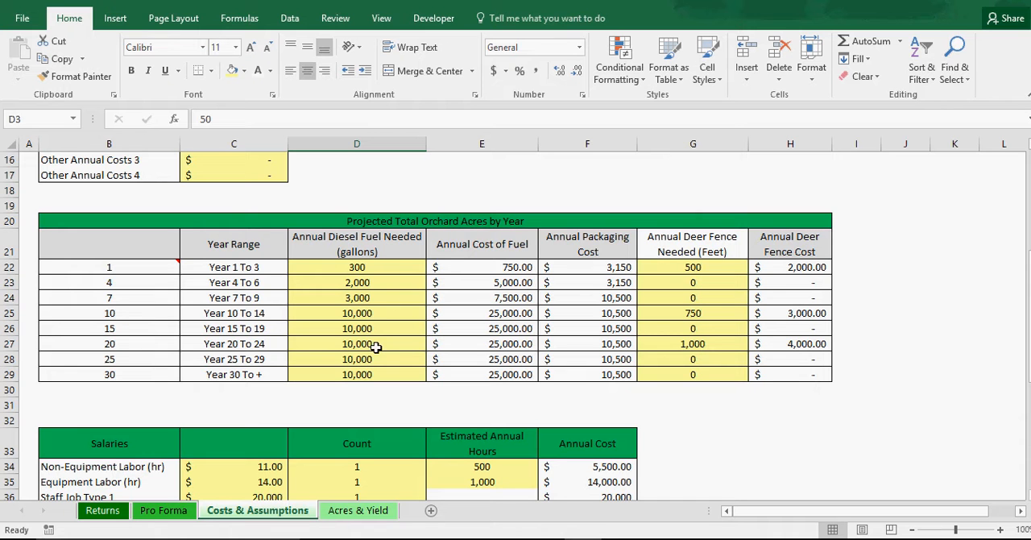
{"action": "mouse_move", "coordinate": [313, 358]}
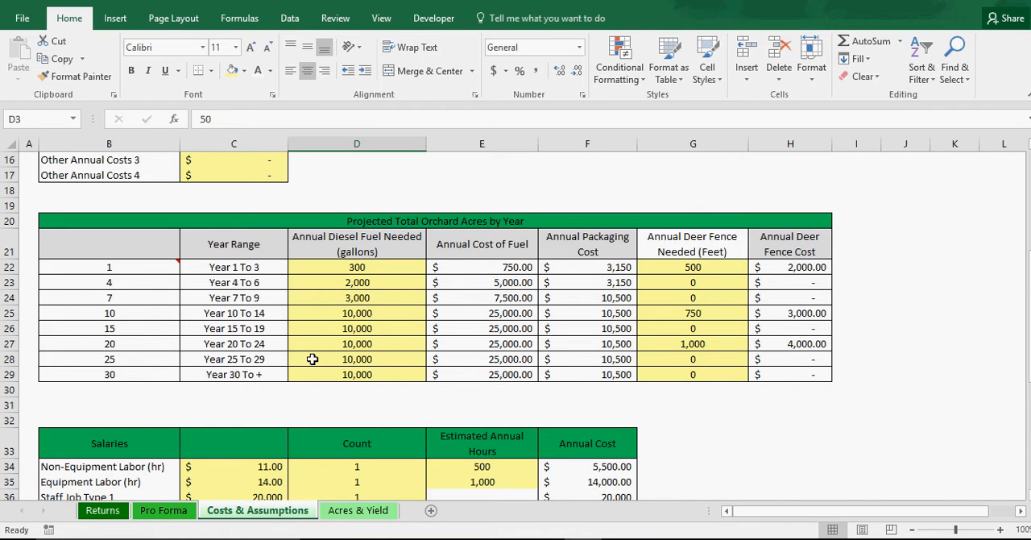
{"action": "mouse_move", "coordinate": [129, 370]}
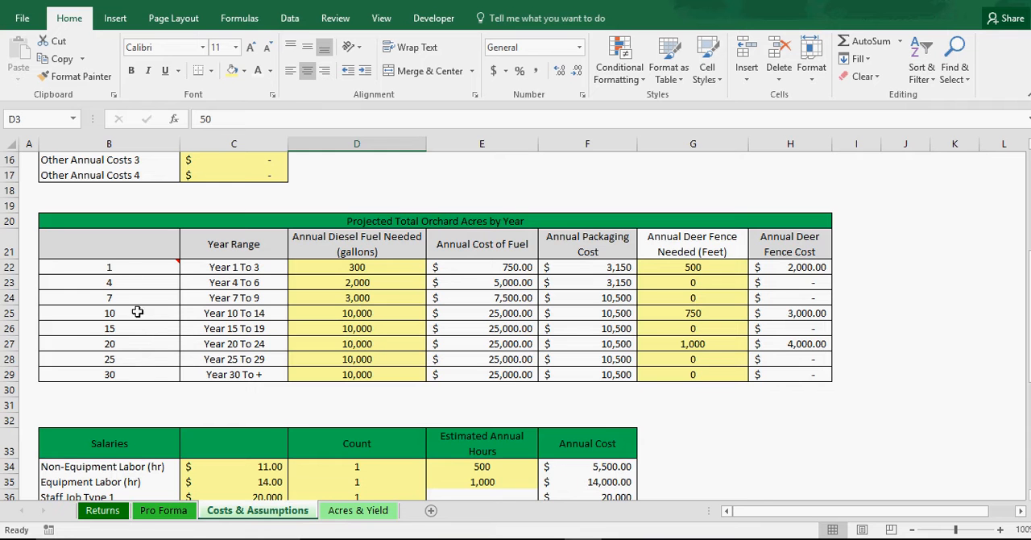
{"action": "left_click", "coordinate": [163, 510]}
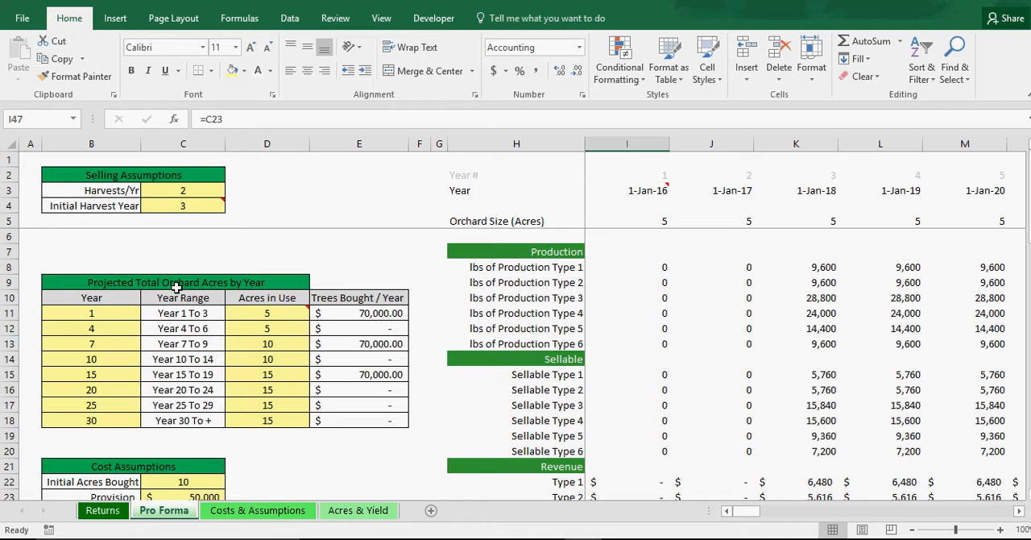
{"action": "mouse_move", "coordinate": [190, 296]}
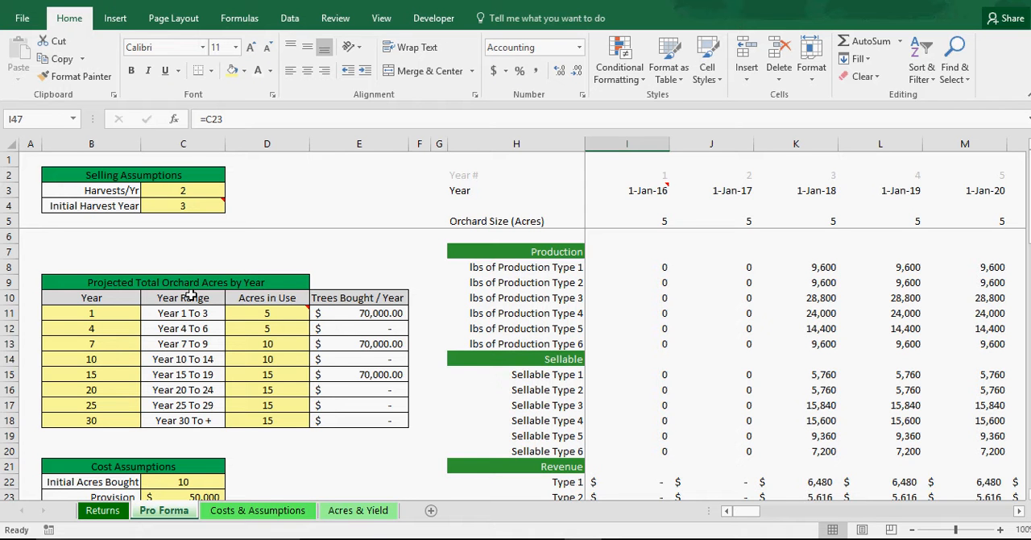
{"action": "mouse_move", "coordinate": [79, 422]}
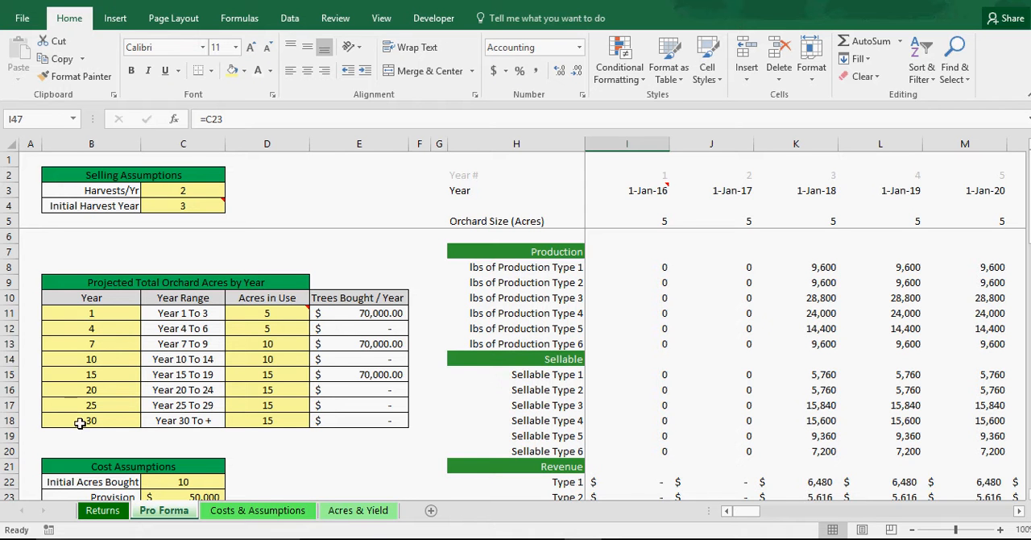
{"action": "mouse_move", "coordinate": [77, 393]}
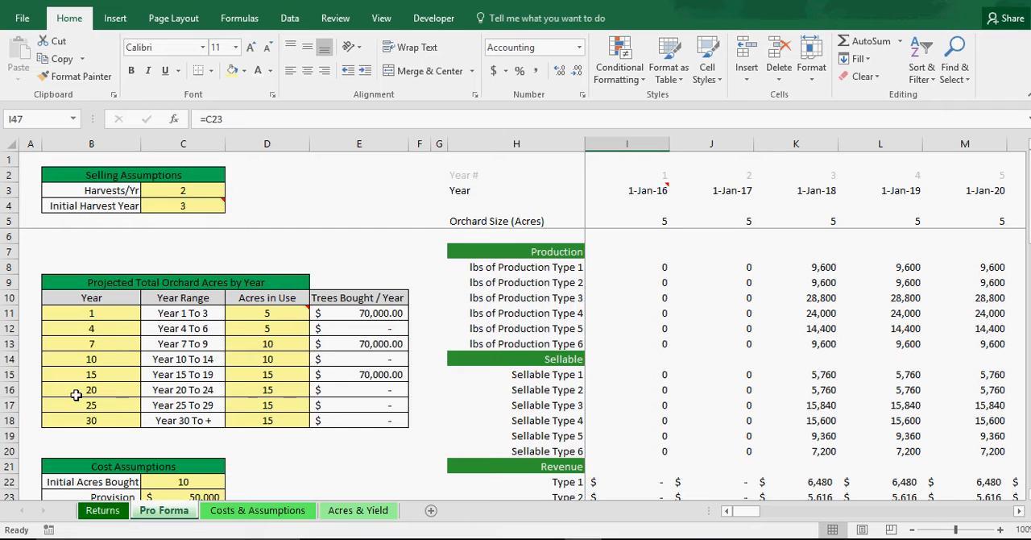
{"action": "mouse_move", "coordinate": [97, 406]}
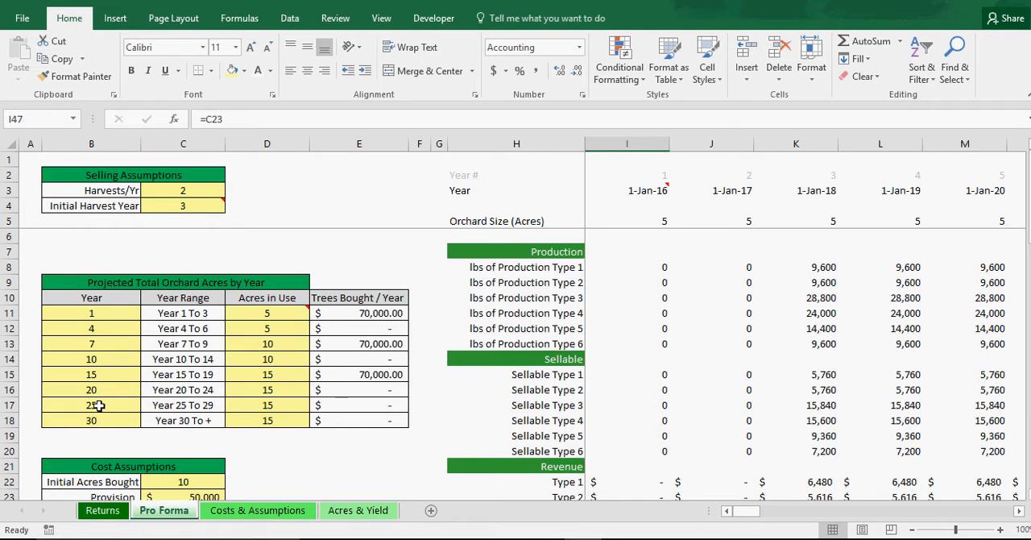
{"action": "mouse_move", "coordinate": [95, 374]}
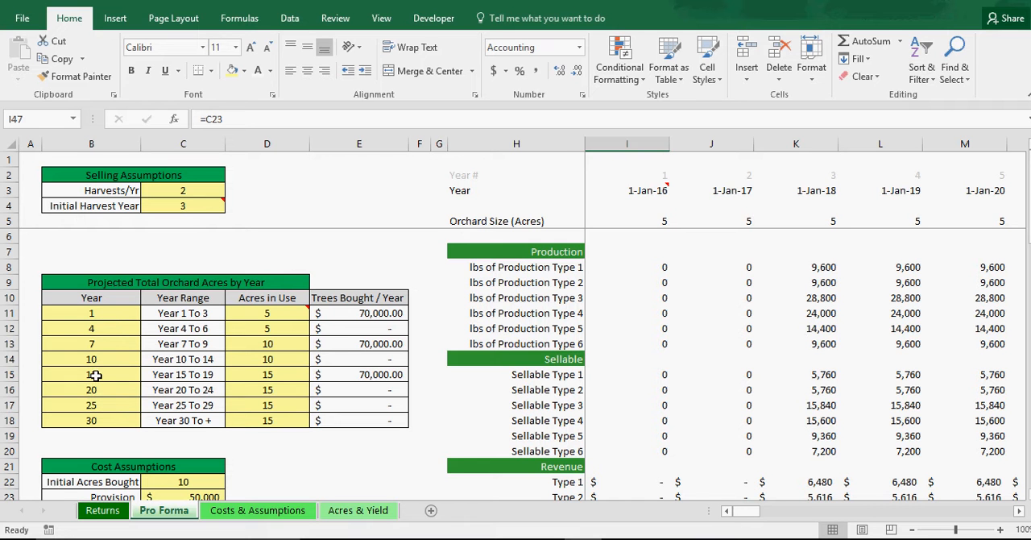
{"action": "mouse_move", "coordinate": [103, 412]}
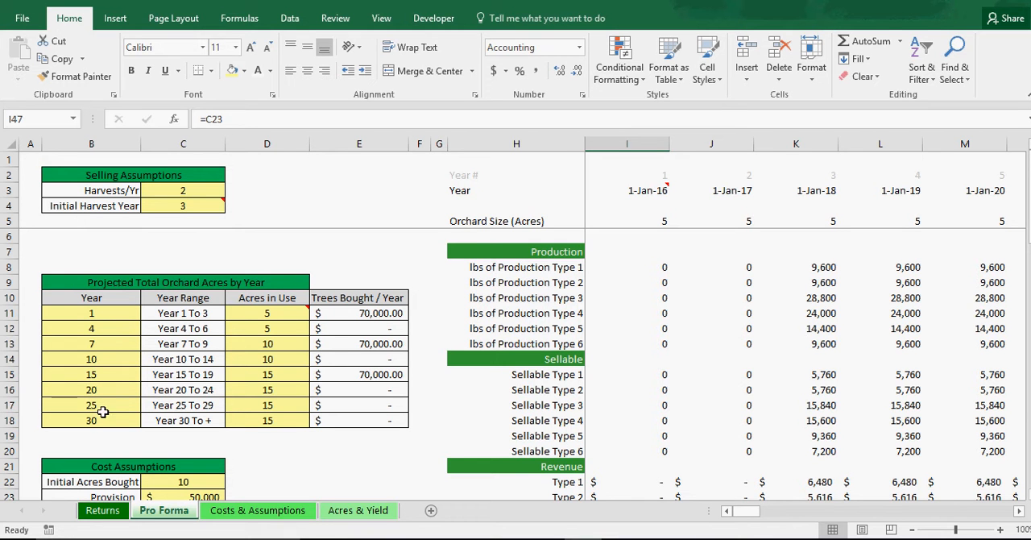
{"action": "left_click", "coordinate": [258, 511]}
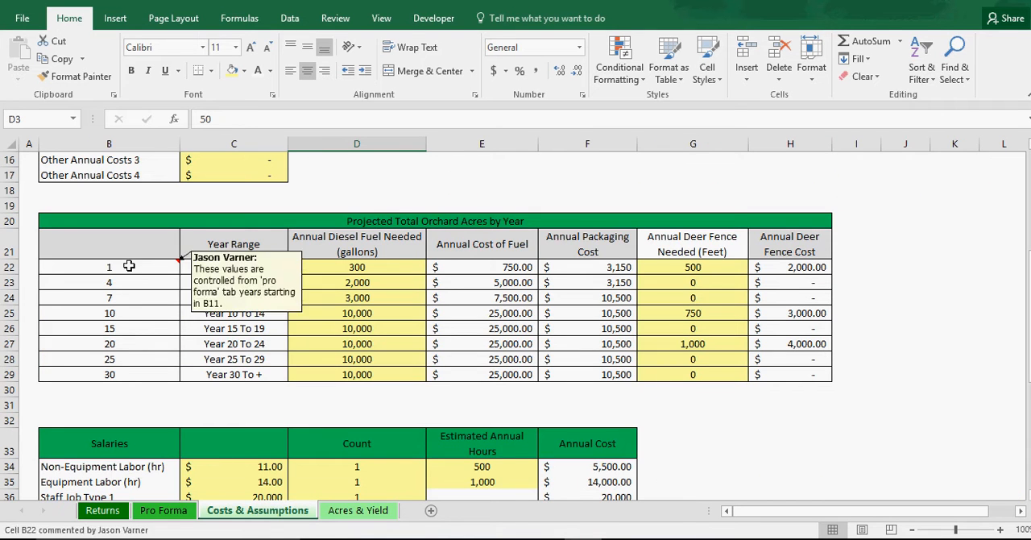
{"action": "mouse_move", "coordinate": [252, 373]}
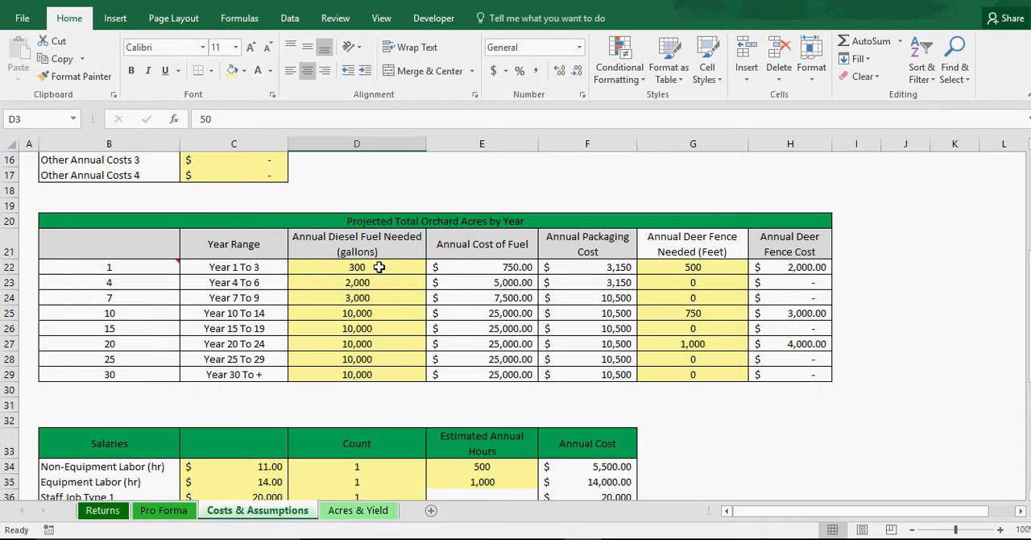
{"action": "mouse_move", "coordinate": [388, 265]}
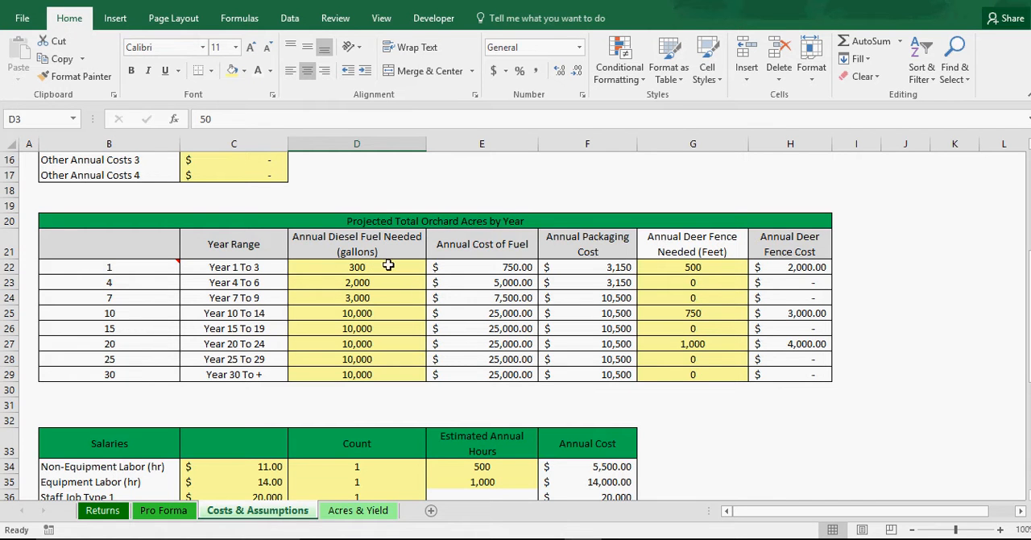
{"action": "mouse_move", "coordinate": [381, 336]}
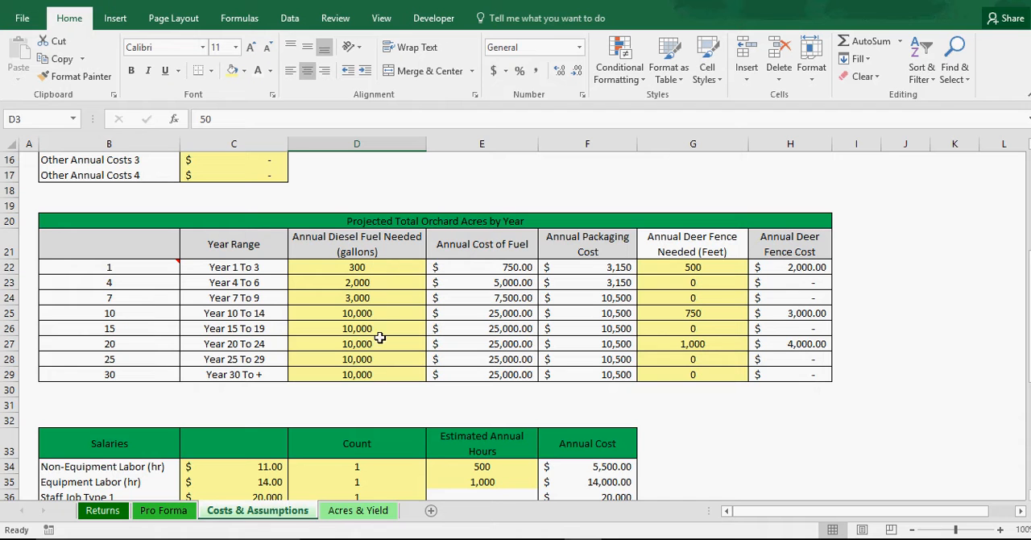
{"action": "mouse_move", "coordinate": [362, 352]}
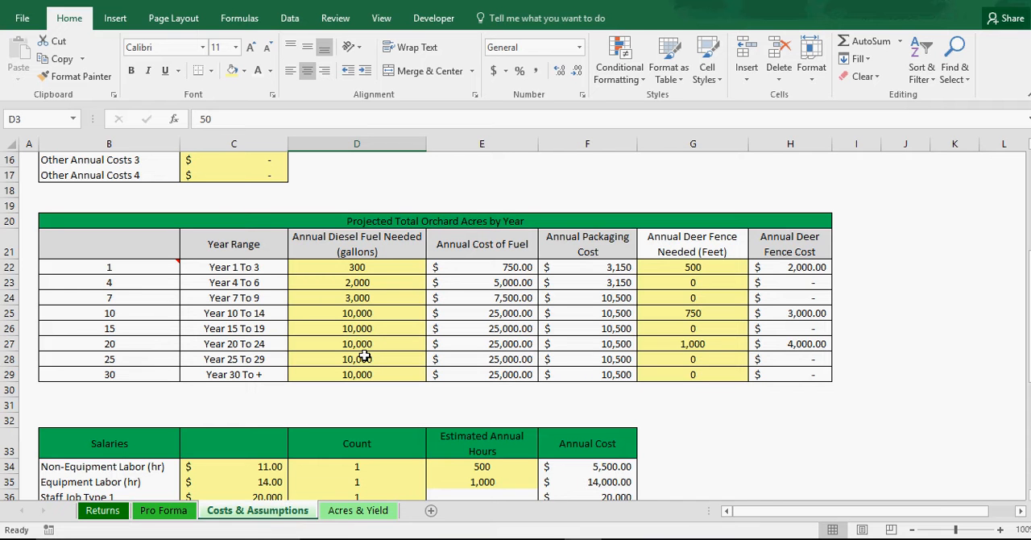
{"action": "mouse_move", "coordinate": [374, 371]}
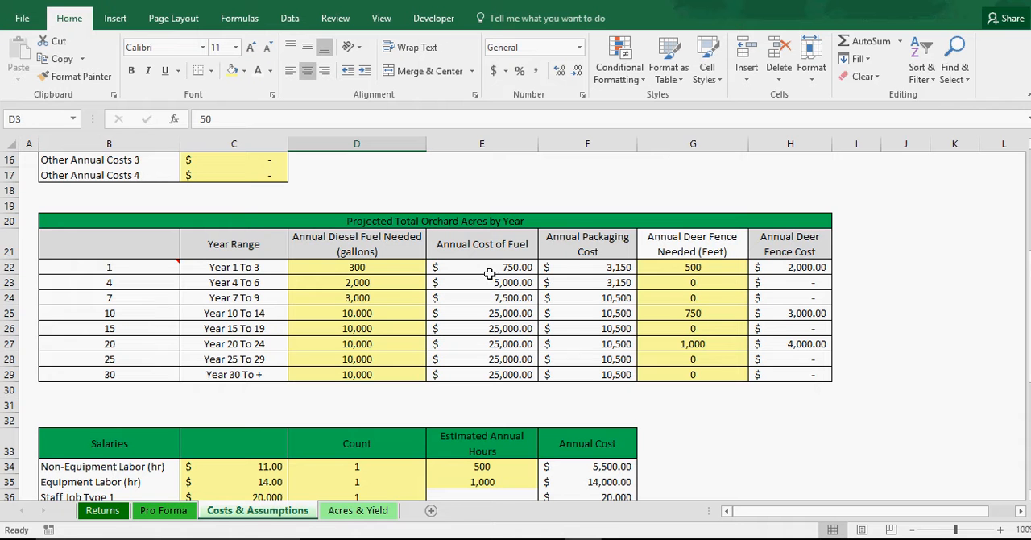
{"action": "mouse_move", "coordinate": [600, 267]}
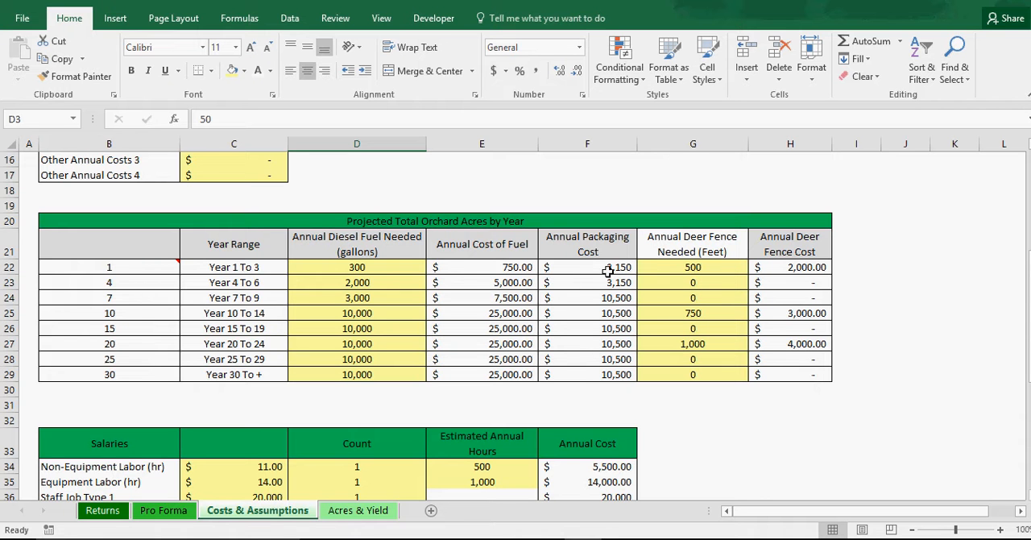
{"action": "mouse_move", "coordinate": [593, 374]}
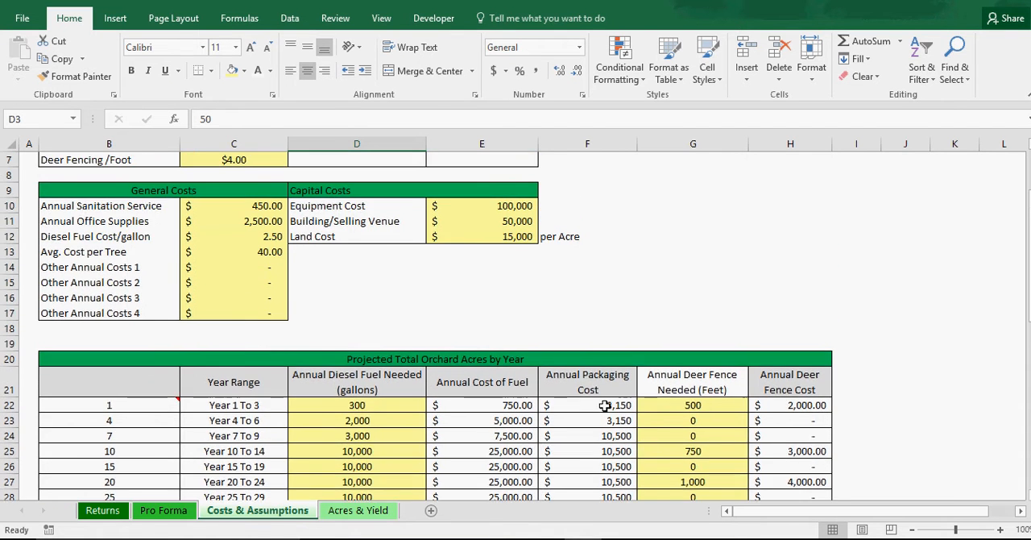
{"action": "double_click", "coordinate": [603, 405]}
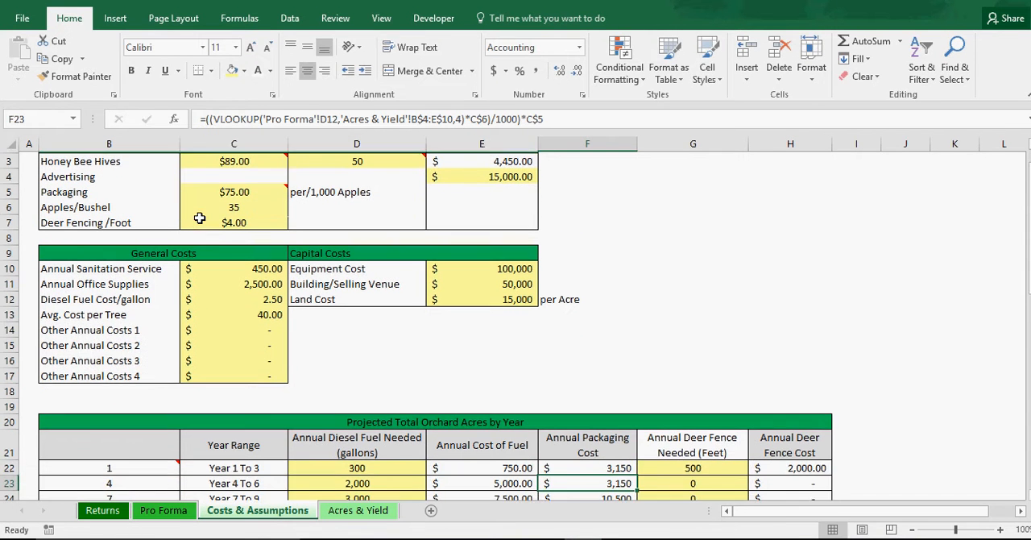
{"action": "scroll", "scroll_direction": "down", "scroll_amount": 3}
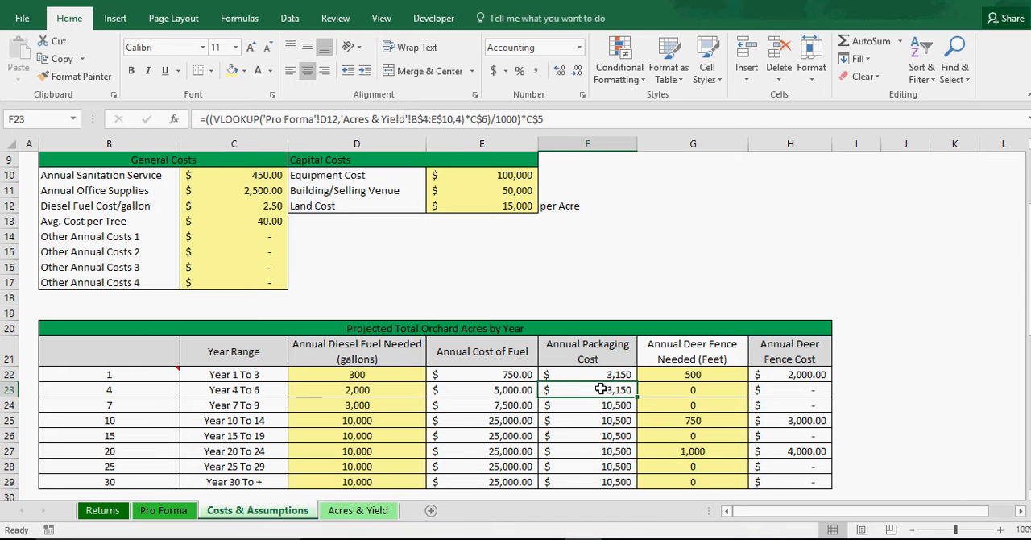
{"action": "scroll", "scroll_direction": "down", "scroll_amount": 3}
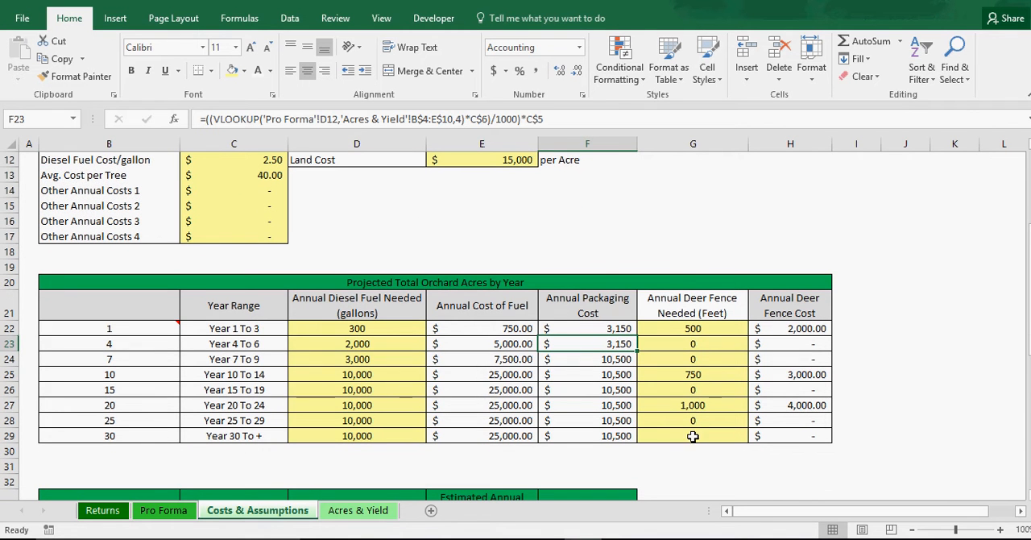
{"action": "mouse_move", "coordinate": [812, 407]}
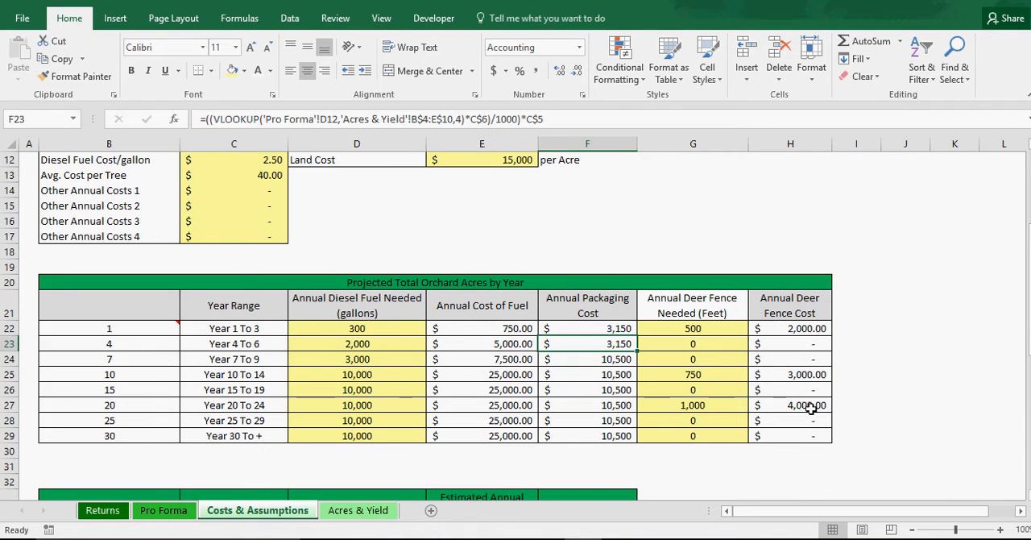
{"action": "scroll", "scroll_direction": "down", "scroll_amount": 3}
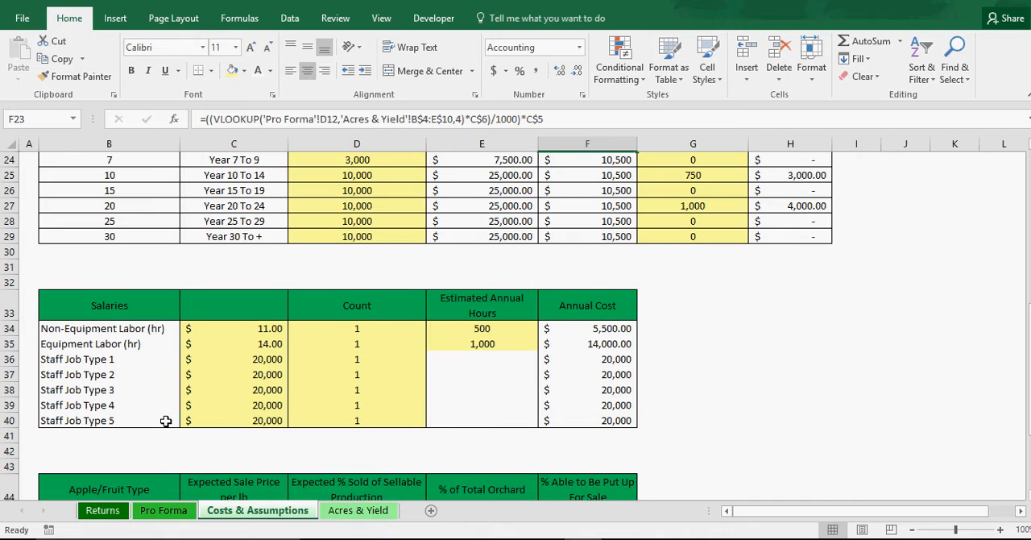
- Keep Non-Equipment Labor at 500 estimated annual hours in the salaries table
{"action": "scroll", "scroll_direction": "down", "scroll_amount": 3}
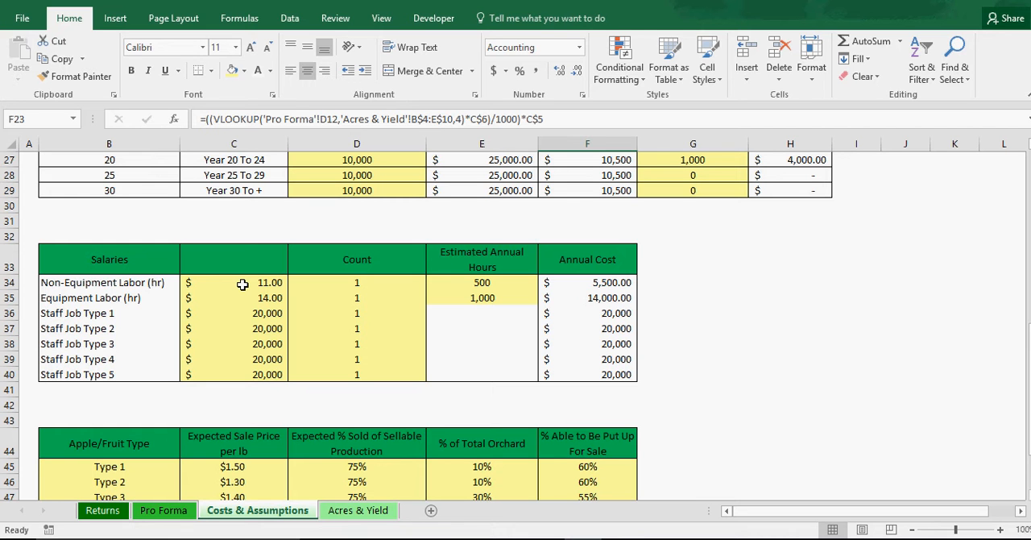
{"action": "mouse_move", "coordinate": [227, 303]}
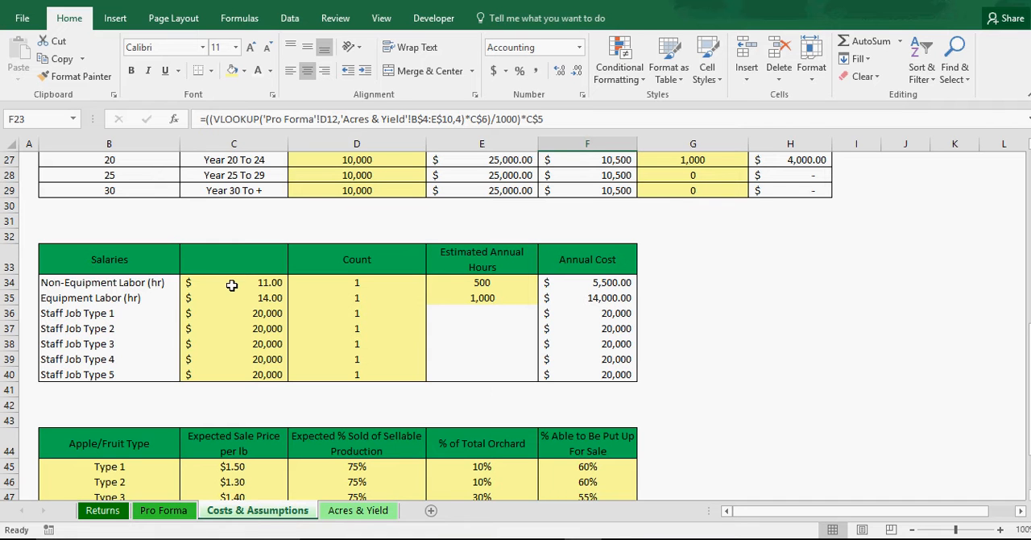
{"action": "mouse_move", "coordinate": [250, 283]}
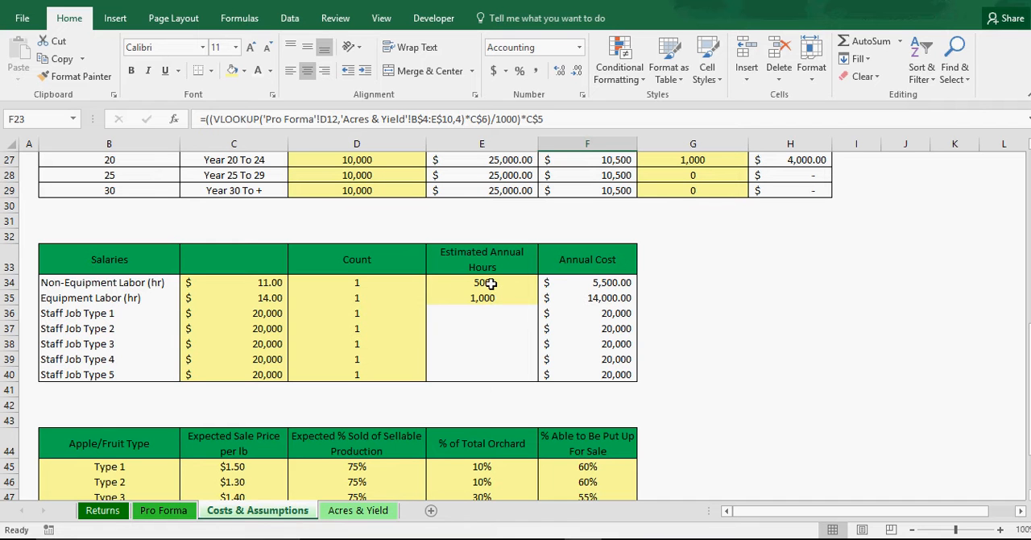
{"action": "mouse_move", "coordinate": [482, 283]}
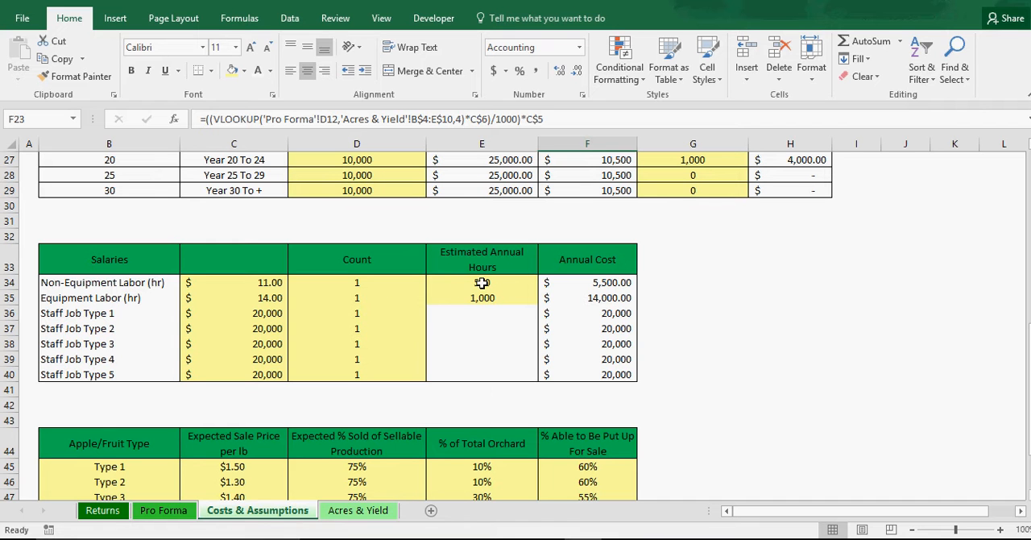
{"action": "type", "text": "500"}
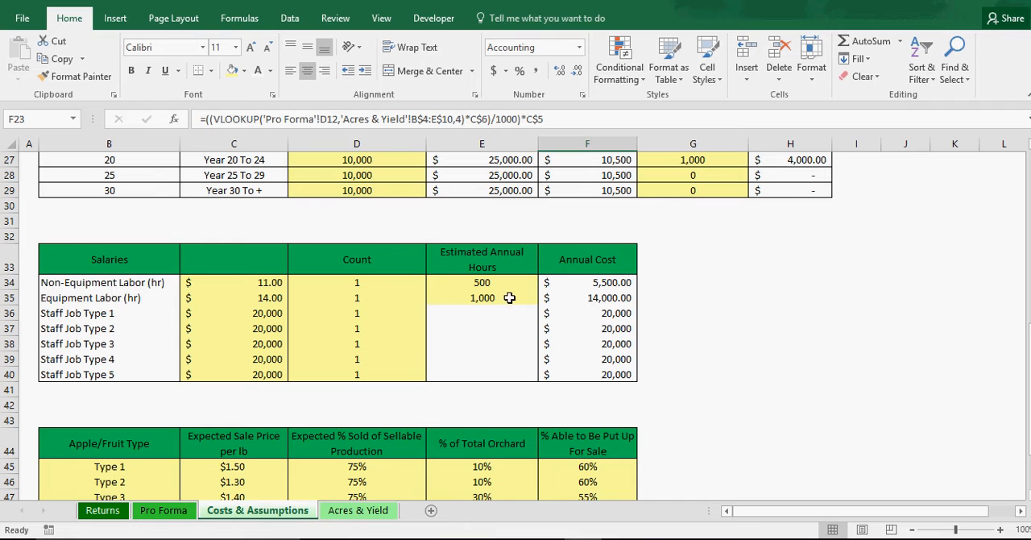
{"action": "mouse_move", "coordinate": [488, 297]}
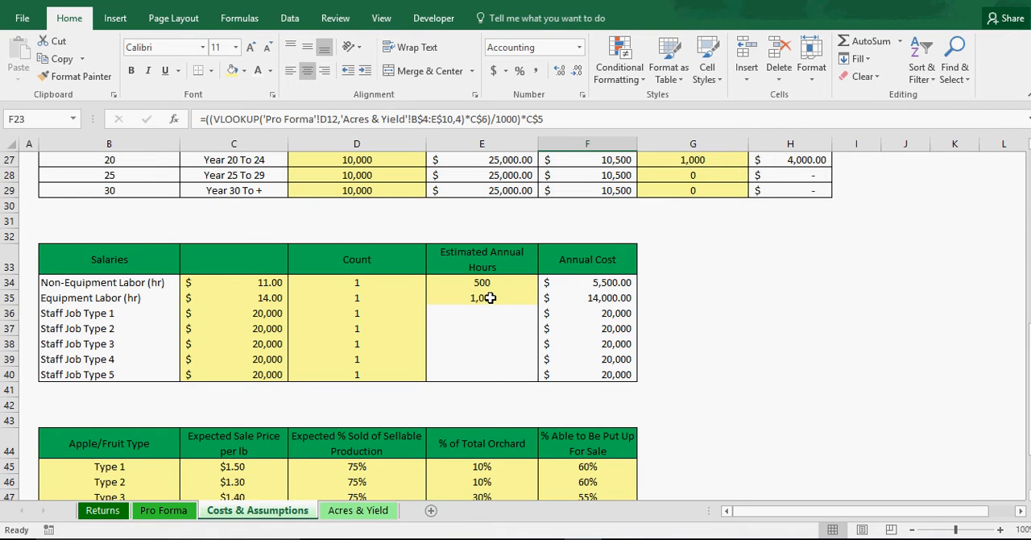
{"action": "mouse_move", "coordinate": [316, 303]}
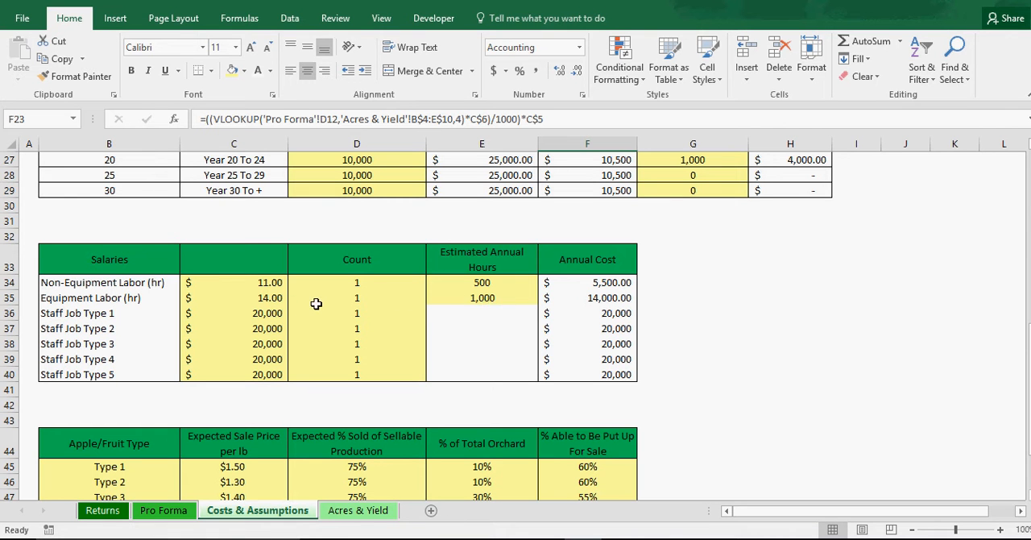
{"action": "mouse_move", "coordinate": [151, 312]}
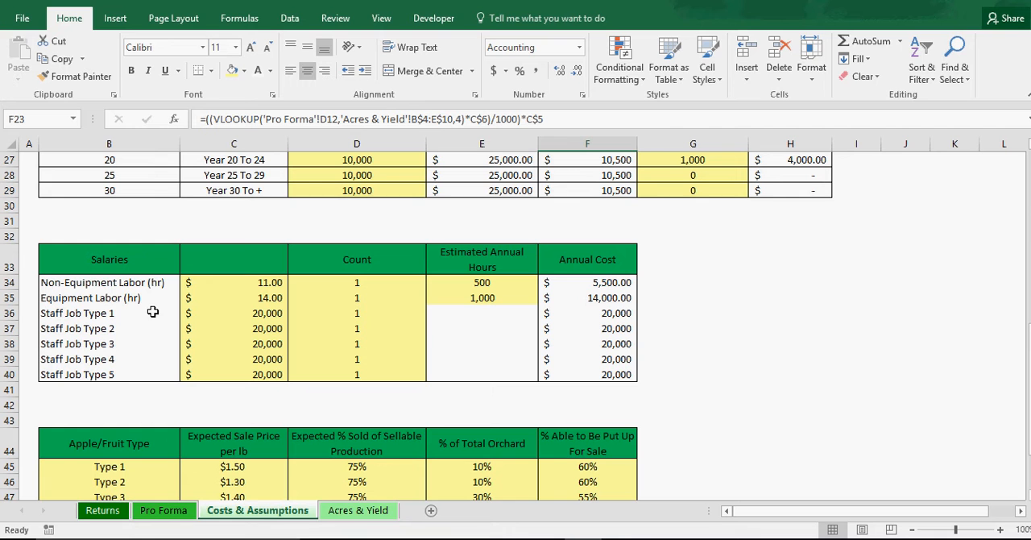
{"action": "mouse_move", "coordinate": [274, 313]}
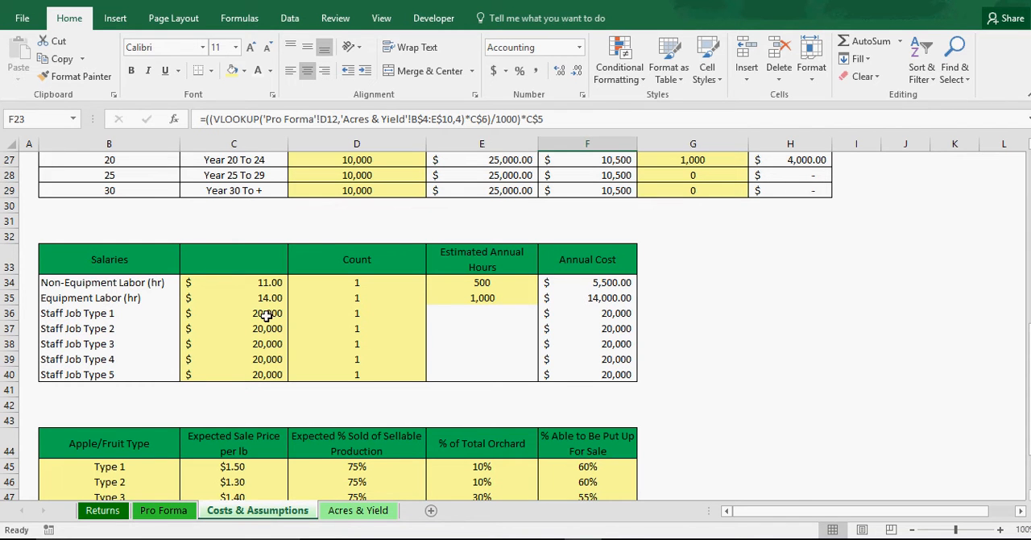
{"action": "mouse_move", "coordinate": [599, 328]}
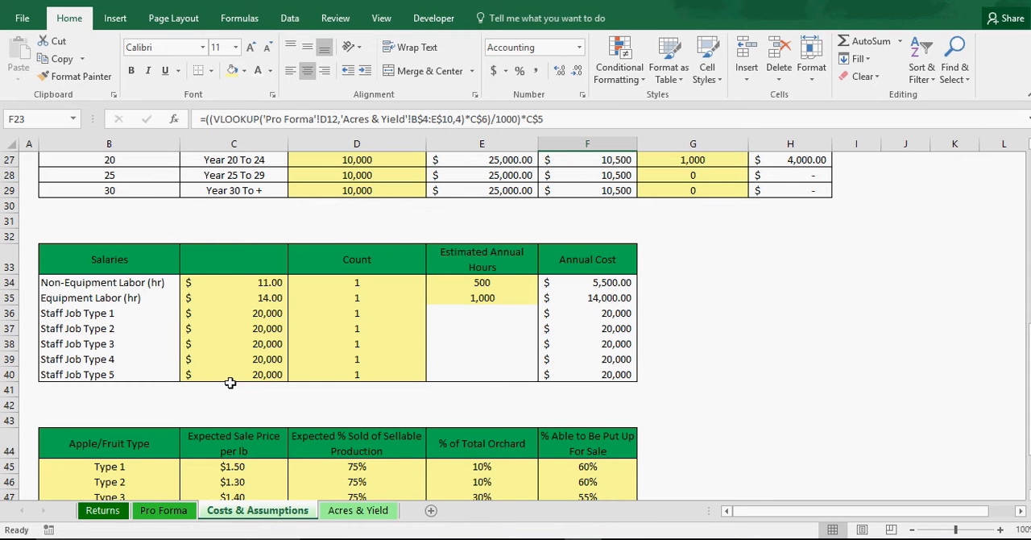
{"action": "mouse_move", "coordinate": [343, 358]}
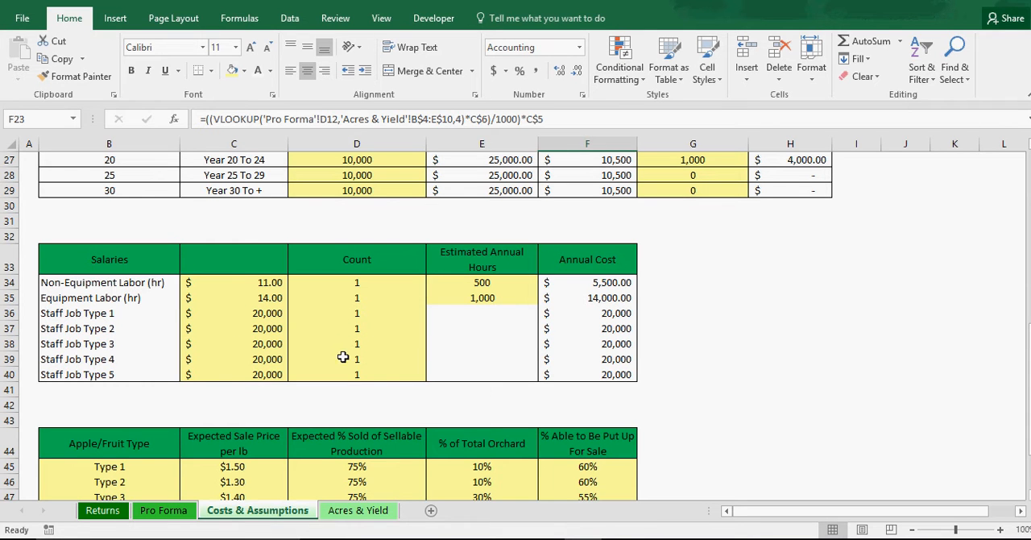
{"action": "mouse_move", "coordinate": [287, 383]}
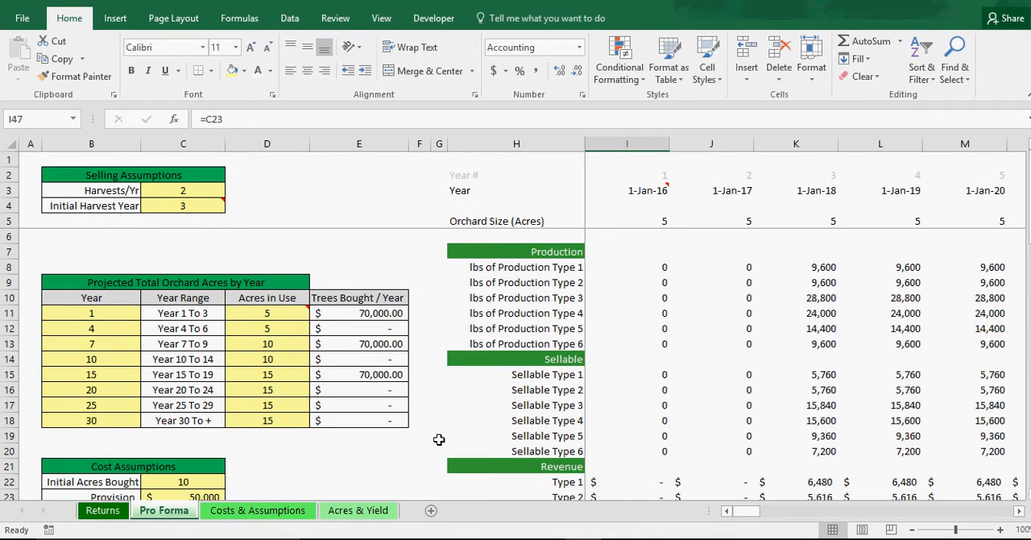
{"action": "scroll", "scroll_direction": "down", "scroll_amount": 3}
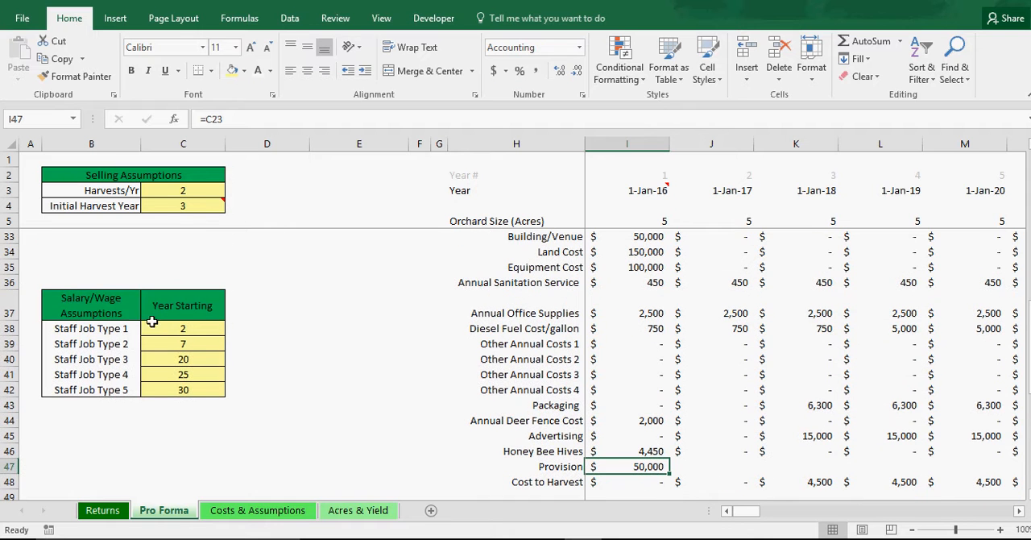
{"action": "mouse_move", "coordinate": [197, 328]}
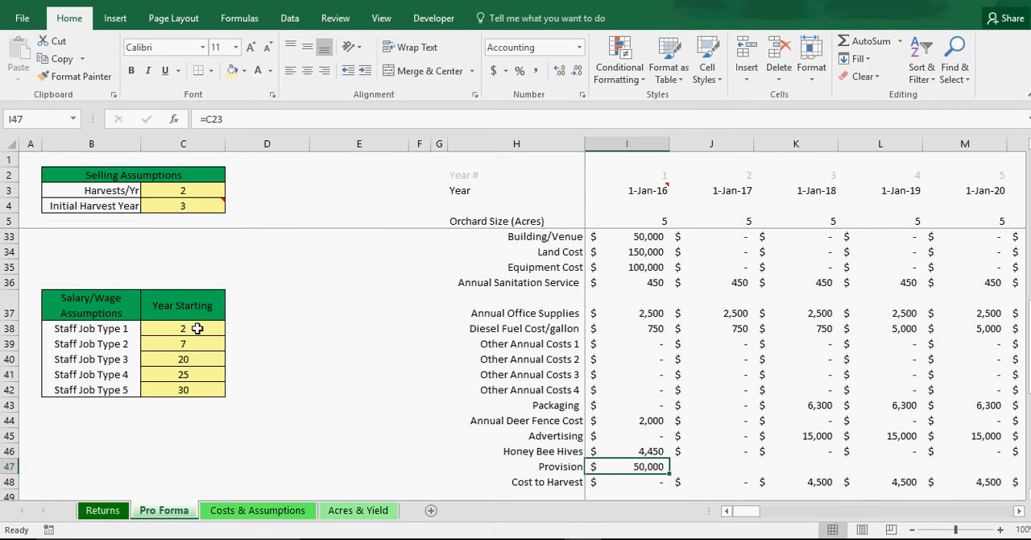
{"action": "mouse_move", "coordinate": [103, 327]}
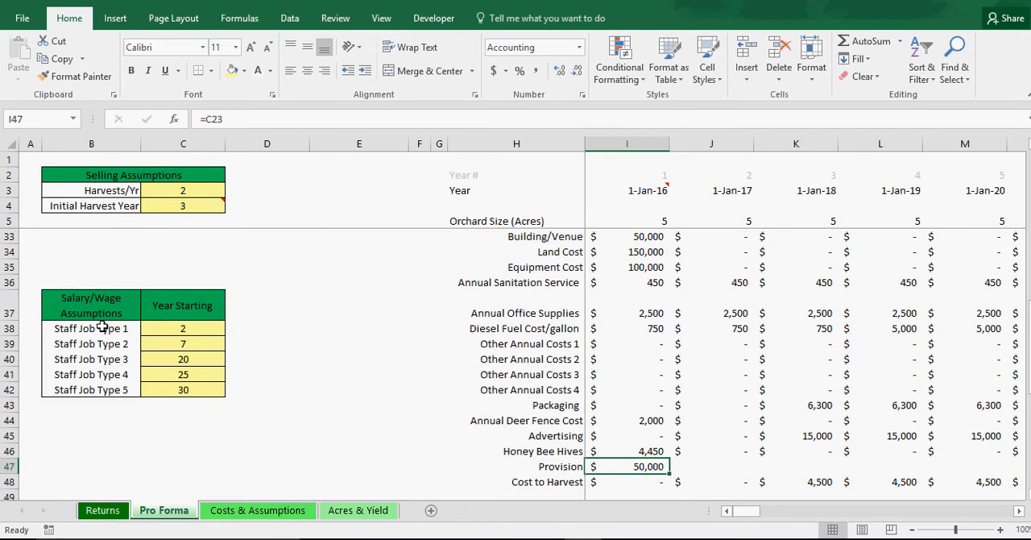
{"action": "left_click", "coordinate": [183, 329]}
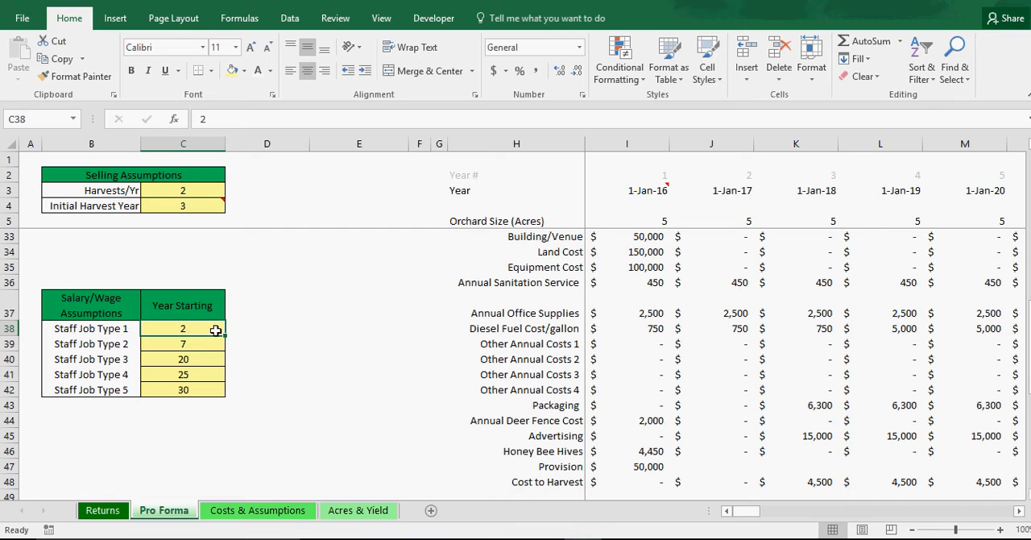
{"action": "scroll", "scroll_direction": "down", "scroll_amount": 3}
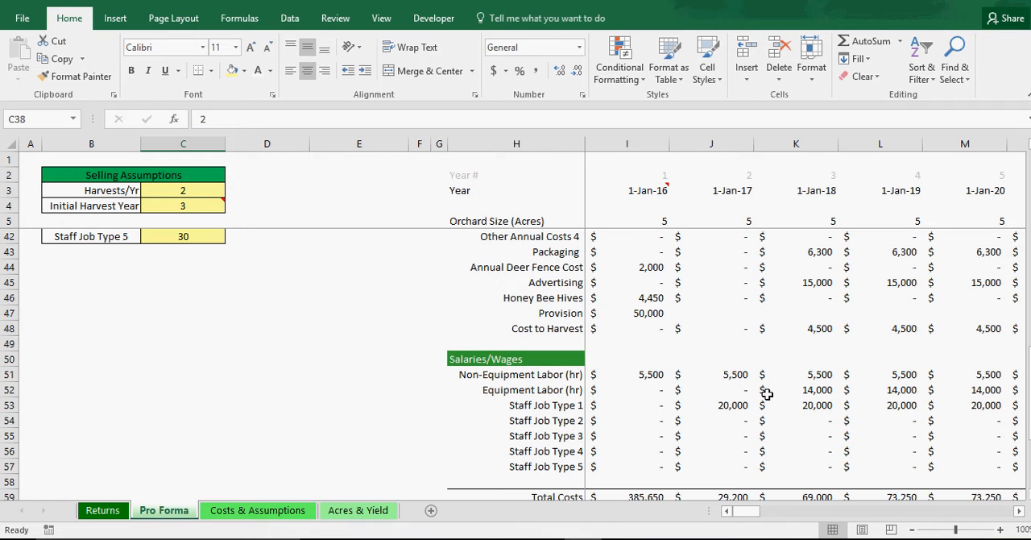
{"action": "mouse_move", "coordinate": [722, 383]}
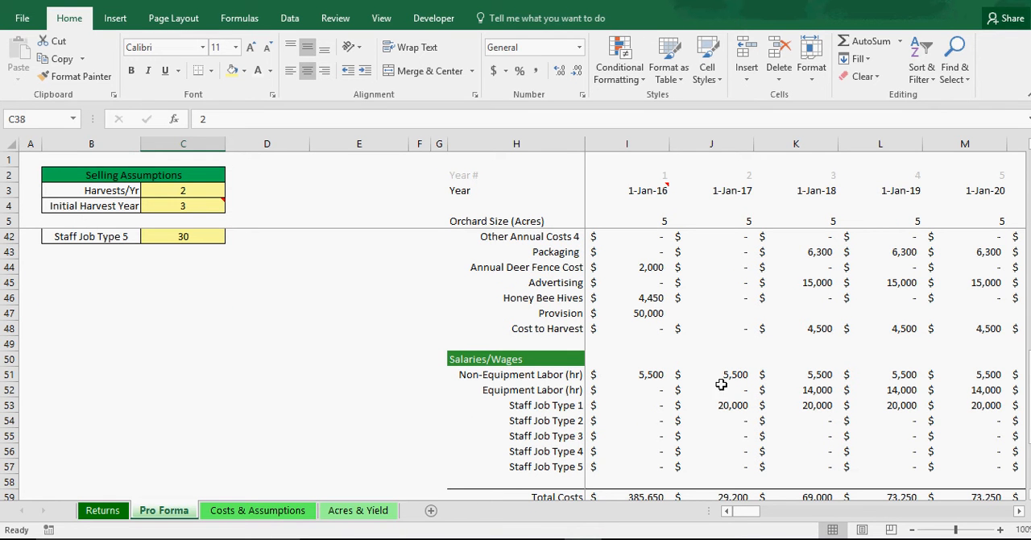
{"action": "mouse_move", "coordinate": [764, 388]}
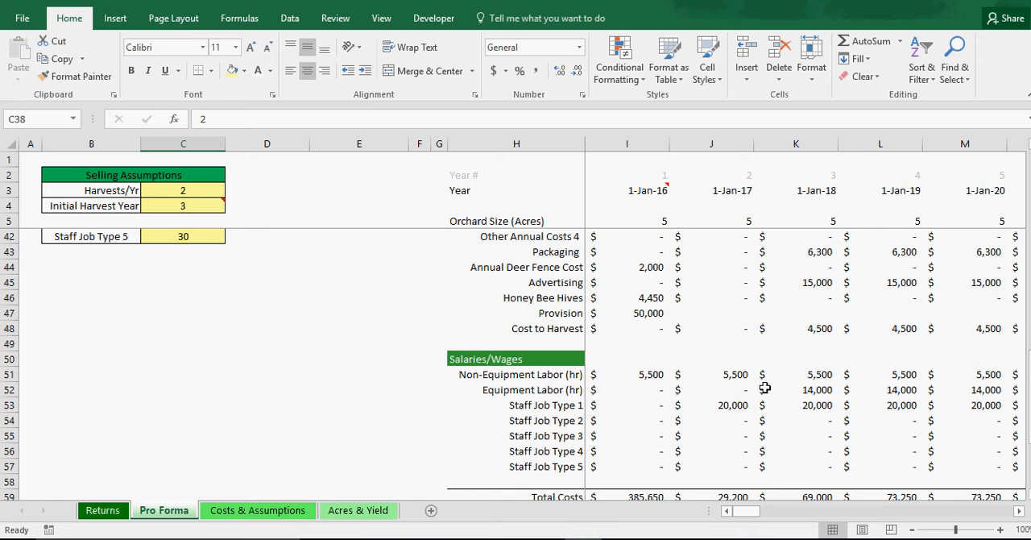
{"action": "mouse_move", "coordinate": [639, 393]}
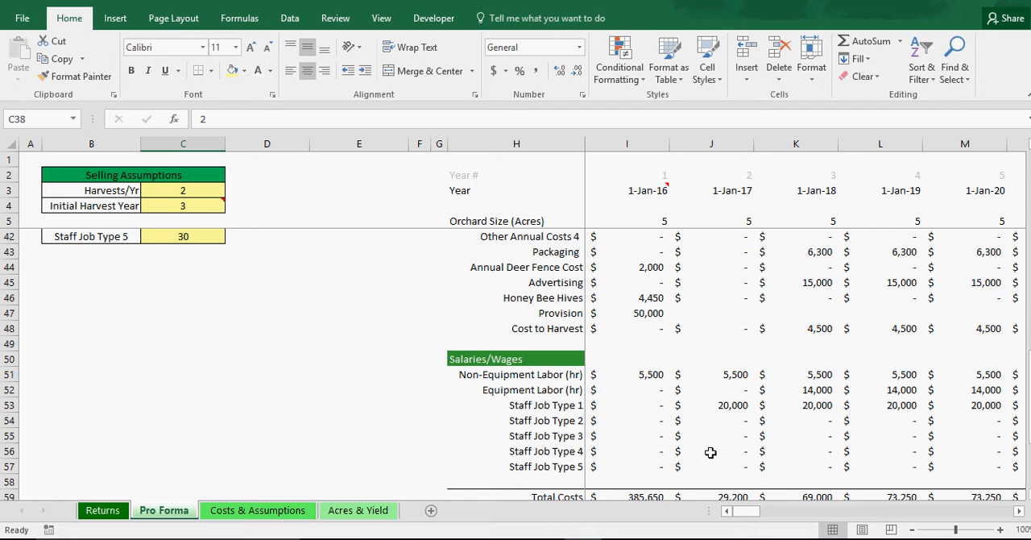
{"action": "scroll", "scroll_direction": "right", "scroll_amount": 3}
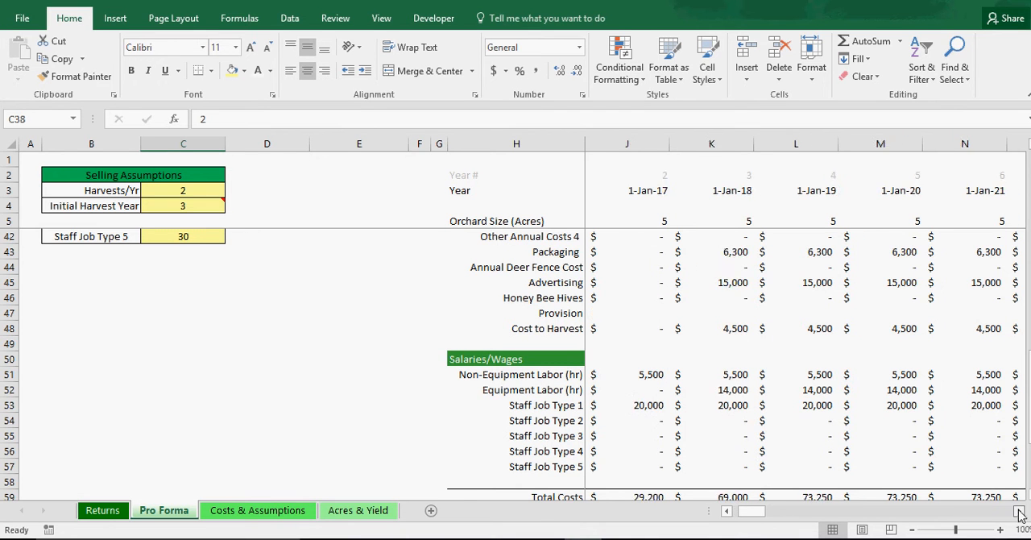
{"action": "scroll", "scroll_direction": "right", "scroll_amount": 3}
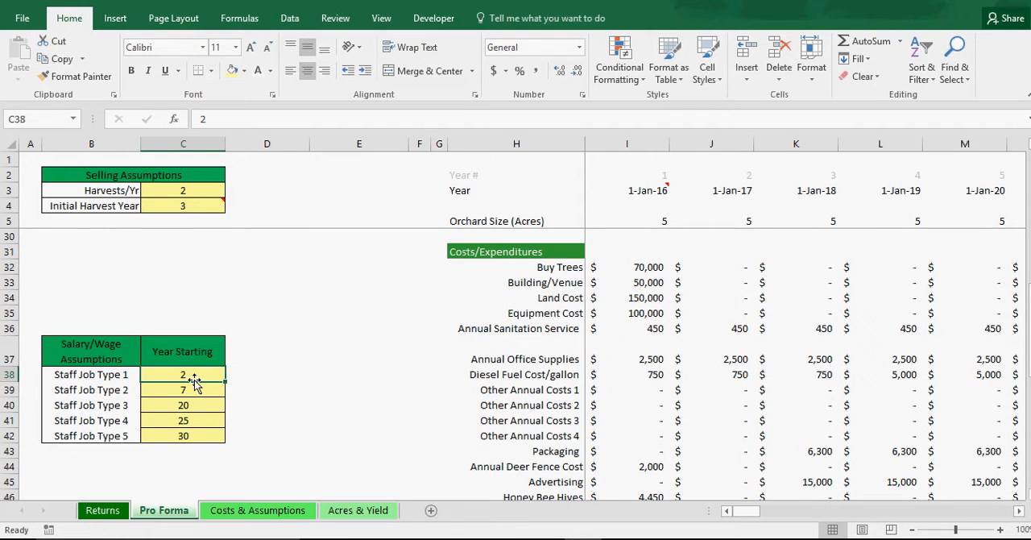
- Set Staff Job Type 1's starting year to 7 and check the cash flow rows below
{"action": "scroll", "scroll_direction": "down", "scroll_amount": 3}
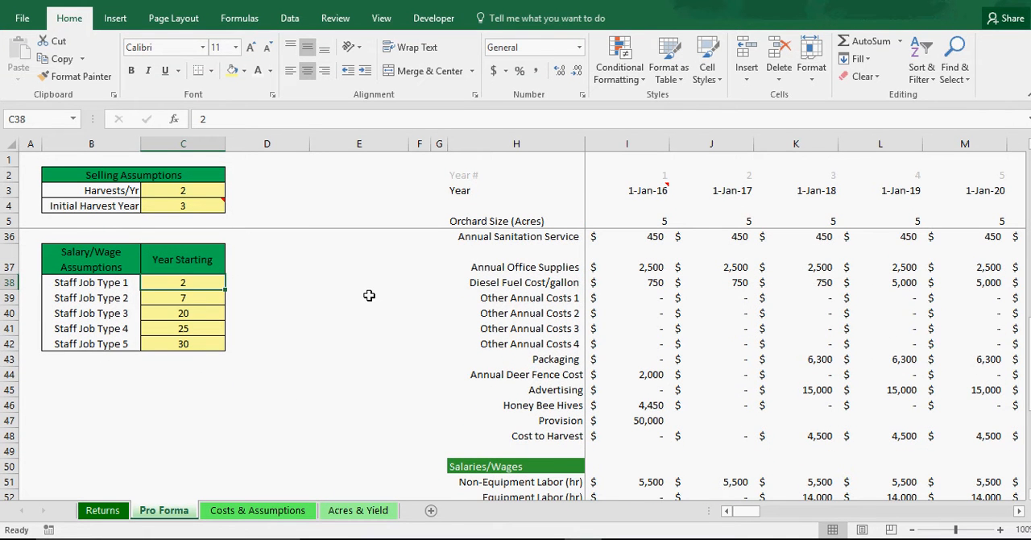
{"action": "type", "text": "7"}
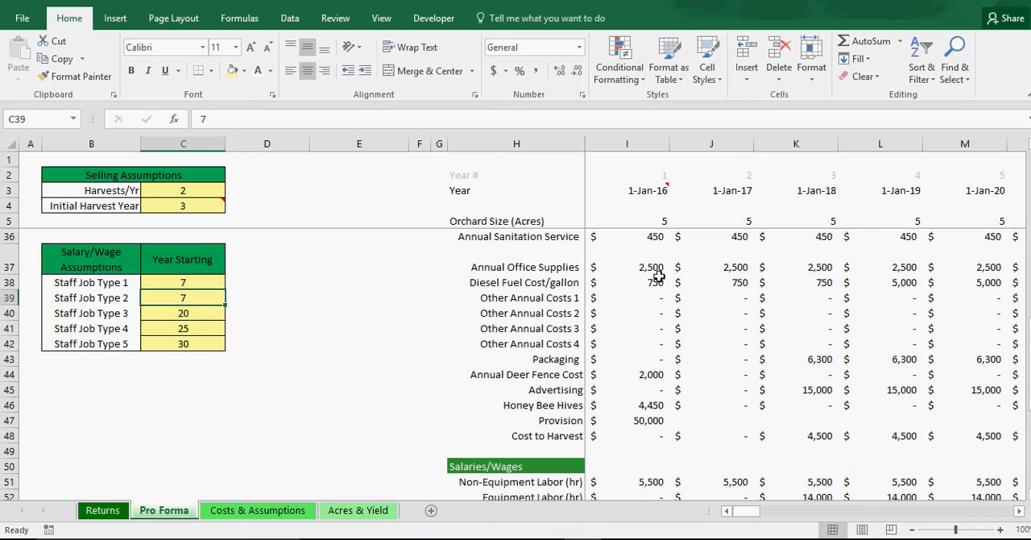
{"action": "scroll", "scroll_direction": "down", "scroll_amount": 3}
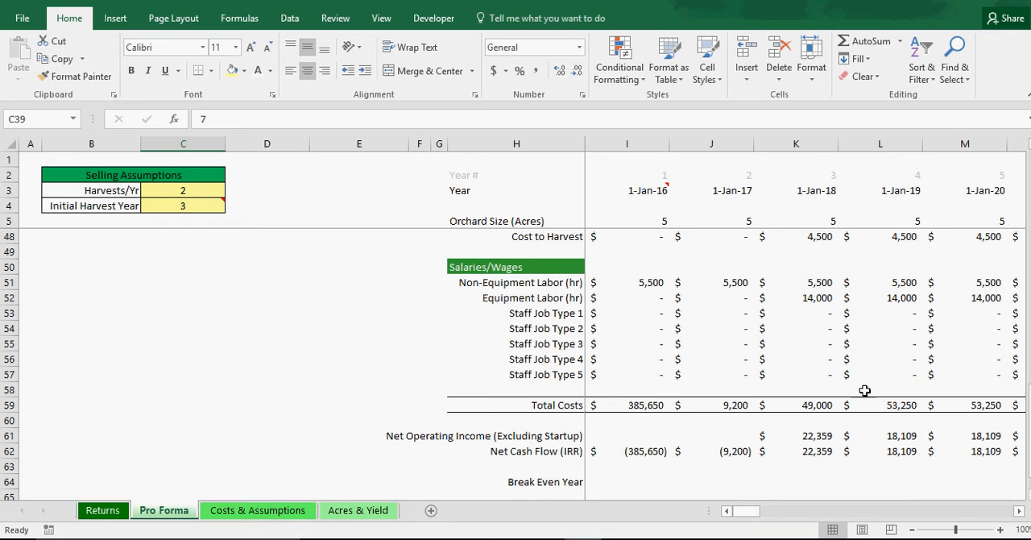
{"action": "scroll", "scroll_direction": "right", "scroll_amount": 3}
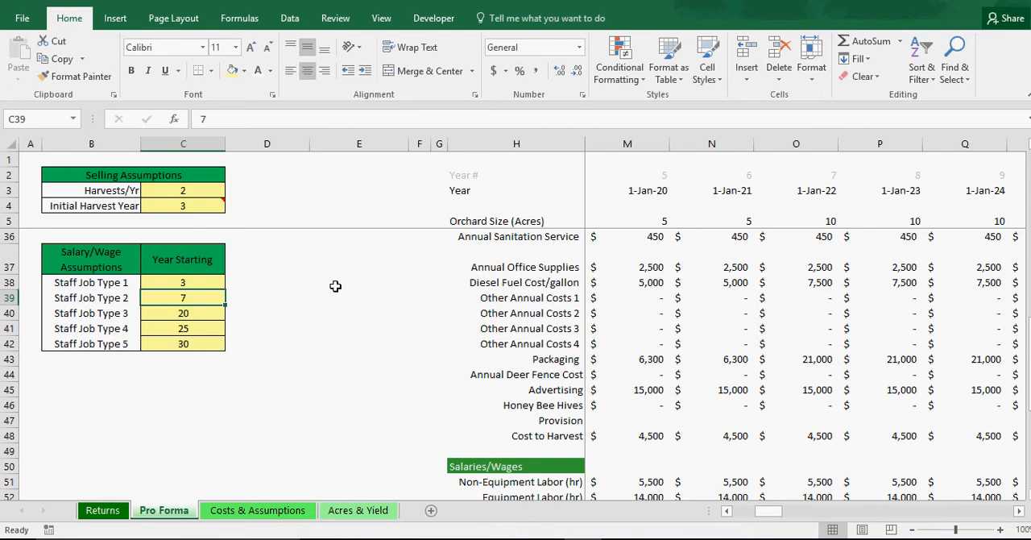
- Review Net Cash Flow and Running Cash Flow rows, then return to Costs & Assumptions
{"action": "scroll", "scroll_direction": "down", "scroll_amount": 3}
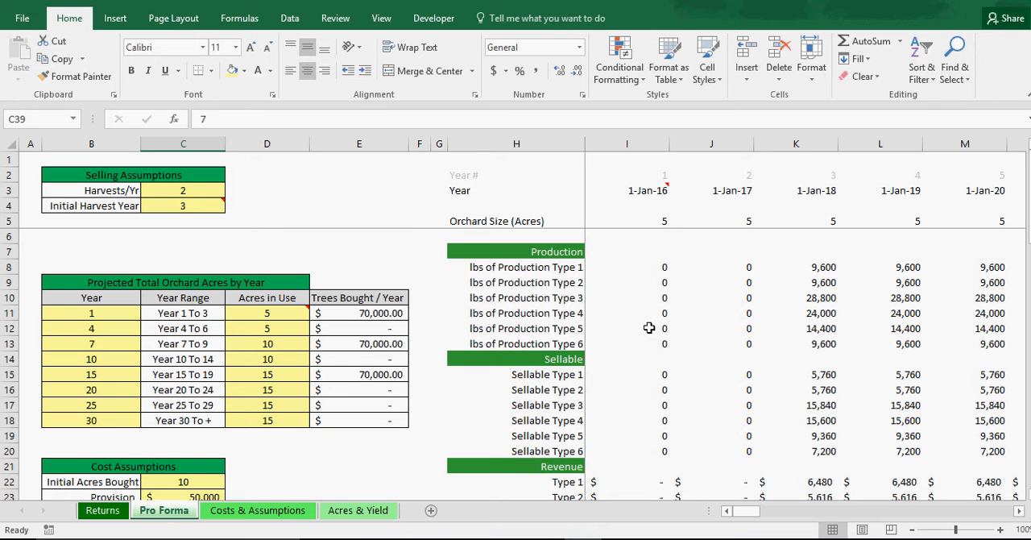
{"action": "mouse_move", "coordinate": [767, 338]}
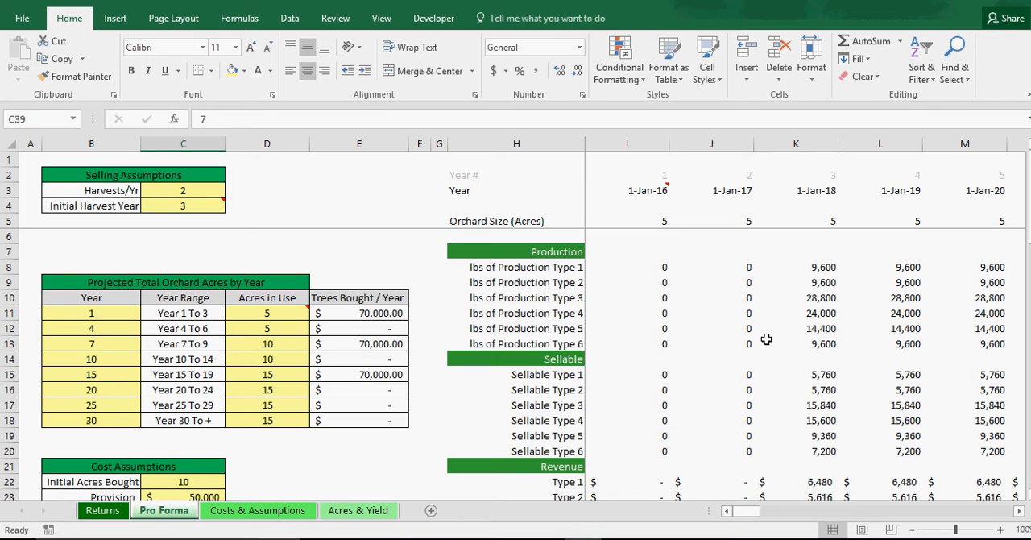
{"action": "mouse_move", "coordinate": [706, 319]}
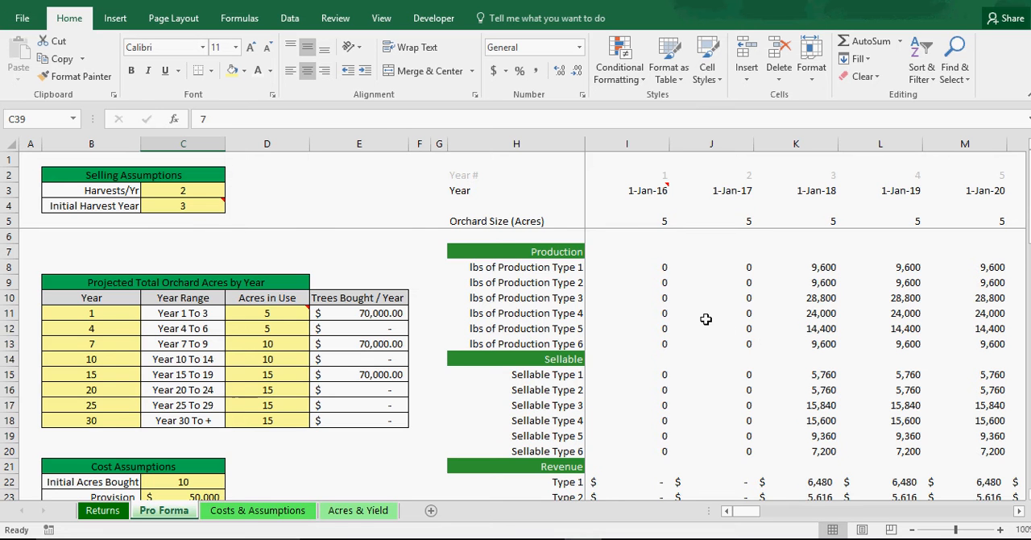
{"action": "scroll", "scroll_direction": "down", "scroll_amount": 3}
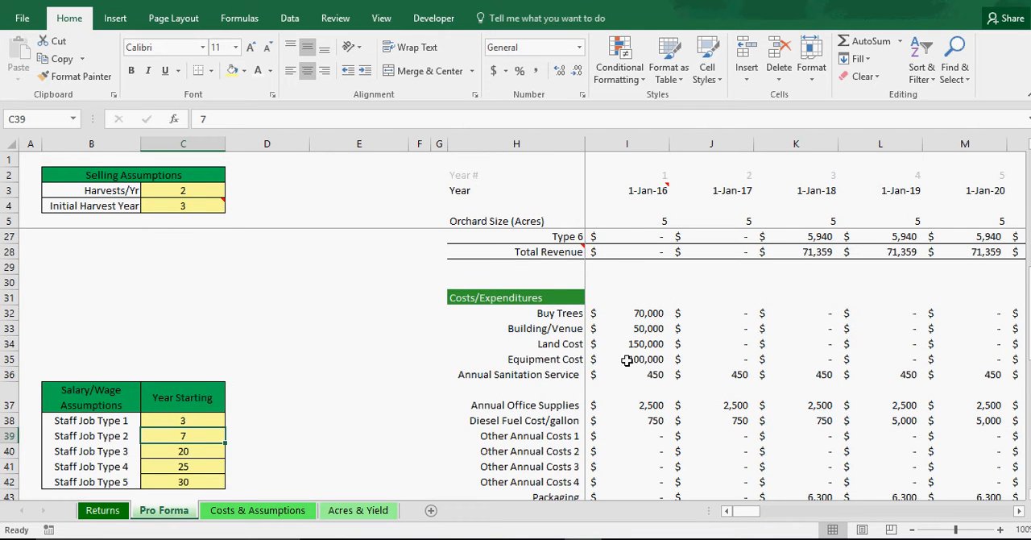
{"action": "scroll", "scroll_direction": "down", "scroll_amount": 3}
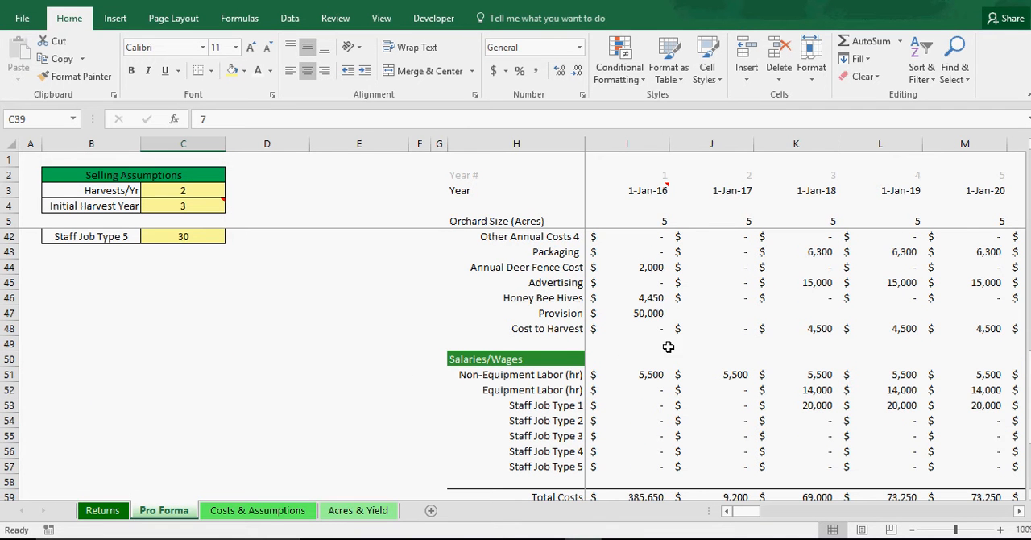
{"action": "scroll", "scroll_direction": "down", "scroll_amount": 3}
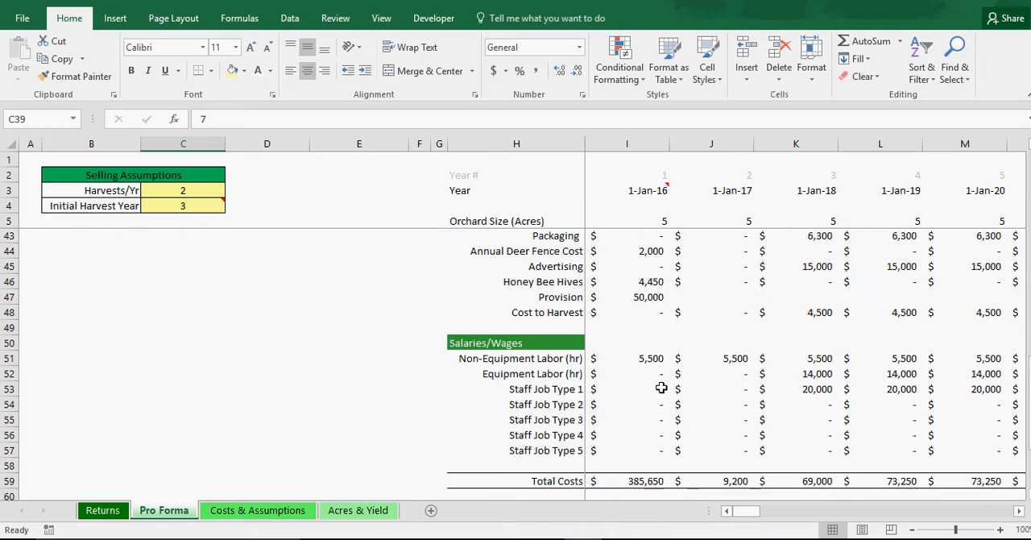
{"action": "scroll", "scroll_direction": "down", "scroll_amount": 3}
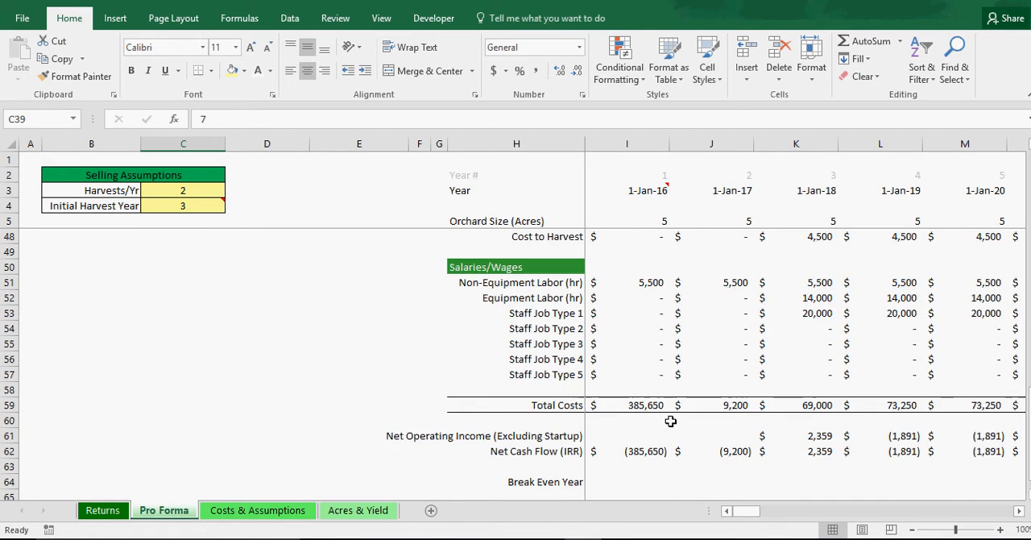
{"action": "scroll", "scroll_direction": "down", "scroll_amount": 3}
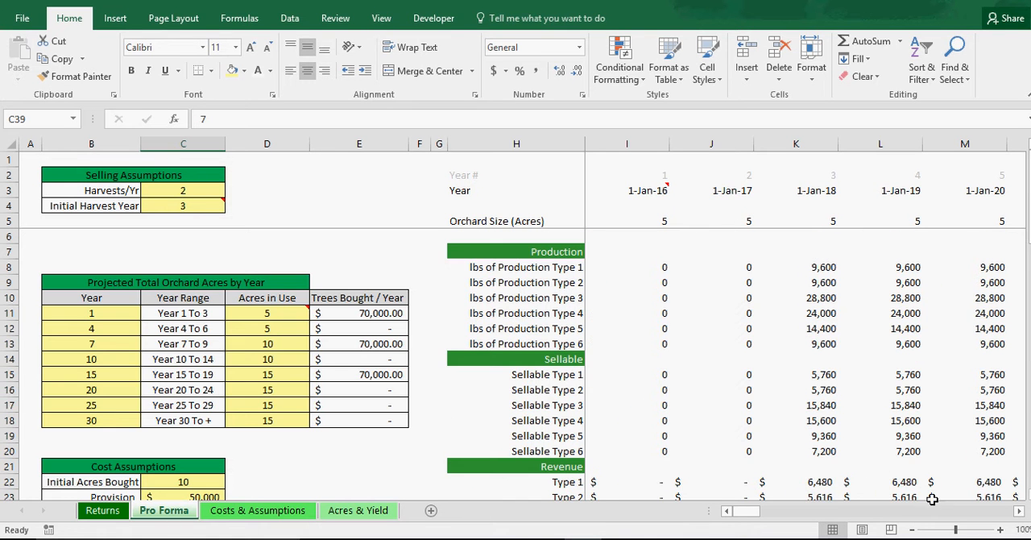
{"action": "scroll", "scroll_direction": "down", "scroll_amount": 3}
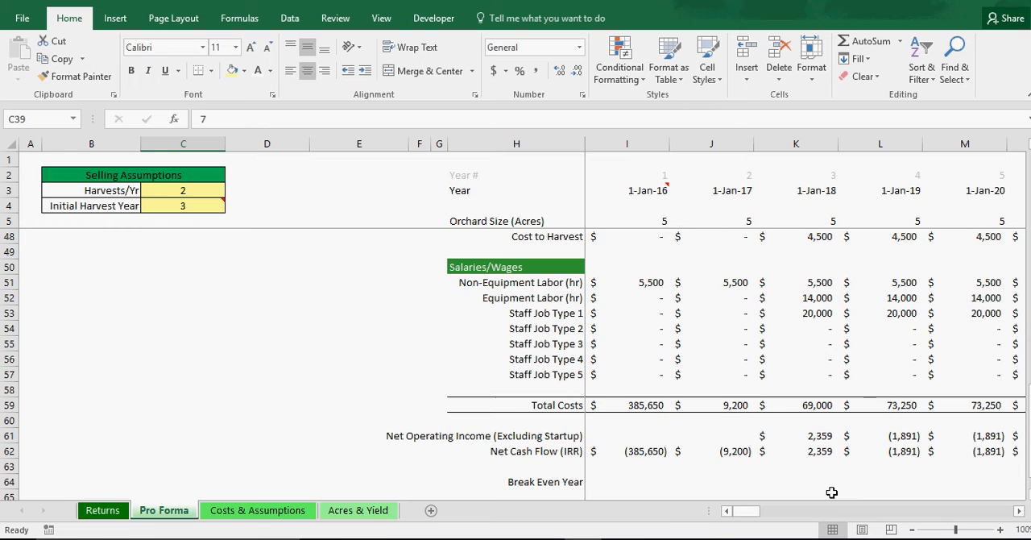
{"action": "scroll", "scroll_direction": "down", "scroll_amount": 3}
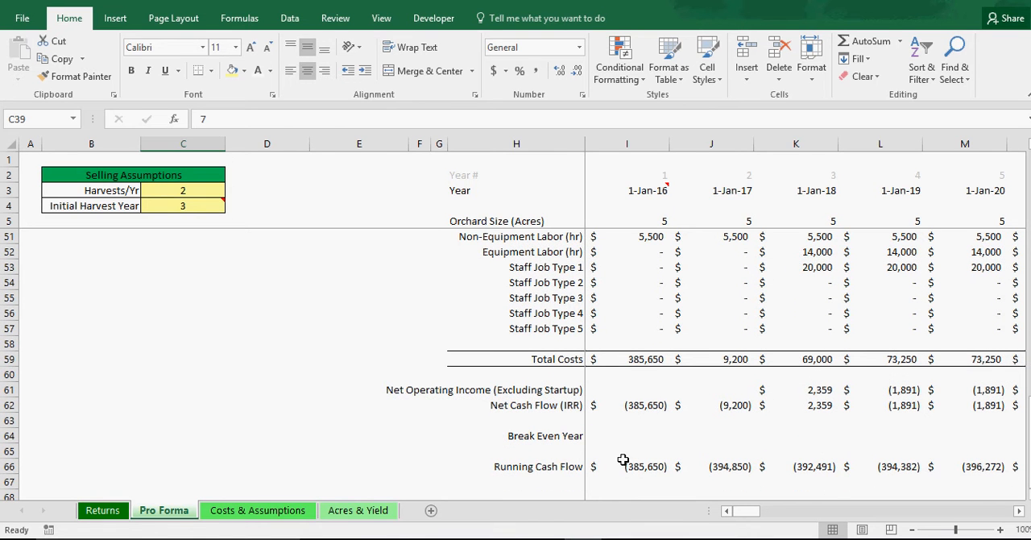
{"action": "left_click", "coordinate": [257, 510]}
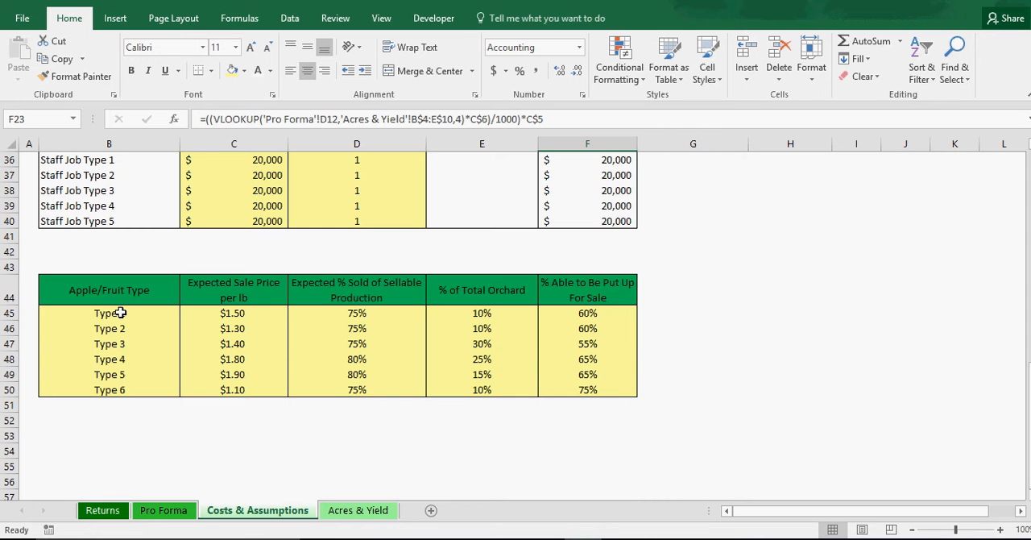
{"action": "mouse_move", "coordinate": [116, 313]}
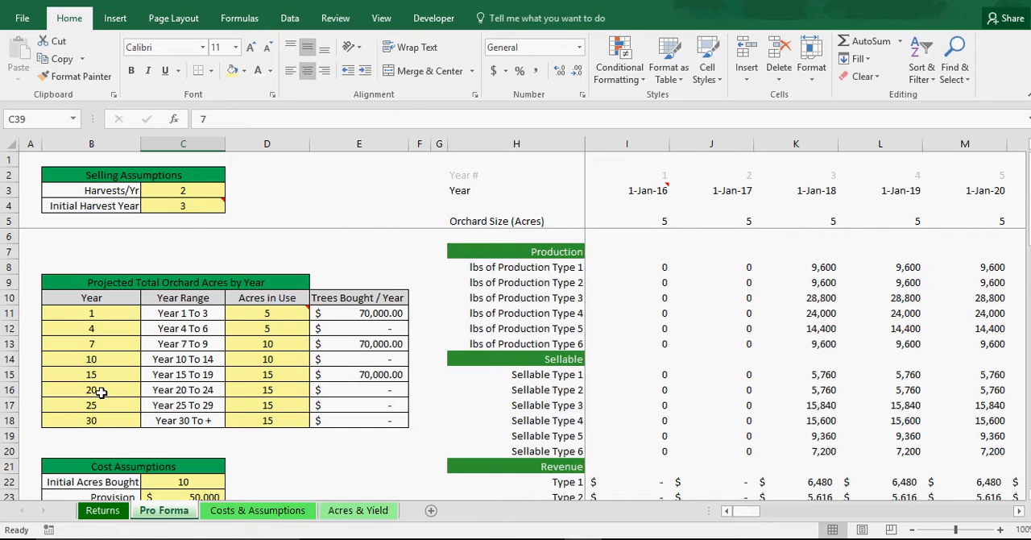
- Rename the first fruit types to Green Apple, Oranges and Bananas in the assumptions table
{"action": "left_click", "coordinate": [257, 511]}
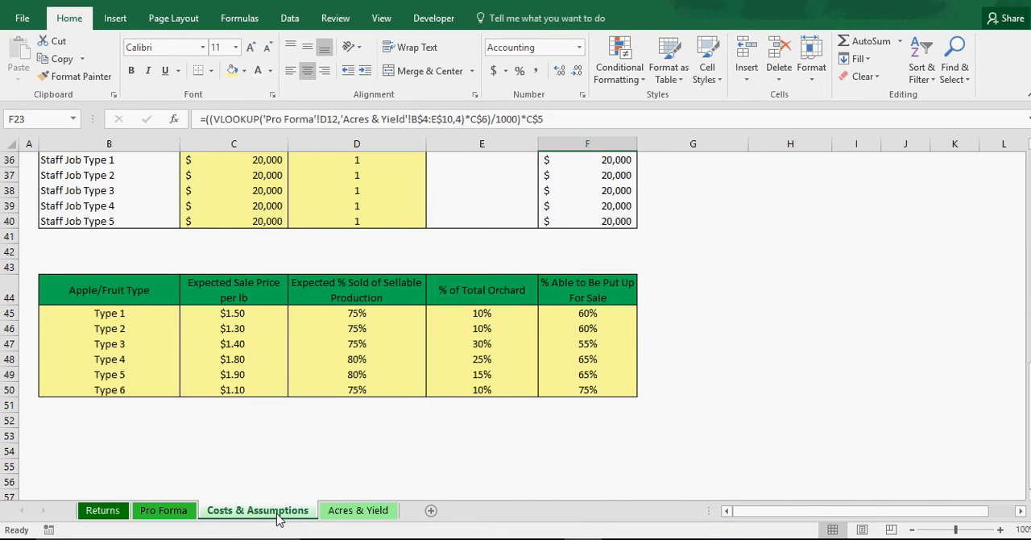
{"action": "left_click", "coordinate": [109, 345]}
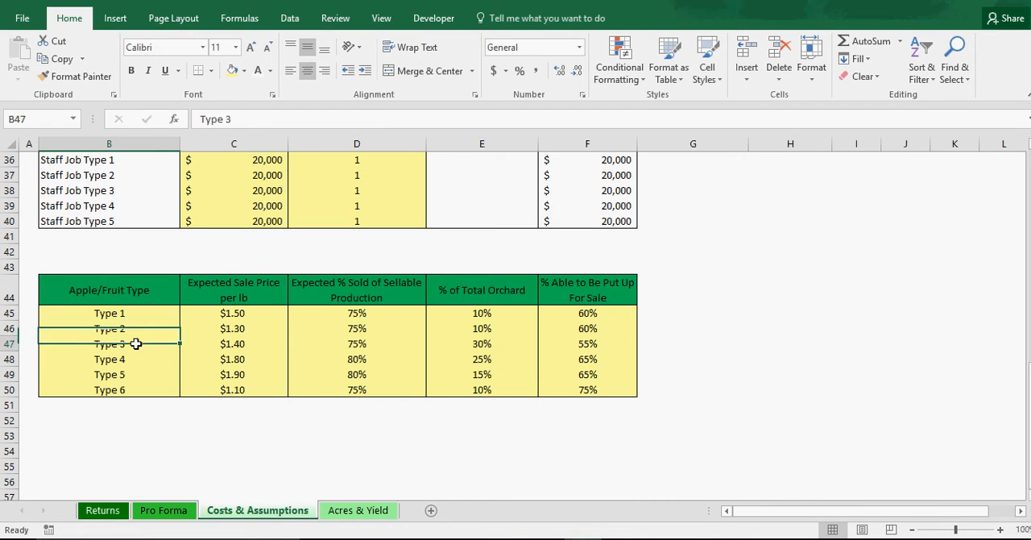
{"action": "left_click", "coordinate": [164, 509]}
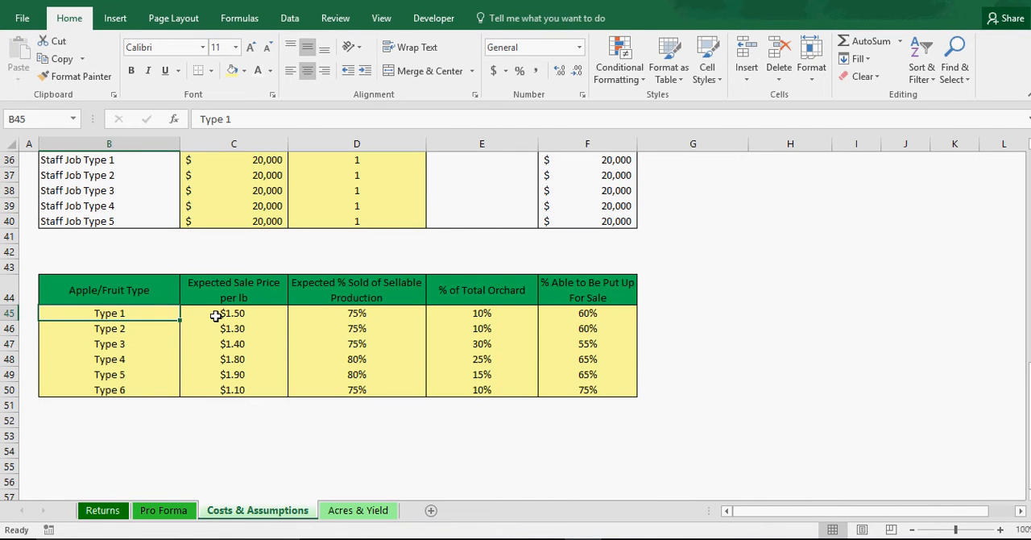
{"action": "type", "text": "Green Apple"}
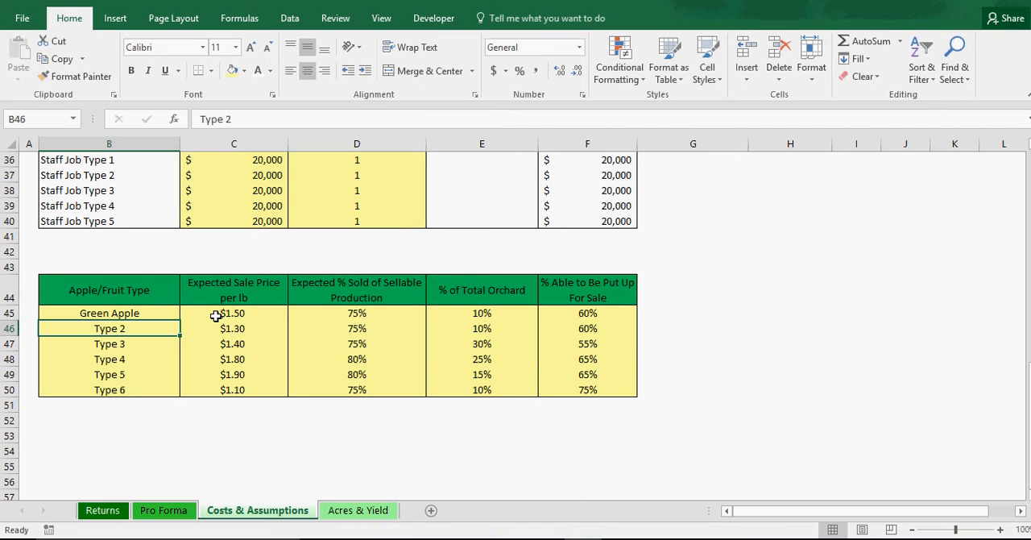
{"action": "type", "text": "Oranges"}
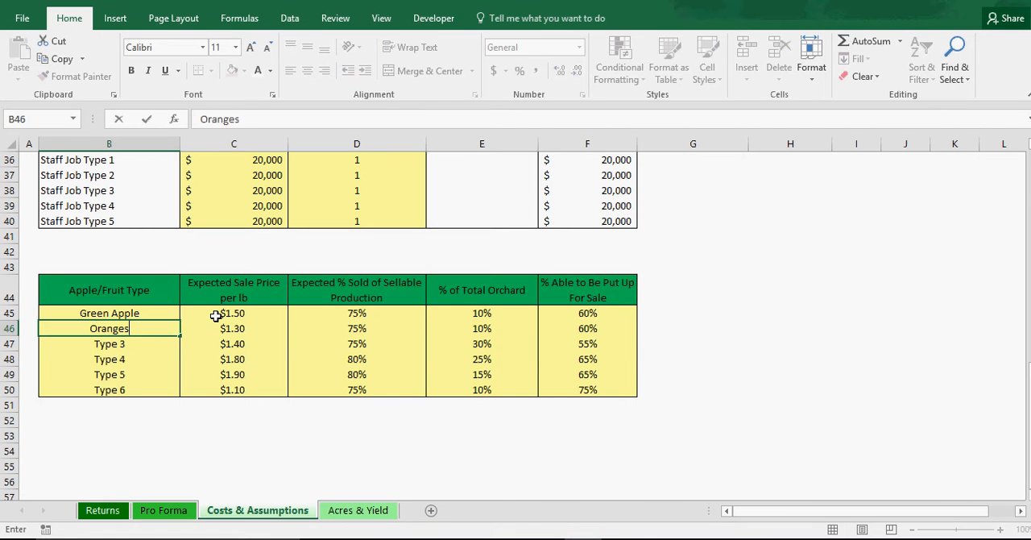
{"action": "type", "text": "Banan"}
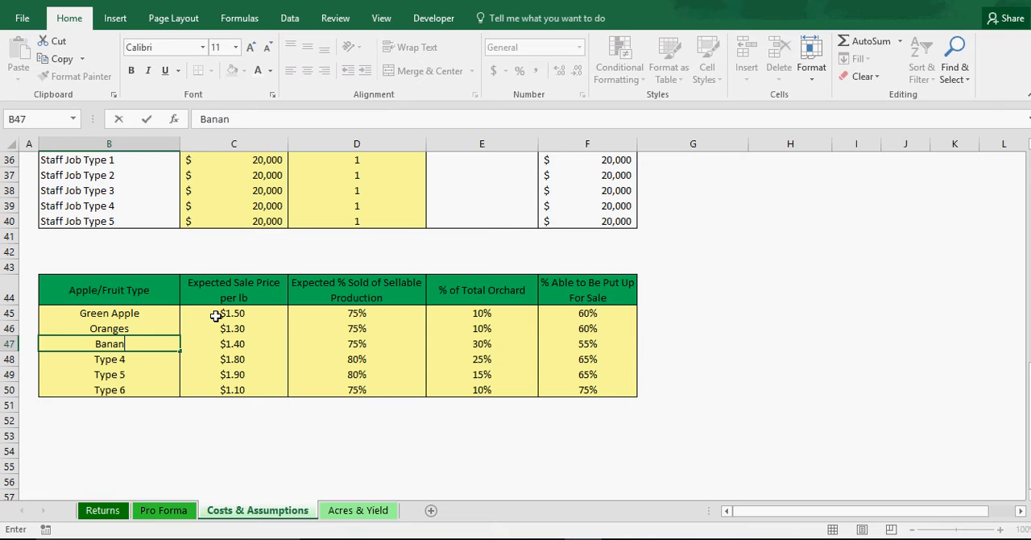
{"action": "key", "text": "Enter"}
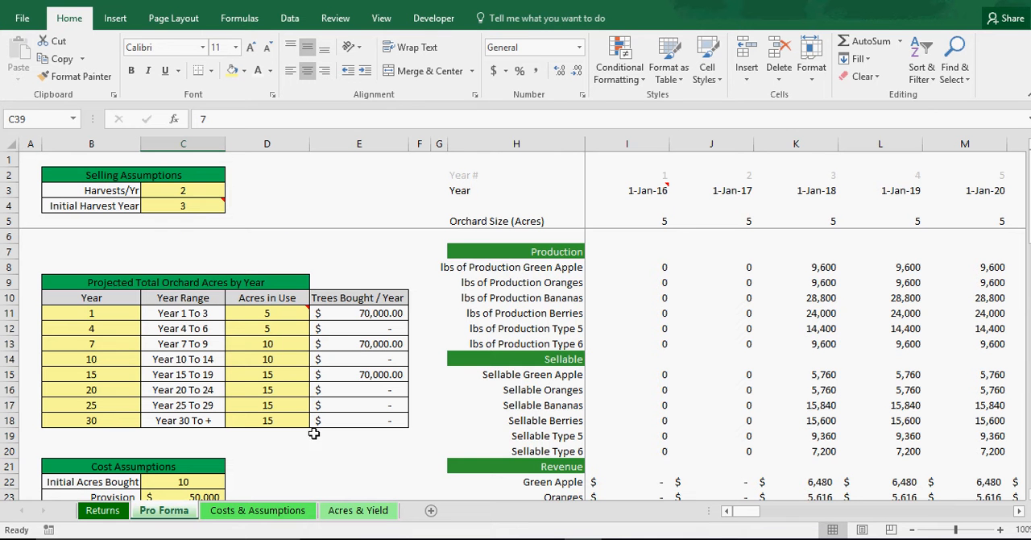
{"action": "mouse_move", "coordinate": [558, 268]}
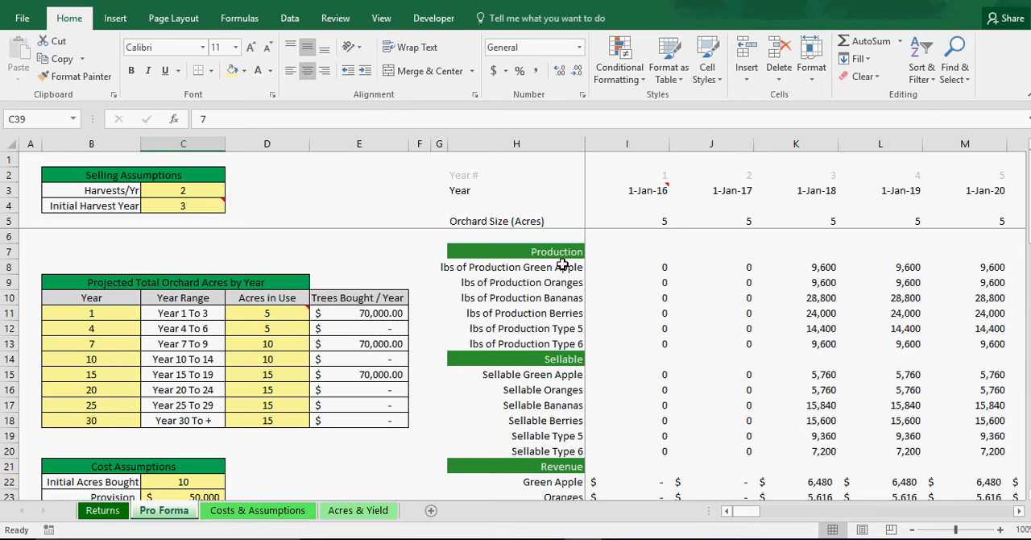
{"action": "mouse_move", "coordinate": [564, 352]}
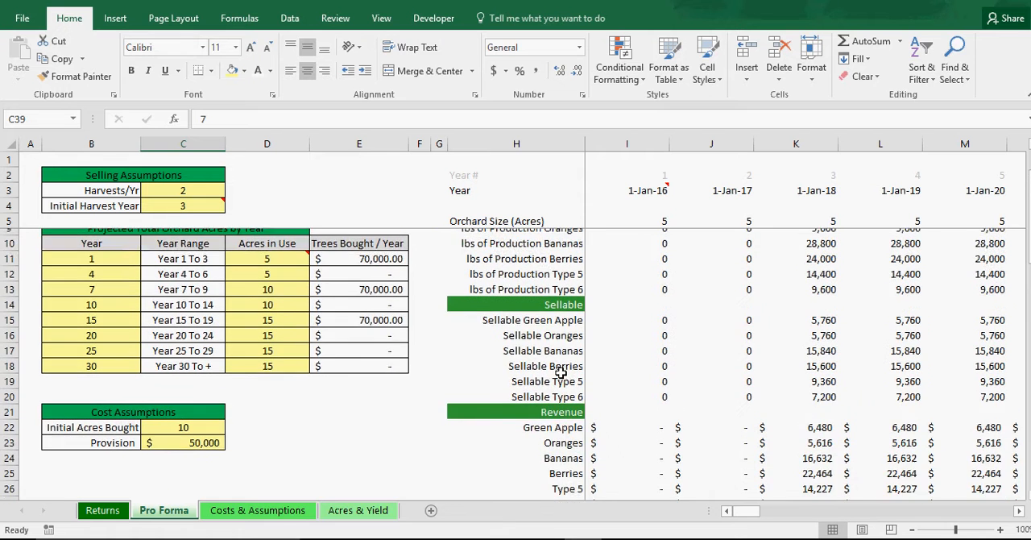
{"action": "scroll", "scroll_direction": "down", "scroll_amount": 3}
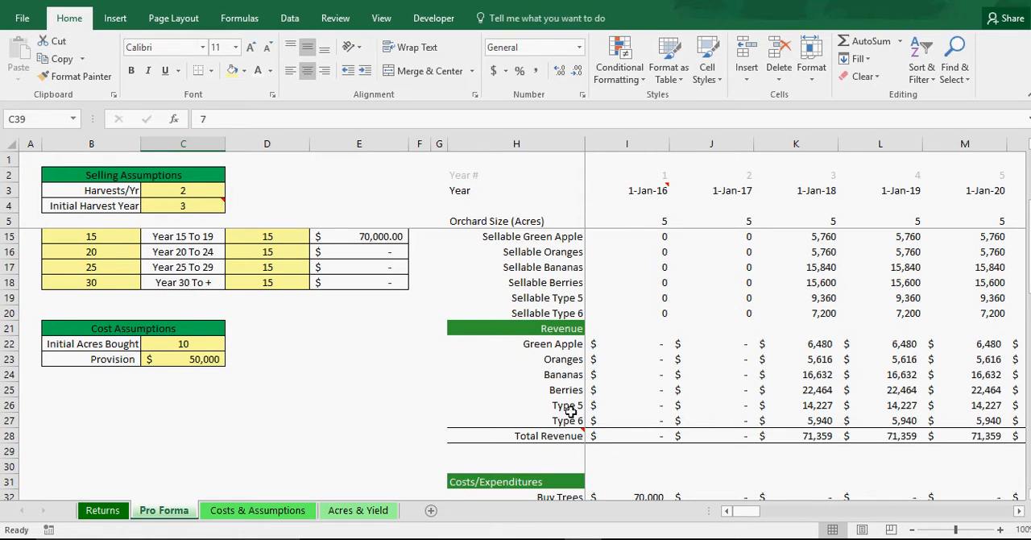
{"action": "left_click", "coordinate": [257, 511]}
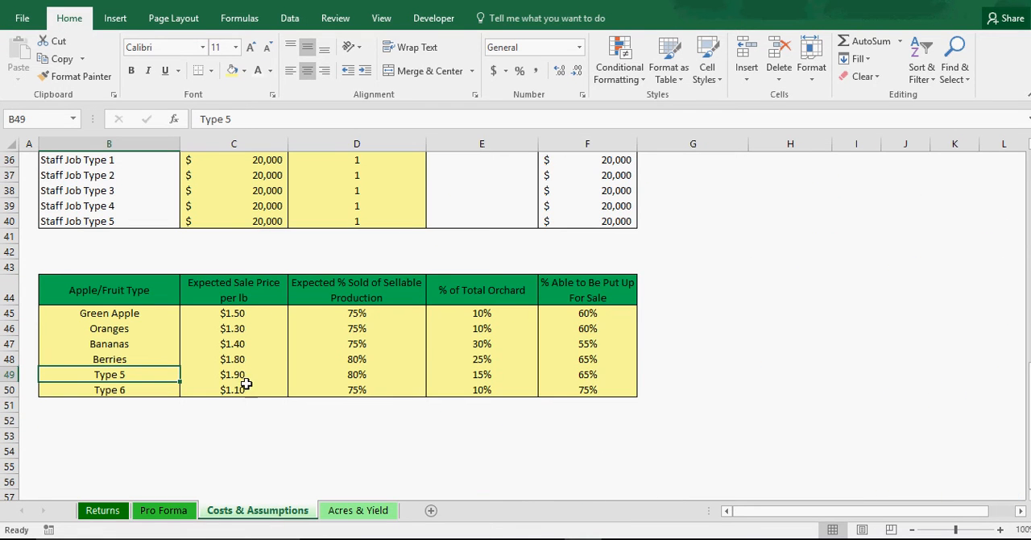
{"action": "mouse_move", "coordinate": [235, 294]}
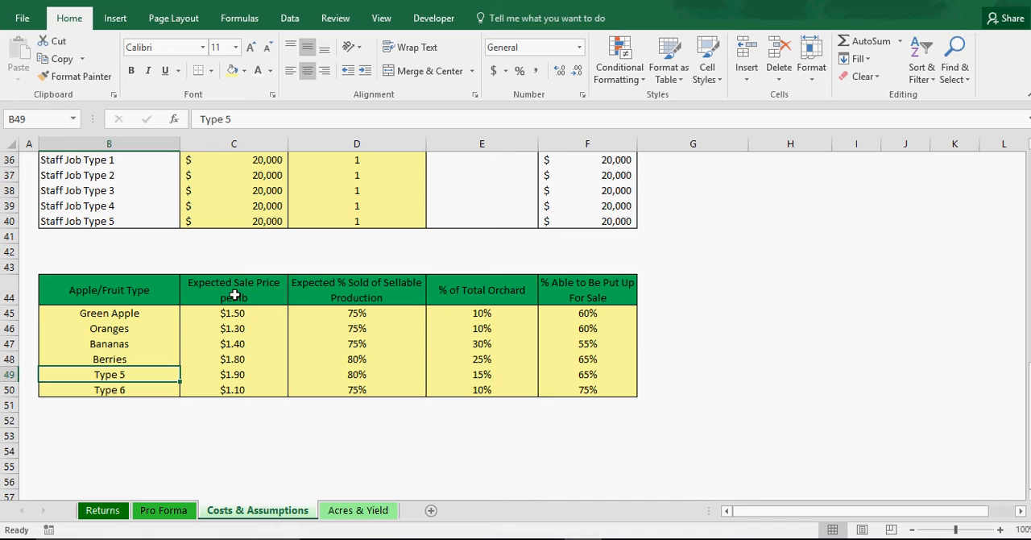
{"action": "mouse_move", "coordinate": [179, 316]}
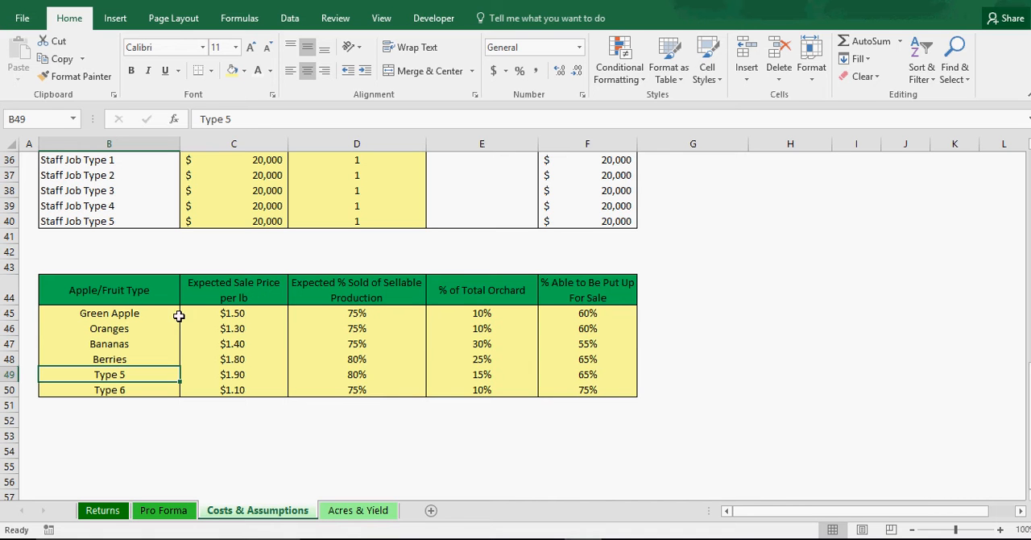
{"action": "left_click", "coordinate": [110, 313]}
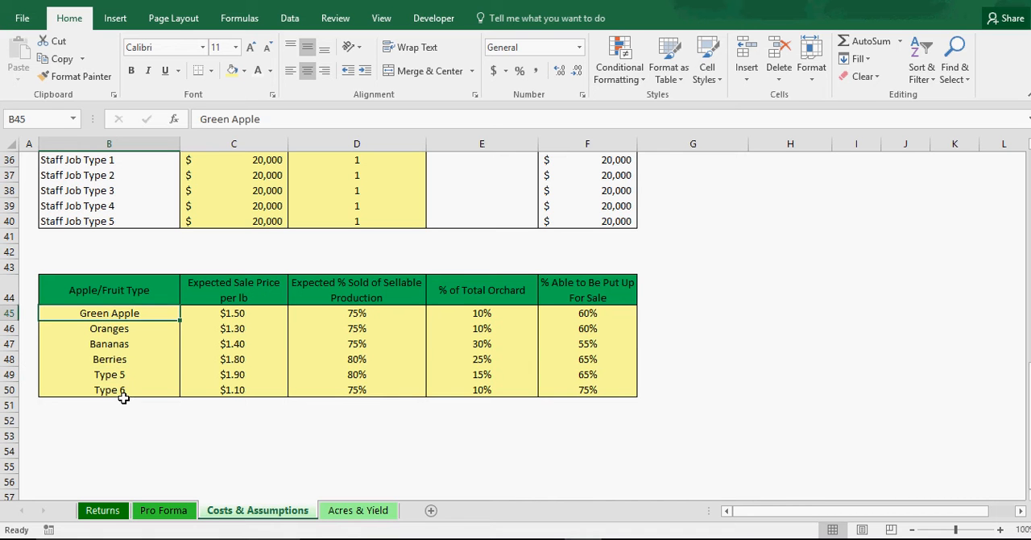
{"action": "mouse_move", "coordinate": [242, 313]}
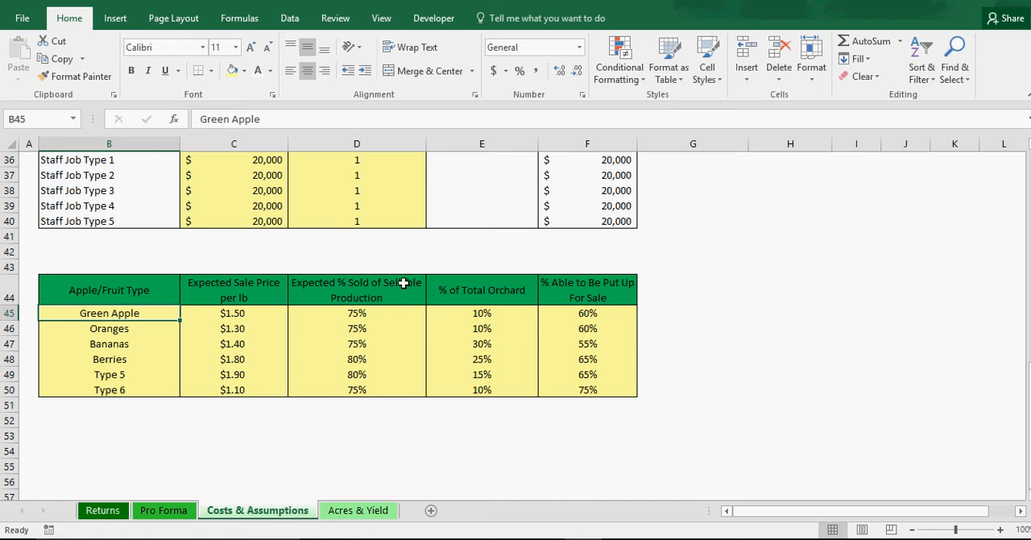
{"action": "mouse_move", "coordinate": [333, 287]}
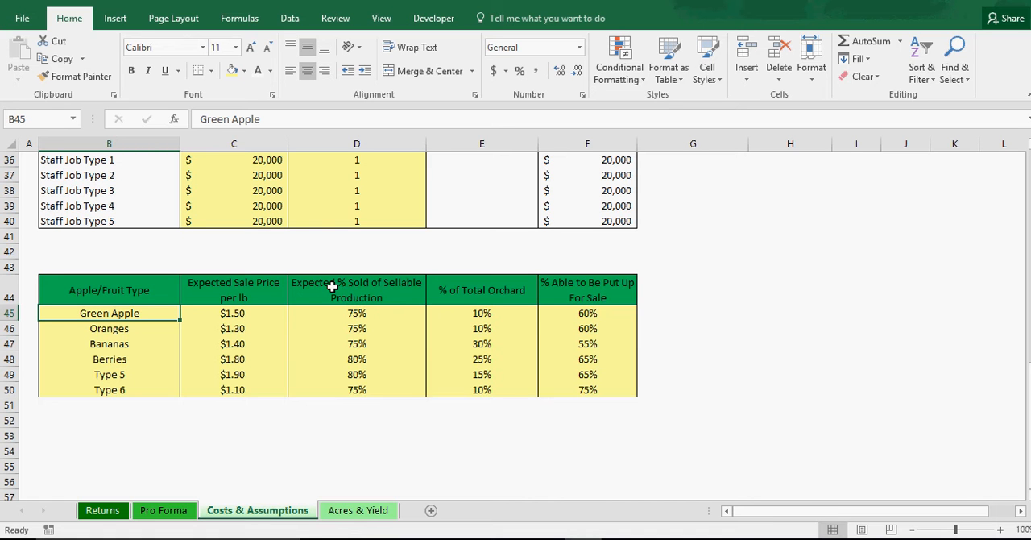
{"action": "mouse_move", "coordinate": [364, 314]}
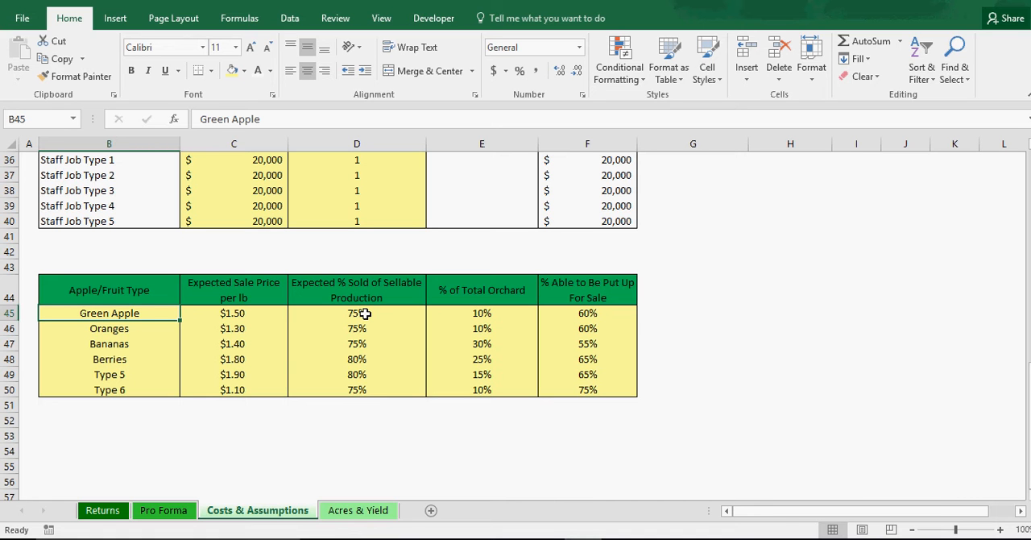
{"action": "mouse_move", "coordinate": [545, 281]}
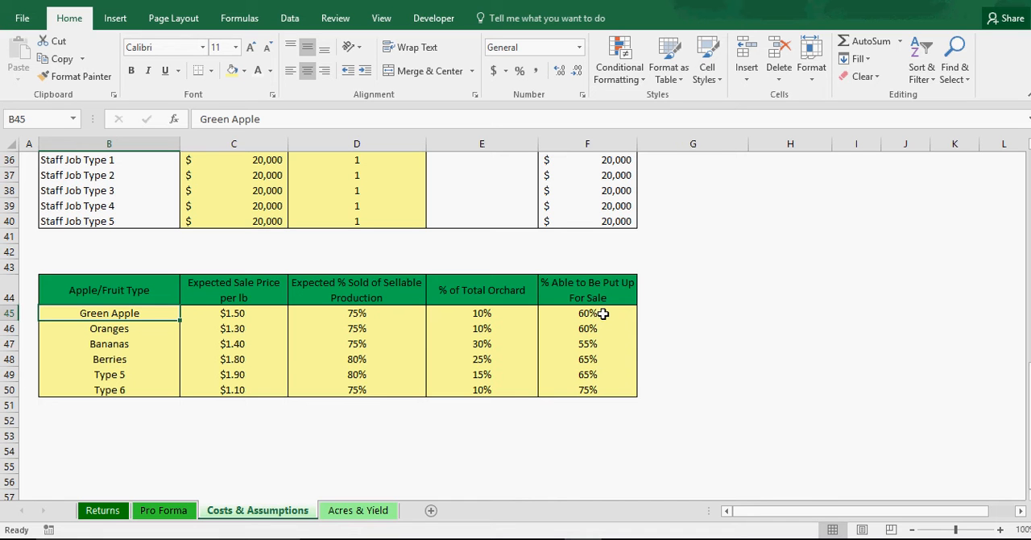
{"action": "mouse_move", "coordinate": [408, 360]}
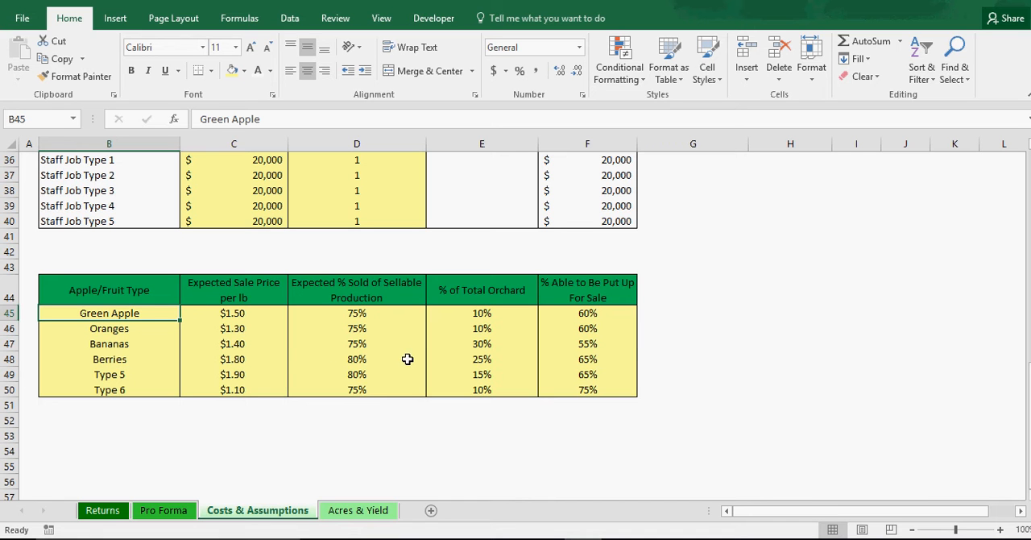
{"action": "mouse_move", "coordinate": [390, 386]}
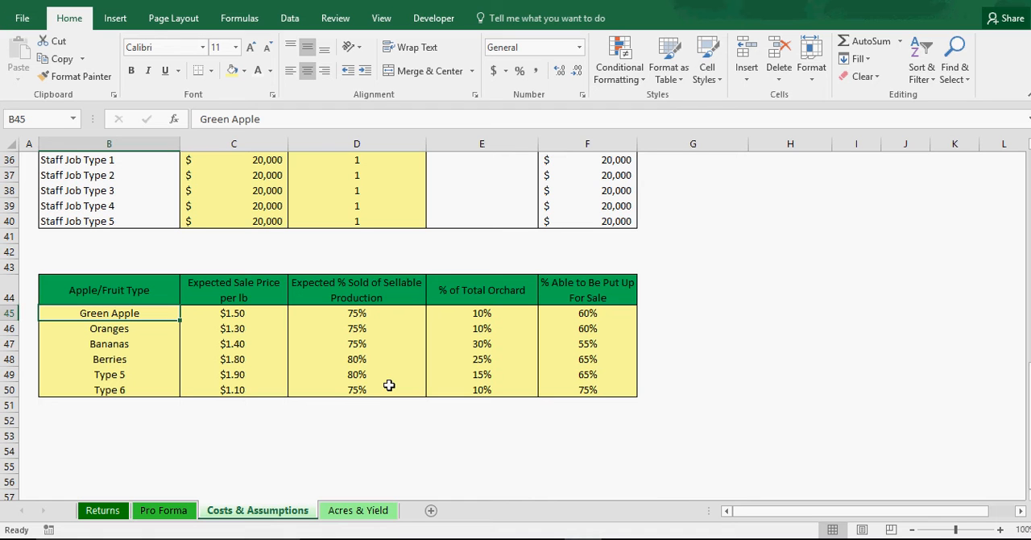
{"action": "left_click", "coordinate": [357, 313]}
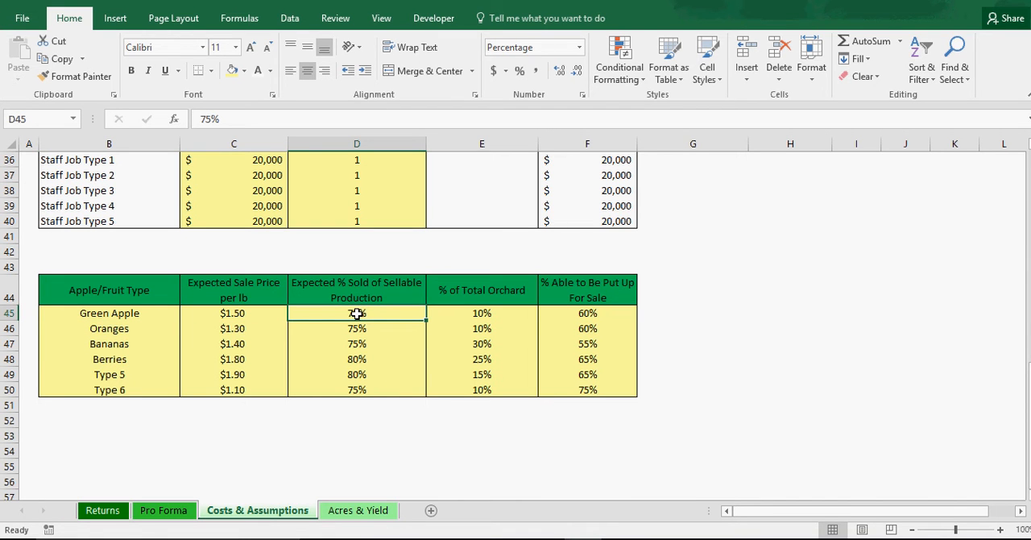
{"action": "mouse_move", "coordinate": [595, 314]}
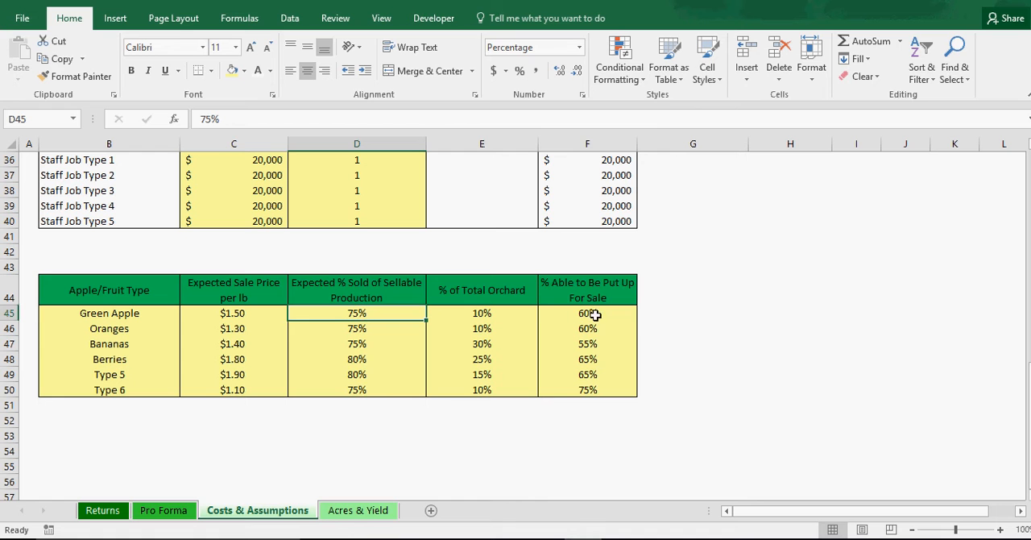
{"action": "mouse_move", "coordinate": [593, 314]}
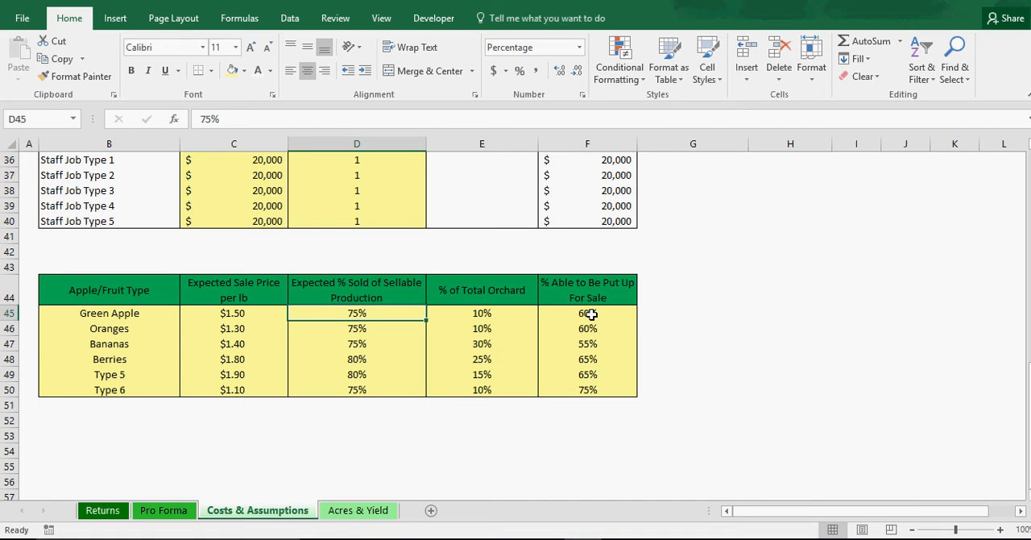
{"action": "mouse_move", "coordinate": [411, 324]}
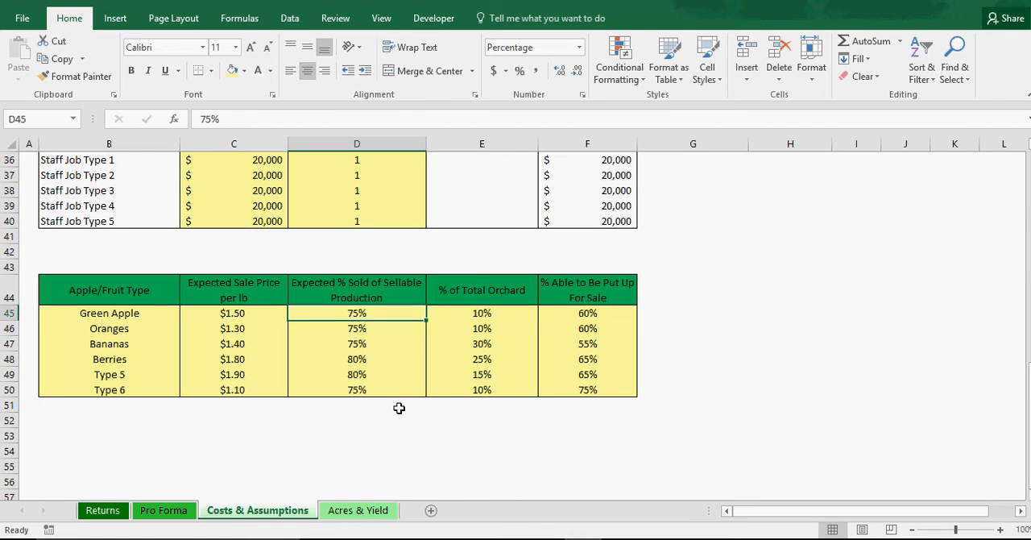
{"action": "mouse_move", "coordinate": [385, 410]}
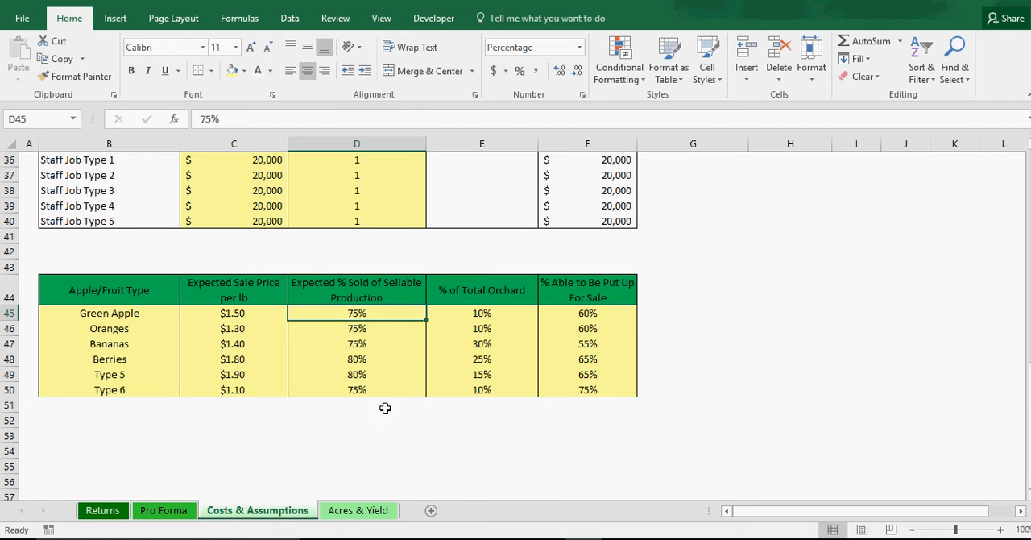
{"action": "mouse_move", "coordinate": [485, 313]}
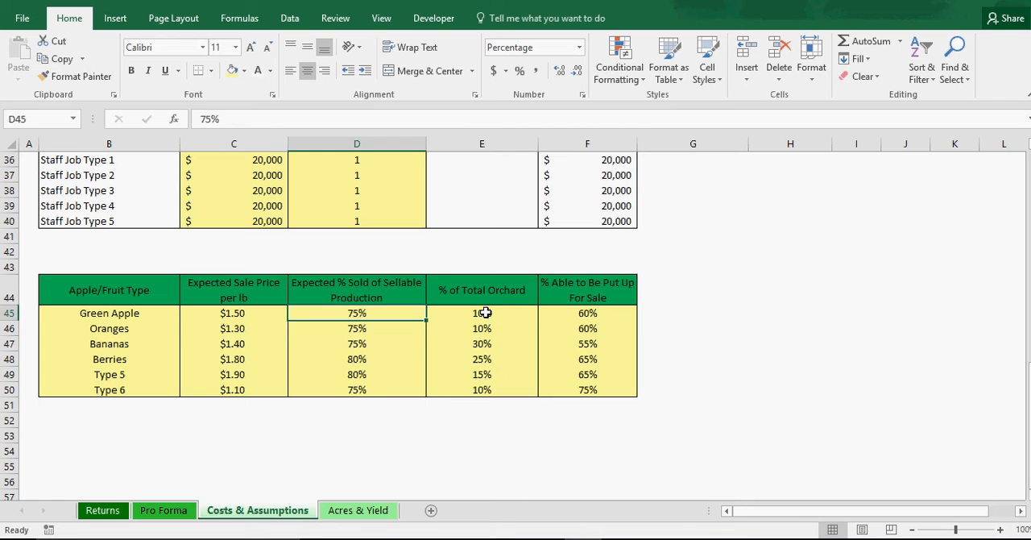
{"action": "left_click_drag", "start_coordinate": [482, 312], "coordinate": [482, 390]}
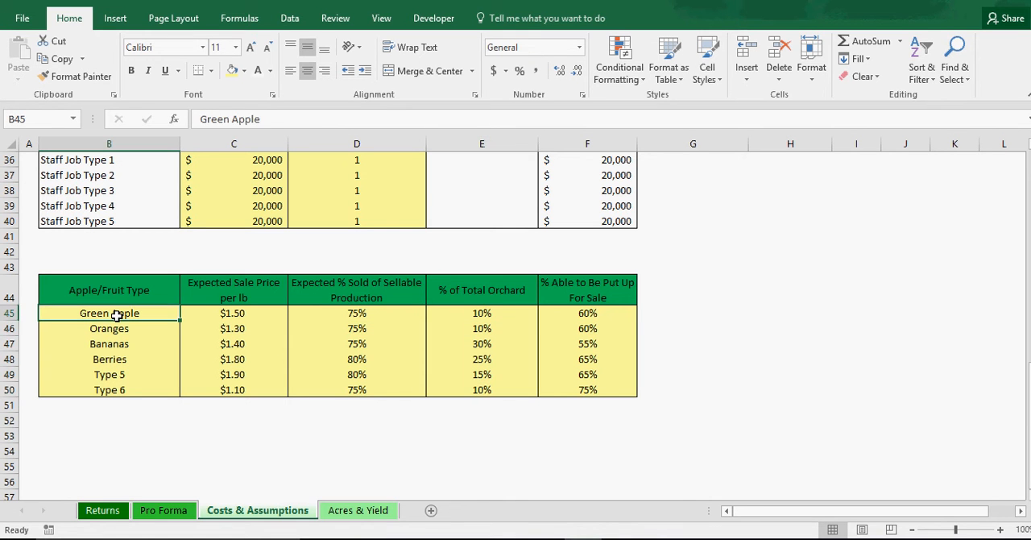
{"action": "left_click", "coordinate": [110, 388]}
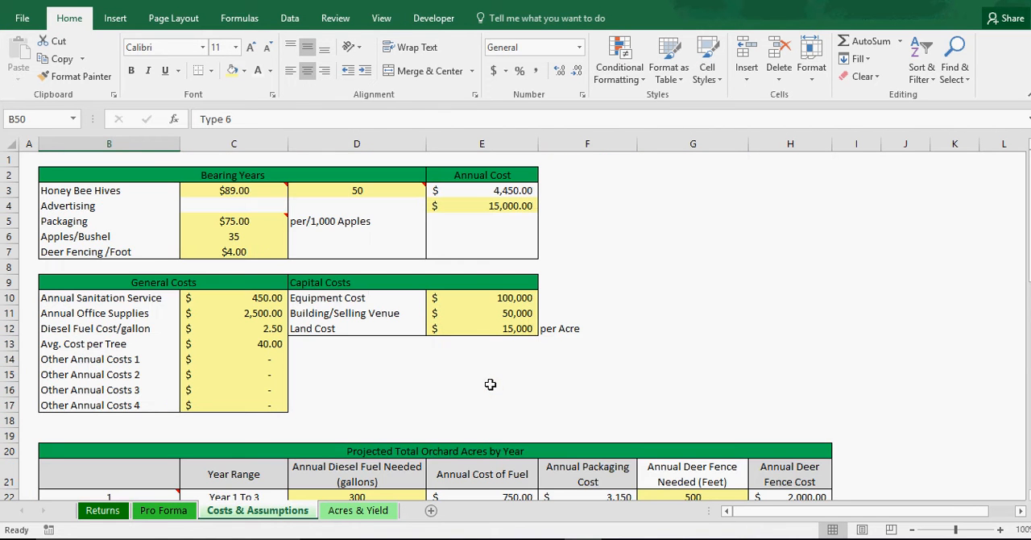
- Review the Pro Forma production and sellable pounds by year for the renamed fruit types
{"action": "left_click", "coordinate": [152, 511]}
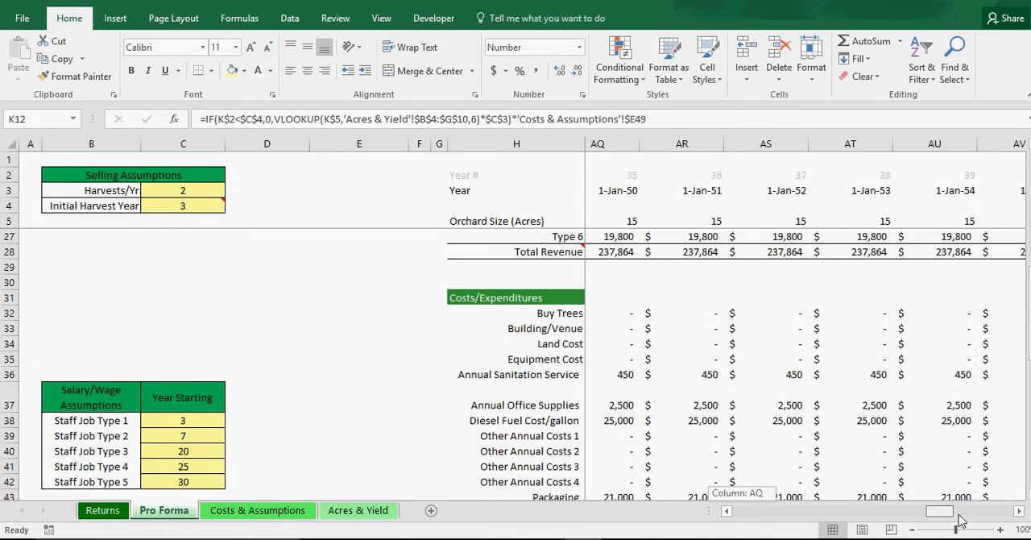
{"action": "scroll", "scroll_direction": "left", "scroll_amount": 3}
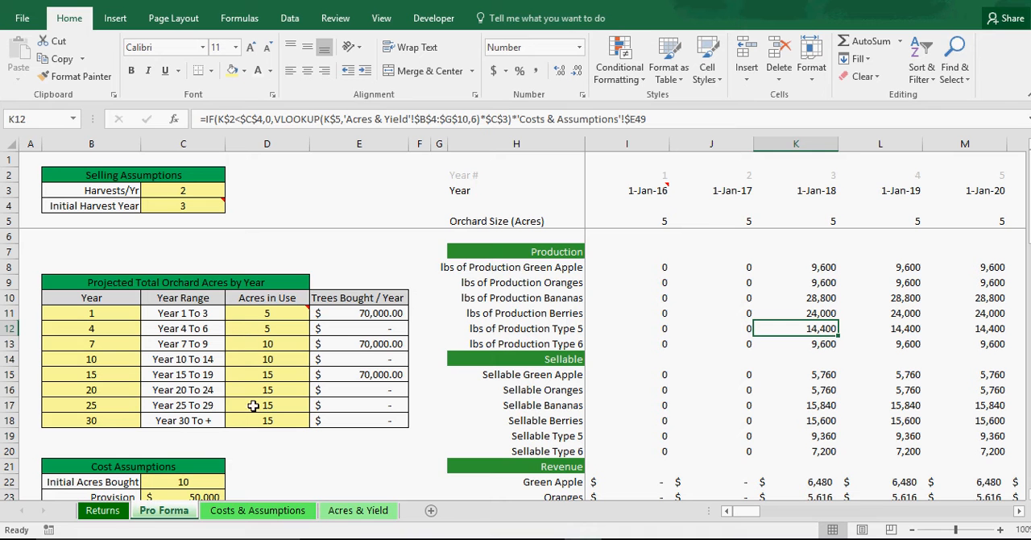
- Set Harvests/Yr to 1 and check the Returns chart's negative running cash flow
{"action": "left_click", "coordinate": [184, 190]}
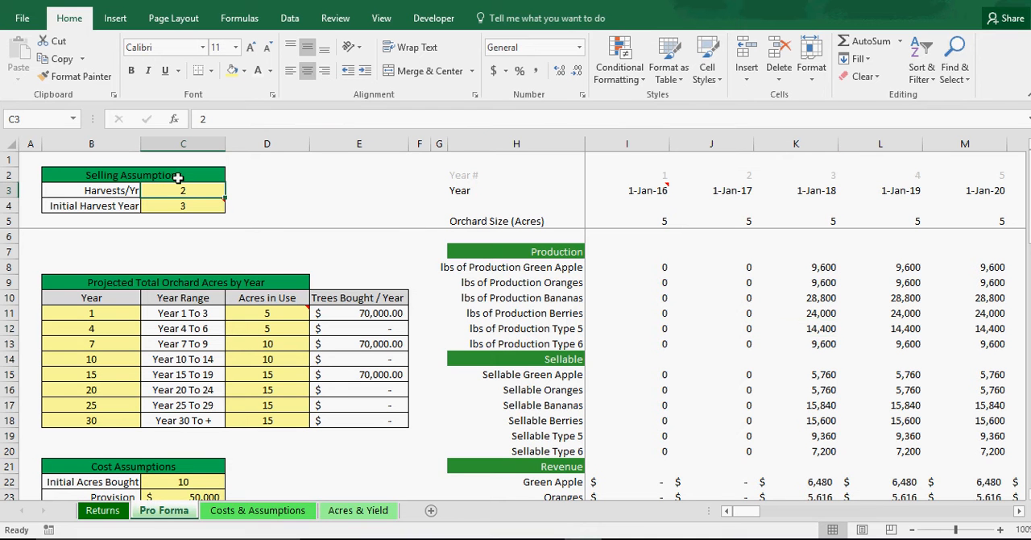
{"action": "mouse_move", "coordinate": [627, 190]}
{"action": "type", "text": "1"}
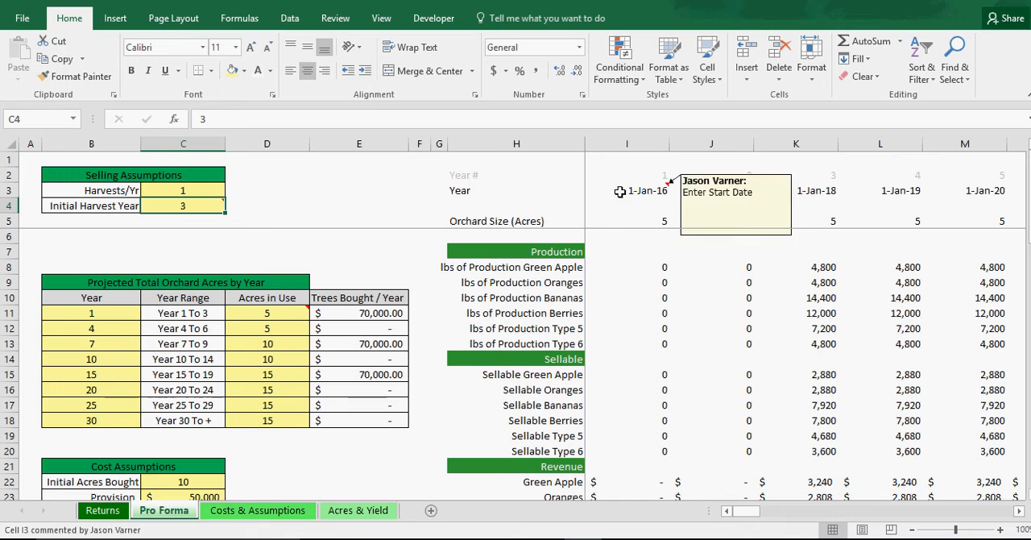
{"action": "left_click", "coordinate": [110, 509]}
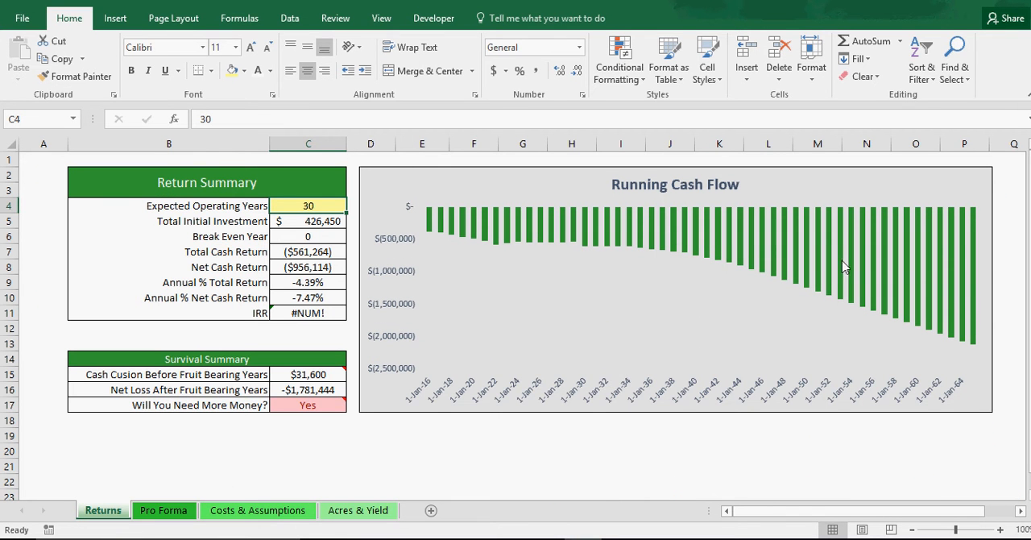
{"action": "mouse_move", "coordinate": [941, 346]}
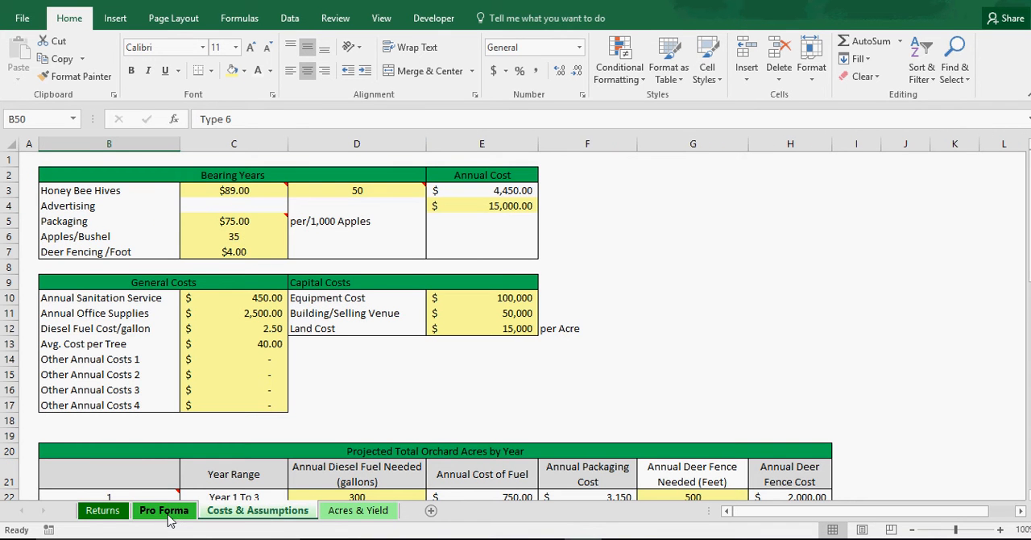
{"action": "mouse_move", "coordinate": [197, 512]}
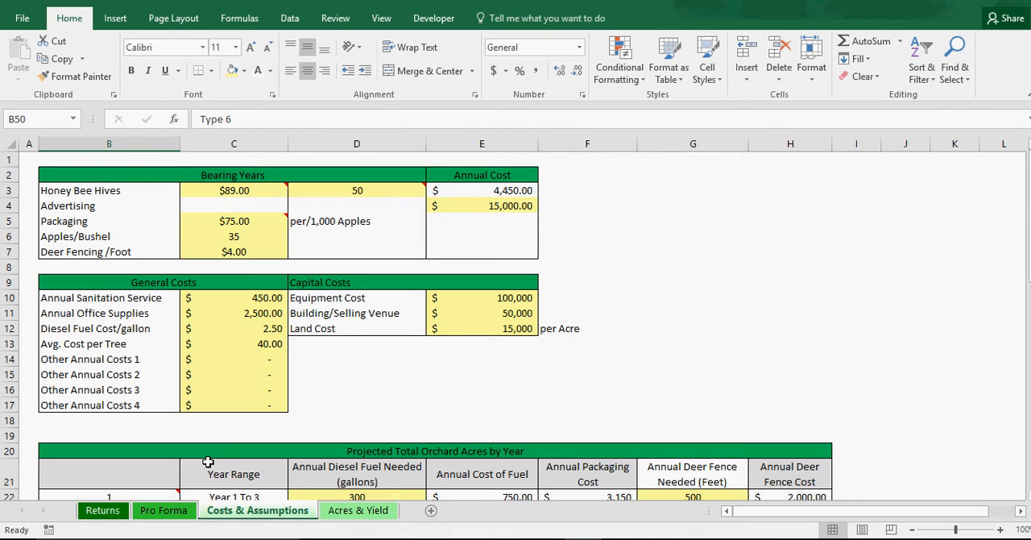
{"action": "scroll", "scroll_direction": "down", "scroll_amount": 3}
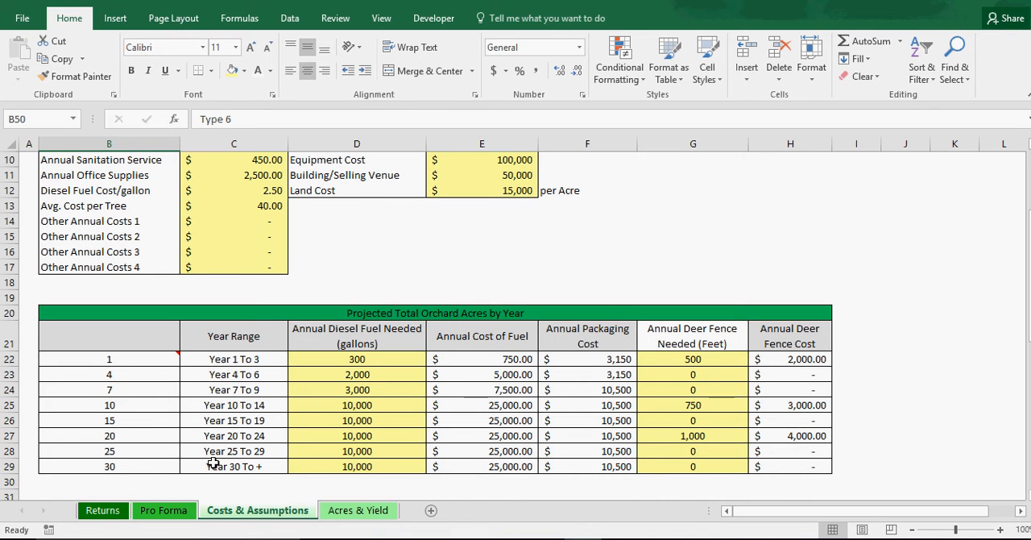
{"action": "mouse_move", "coordinate": [674, 459]}
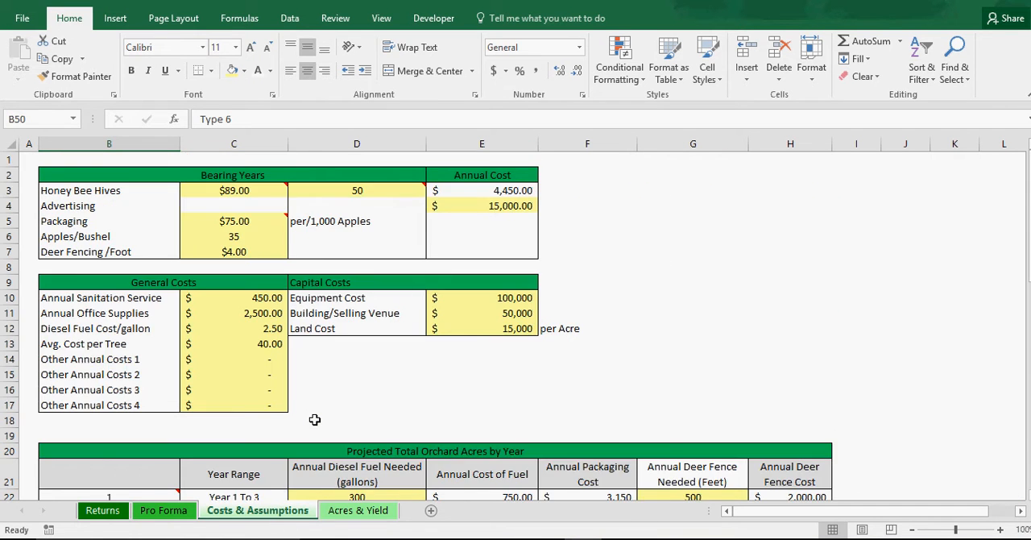
- Reduce Equipment Labor estimated annual hours to 500, halving its cost to 7,000, and return to Pro Forma
{"action": "scroll", "scroll_direction": "down", "scroll_amount": 3}
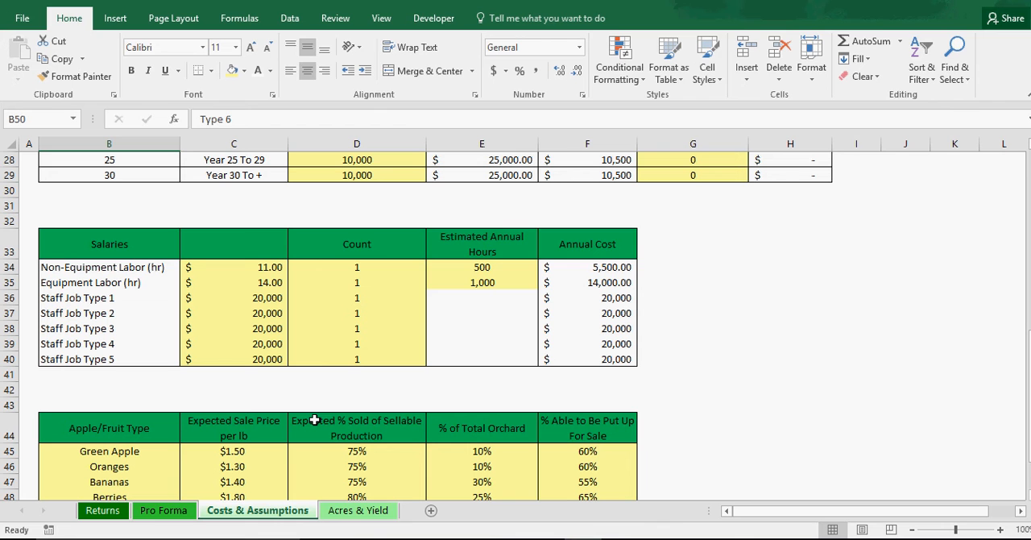
{"action": "left_click", "coordinate": [481, 268]}
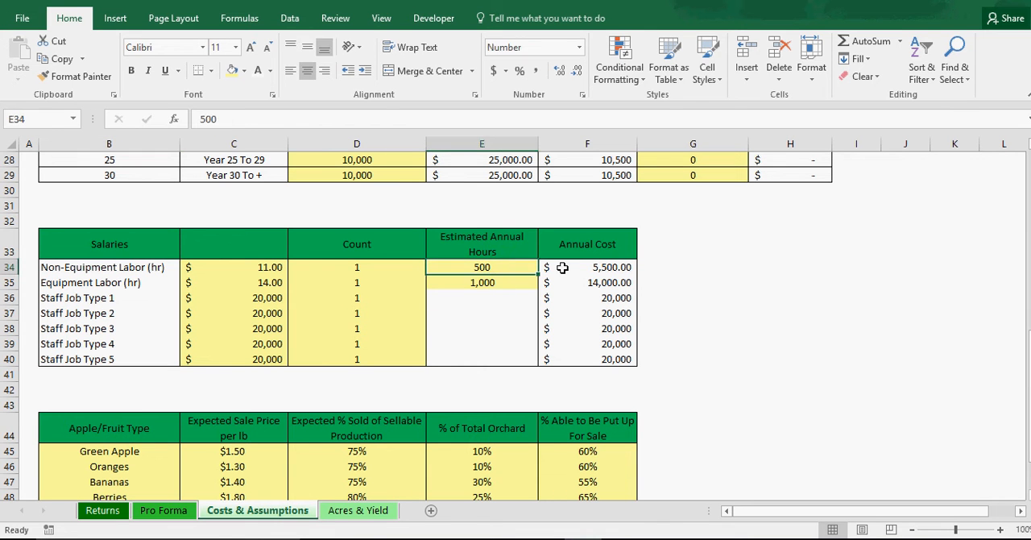
{"action": "type", "text": "500"}
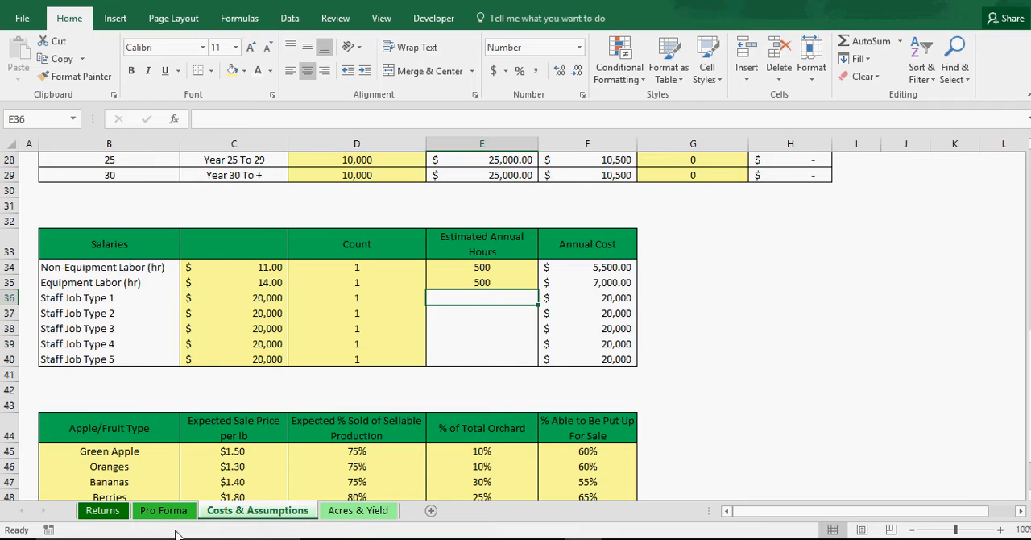
{"action": "left_click", "coordinate": [165, 510]}
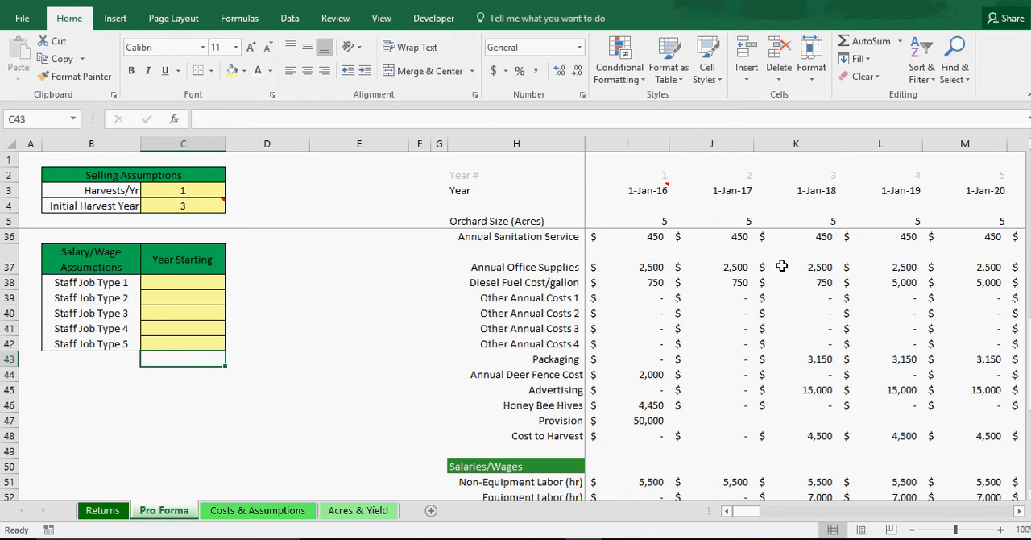
- Adjust a Salary/Wage assumption to 0 and set a Staff Job Type start year to 55
{"action": "scroll", "scroll_direction": "down", "scroll_amount": 3}
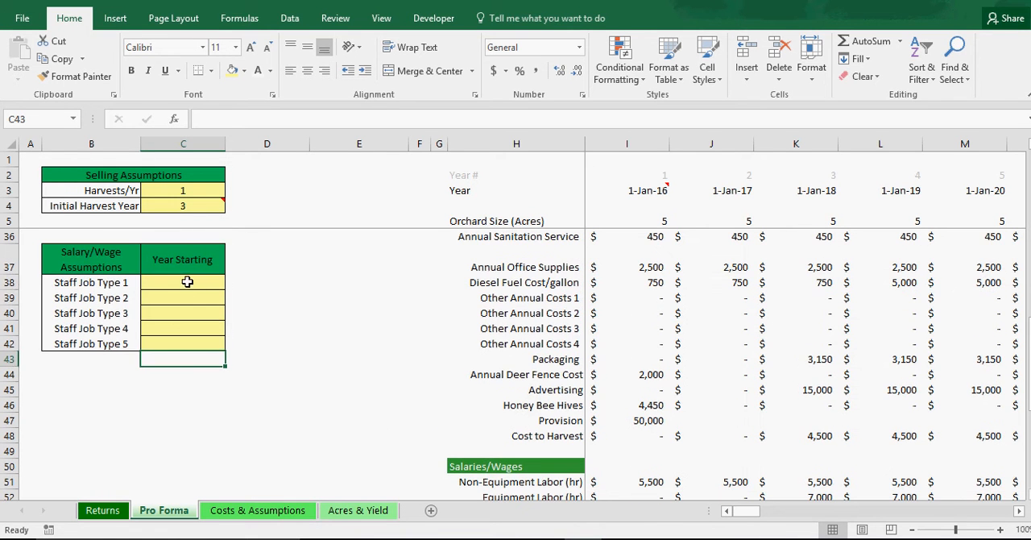
{"action": "type", "text": "0"}
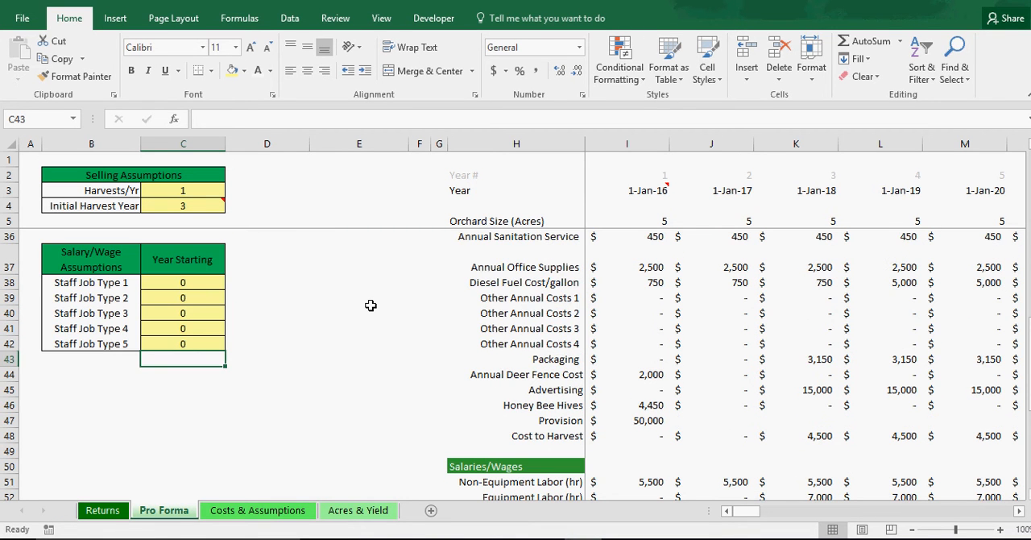
{"action": "left_click", "coordinate": [183, 282]}
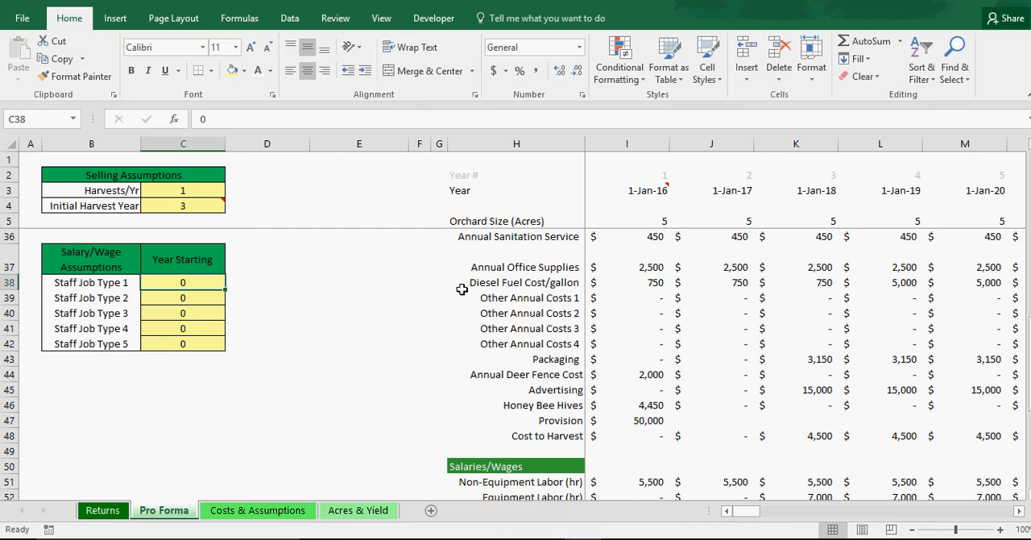
{"action": "type", "text": "55"}
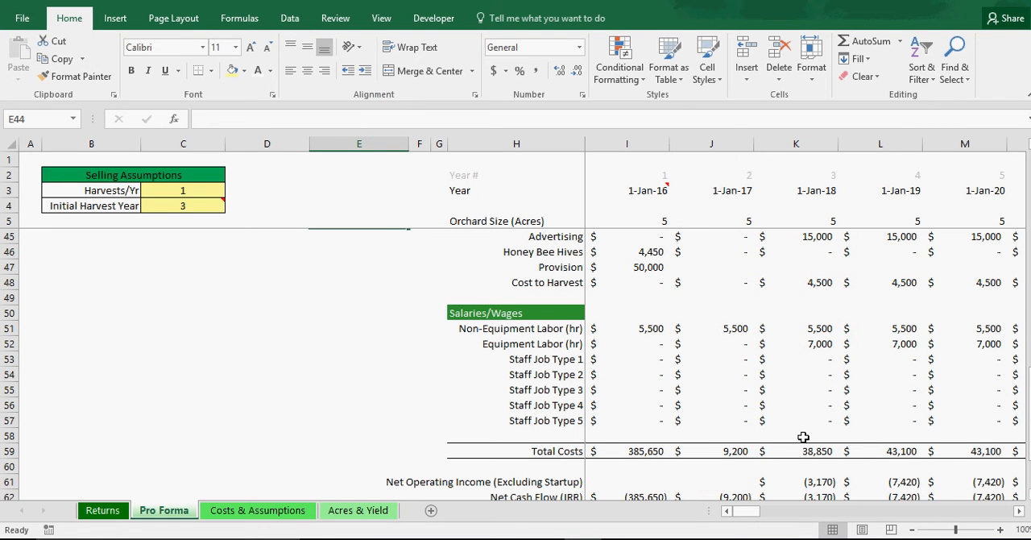
- Set Staff Job Type 1 to start in year 20 and Type 2 in year 25, then view Returns
{"action": "left_click", "coordinate": [103, 510]}
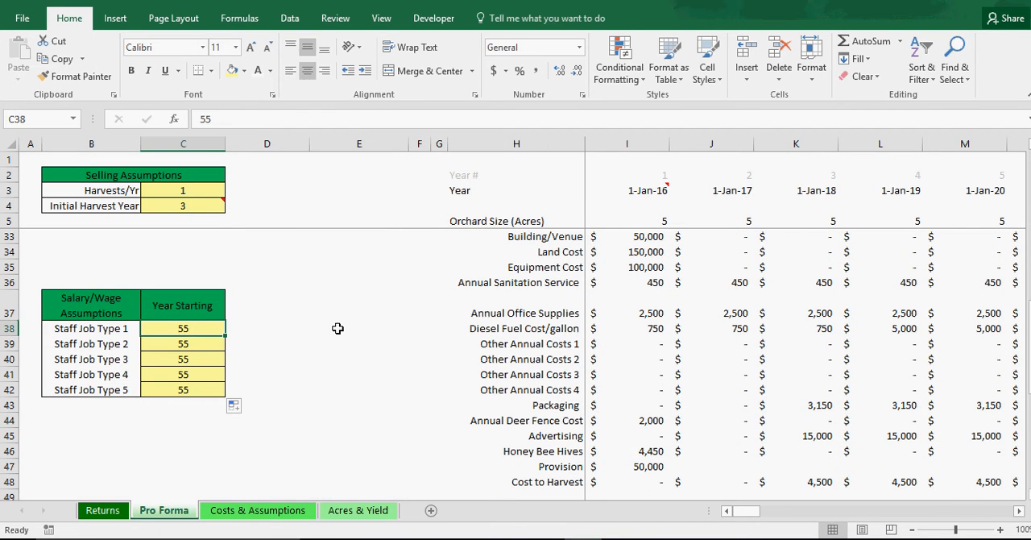
{"action": "type", "text": "20"}
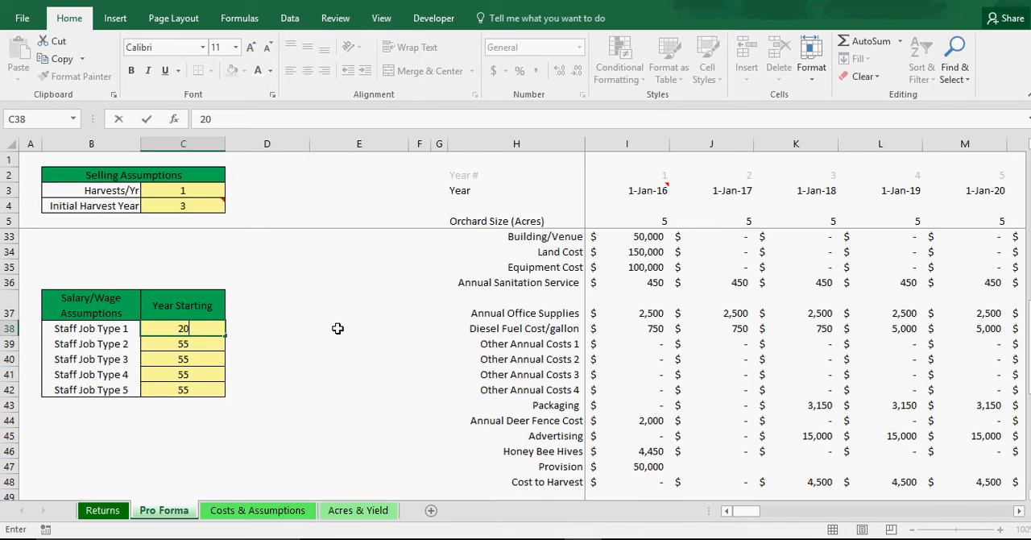
{"action": "type", "text": "25"}
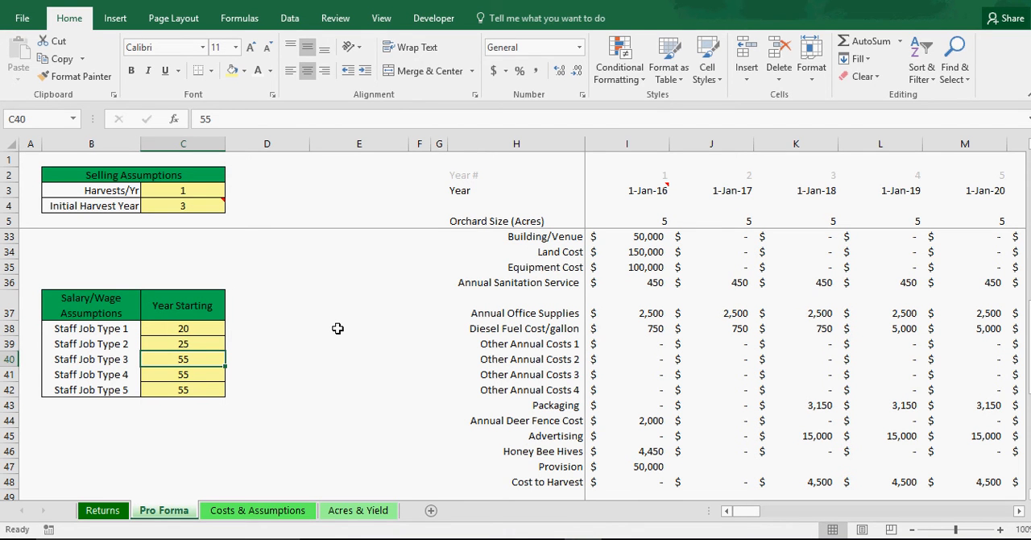
{"action": "left_click", "coordinate": [103, 509]}
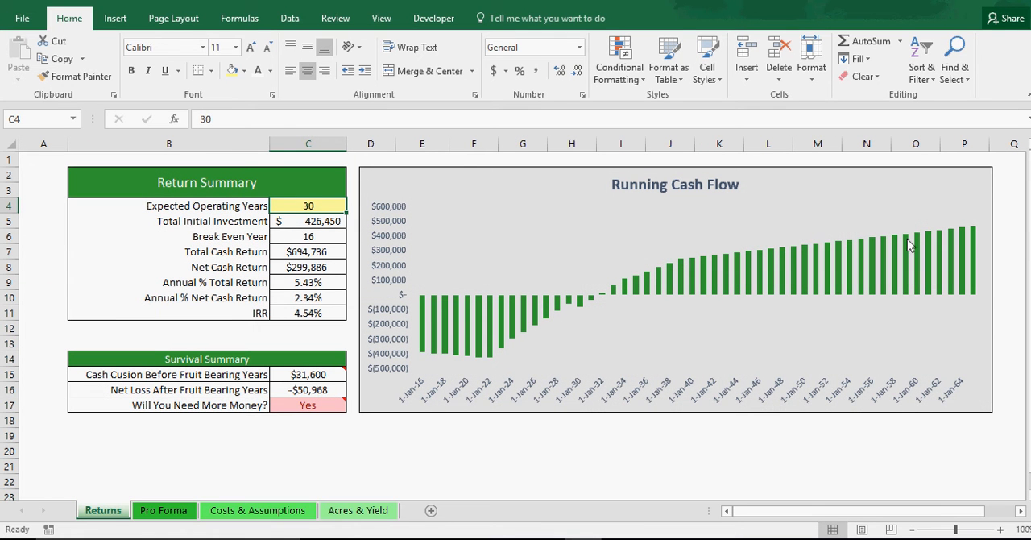
{"action": "mouse_move", "coordinate": [864, 245]}
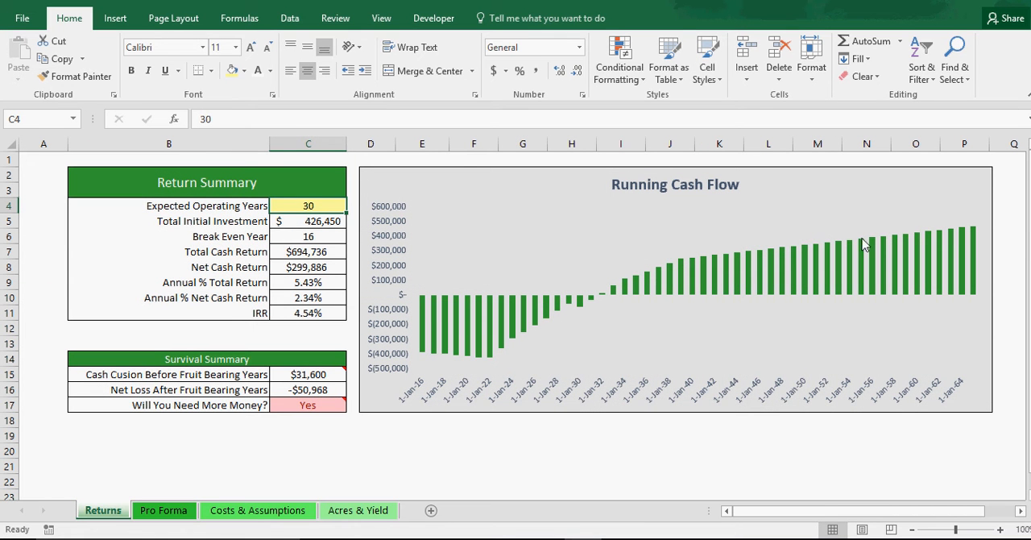
{"action": "mouse_move", "coordinate": [957, 207]}
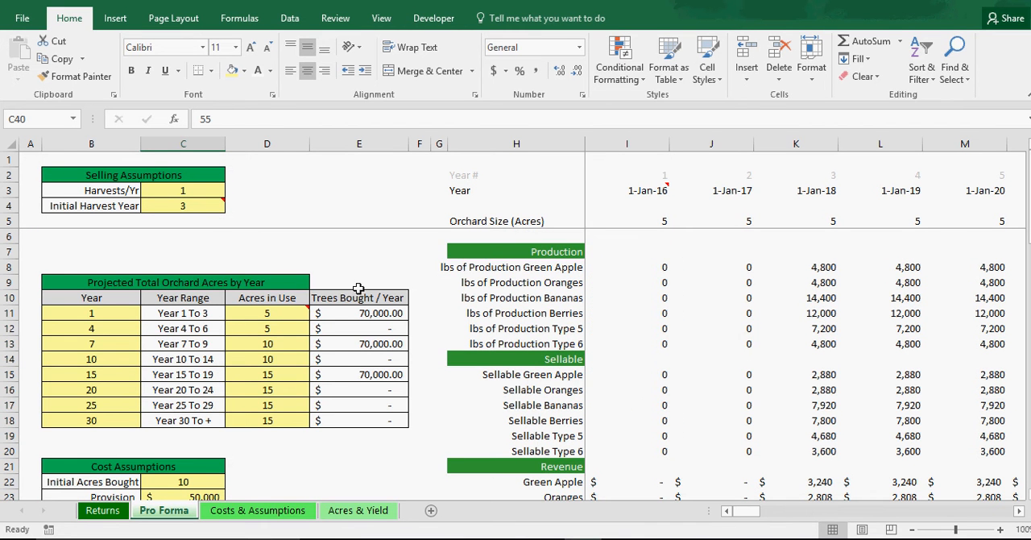
- Scroll through Costs & Assumptions, glance at Acres & Yield, and return to Pro Forma
{"action": "scroll", "scroll_direction": "down", "scroll_amount": 3}
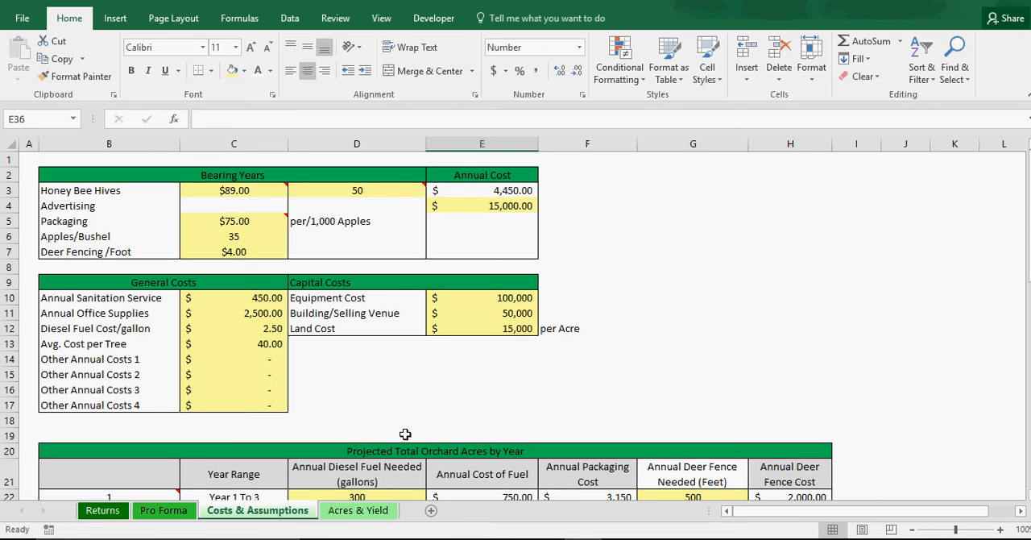
{"action": "scroll", "scroll_direction": "down", "scroll_amount": 3}
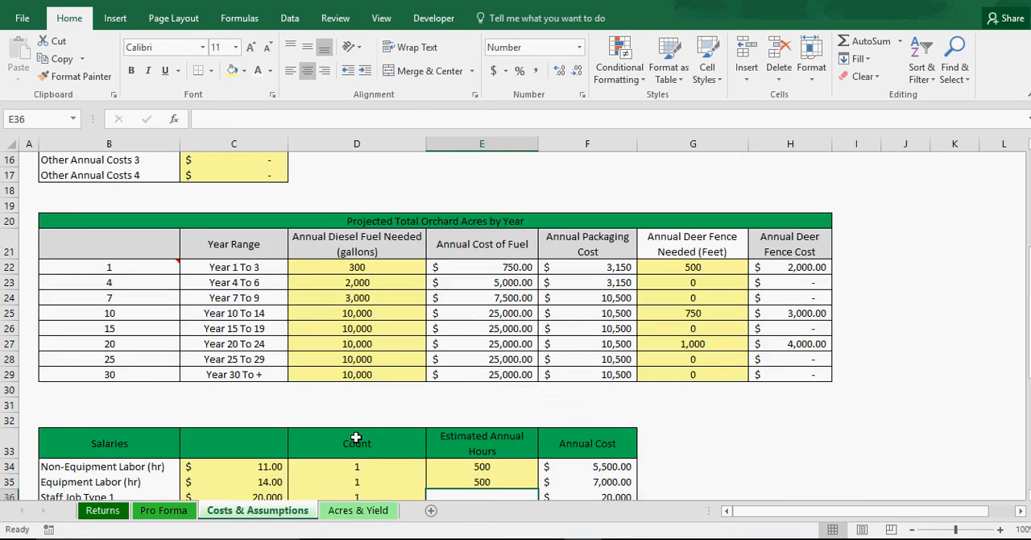
{"action": "scroll", "scroll_direction": "down", "scroll_amount": 3}
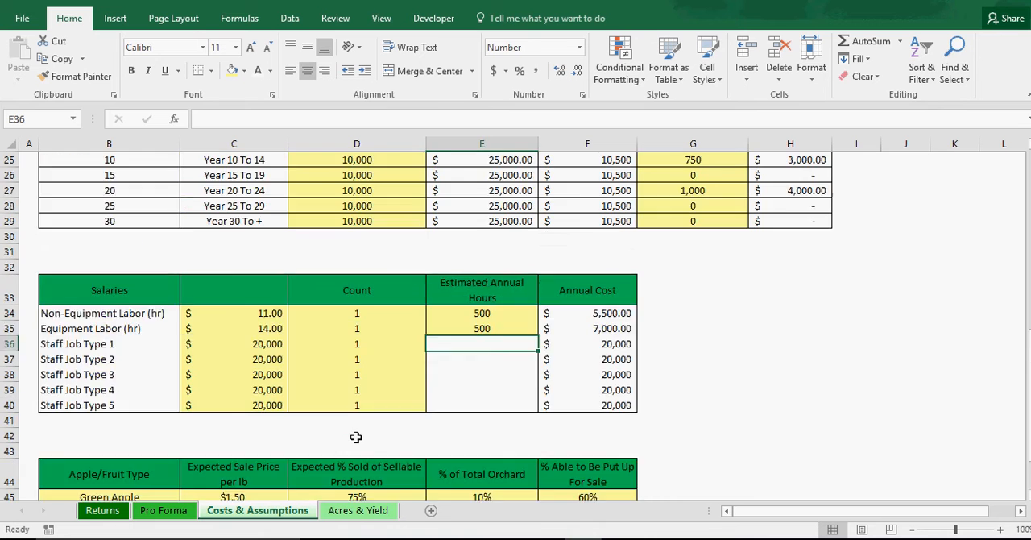
{"action": "left_click", "coordinate": [358, 509]}
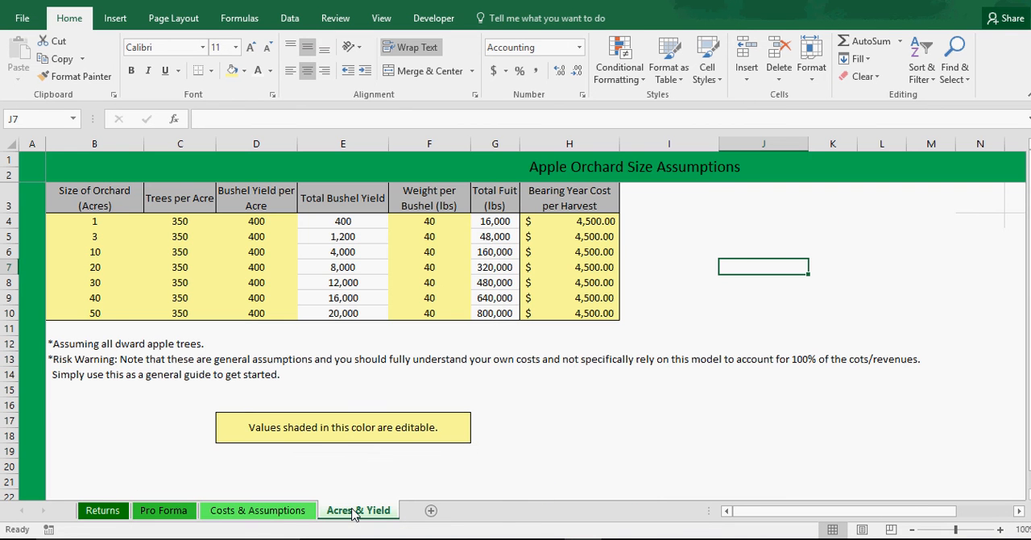
{"action": "left_click", "coordinate": [258, 509]}
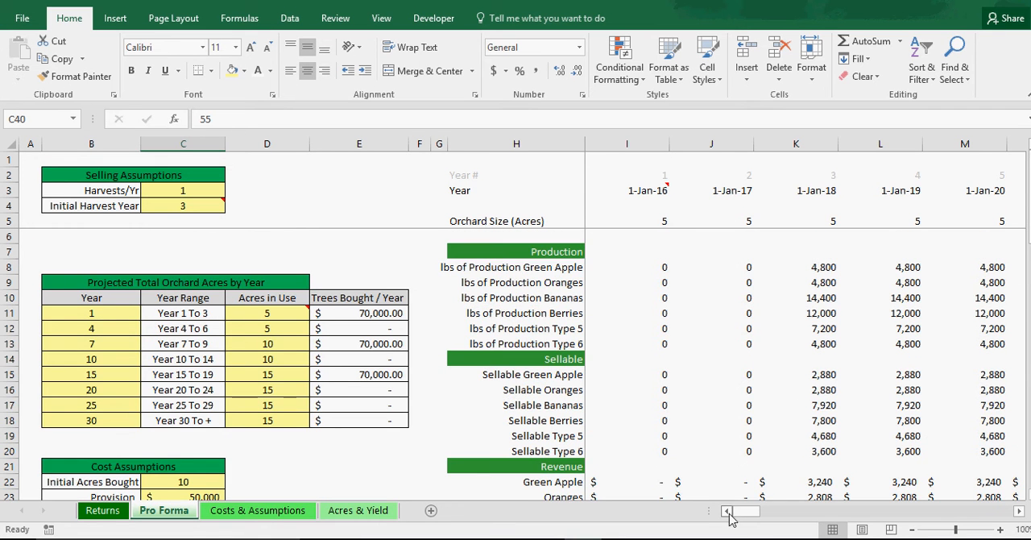
- Review the Running Cash Flow row, then show the Returns sheet with 4.54% IRR
{"action": "scroll", "scroll_direction": "down", "scroll_amount": 3}
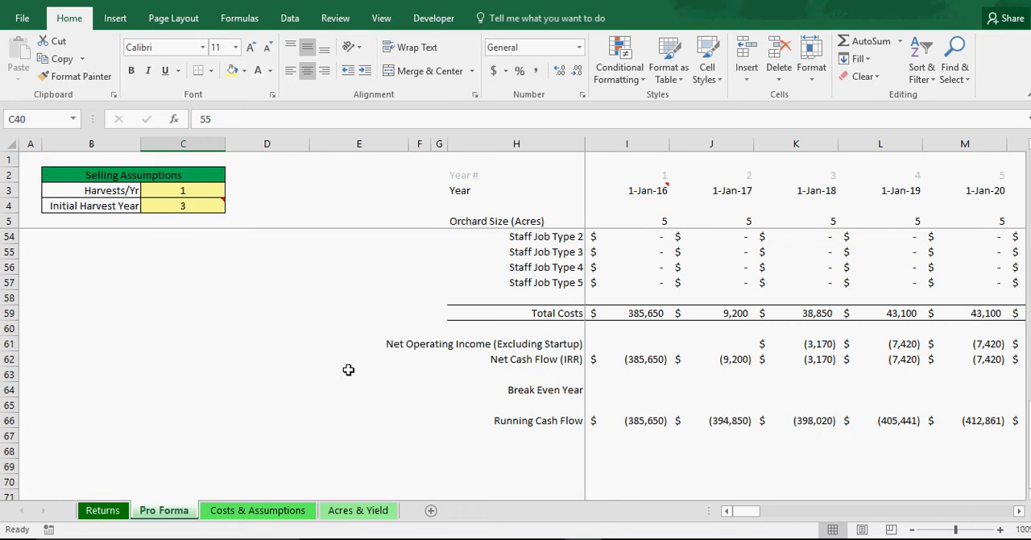
{"action": "scroll", "scroll_direction": "up", "scroll_amount": 3}
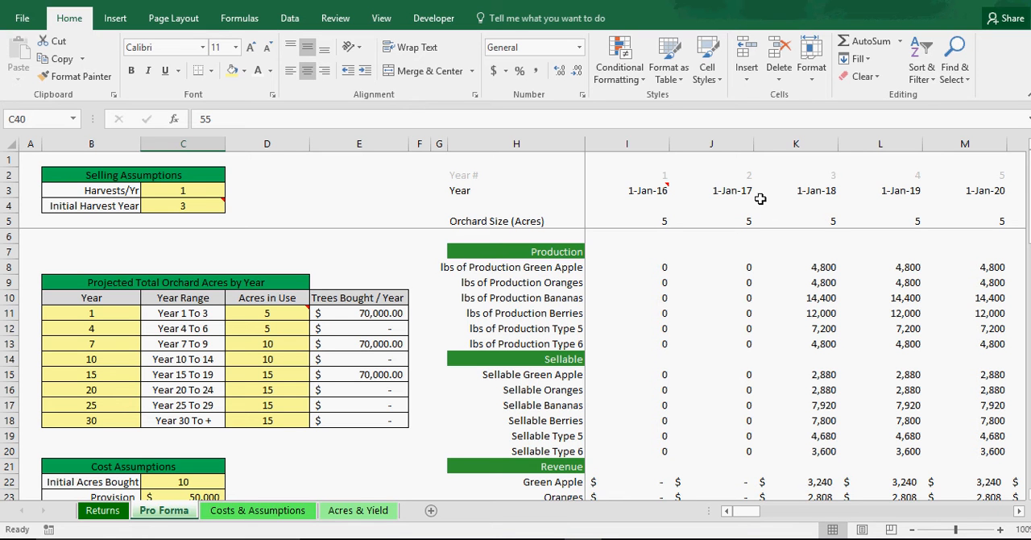
{"action": "mouse_move", "coordinate": [803, 193]}
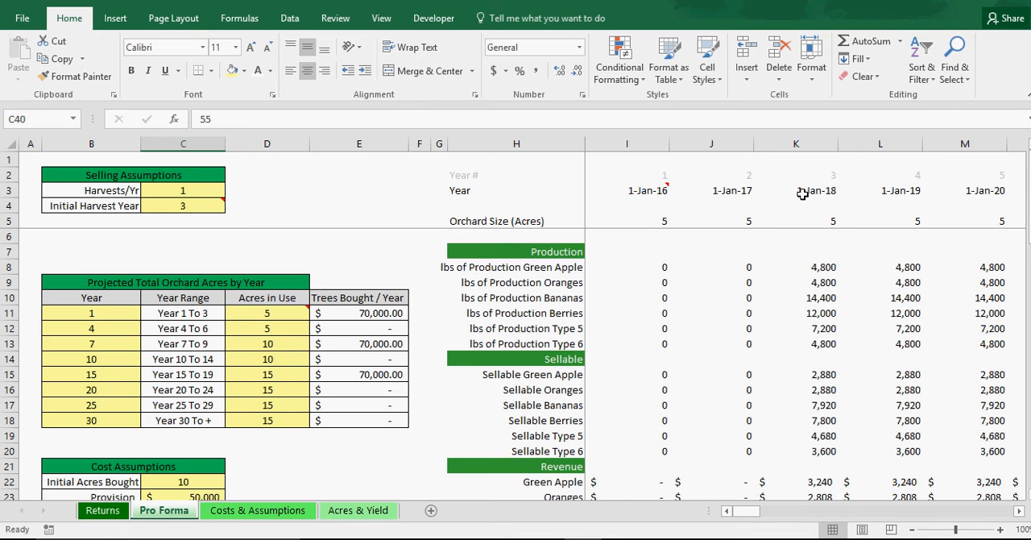
{"action": "mouse_move", "coordinate": [701, 290]}
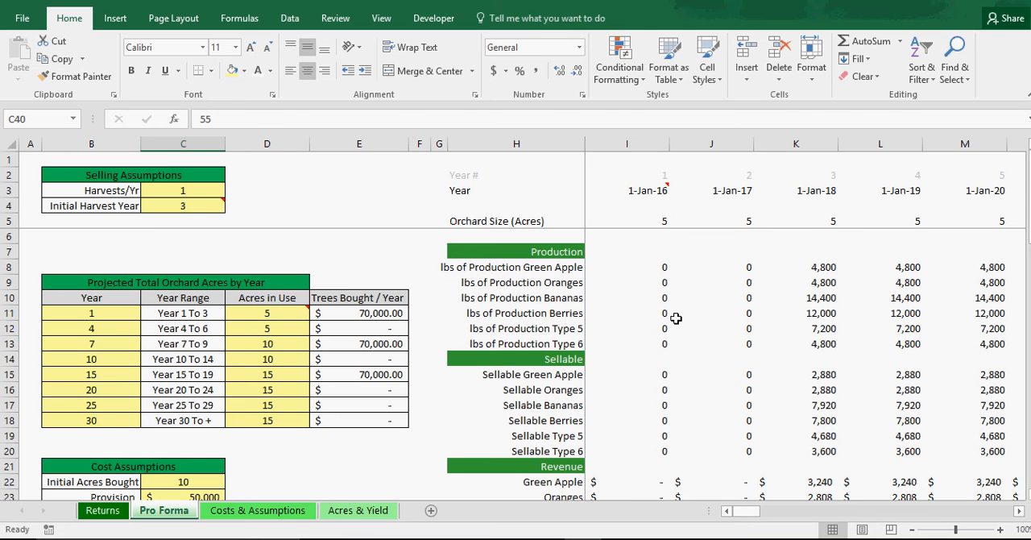
{"action": "mouse_move", "coordinate": [377, 361]}
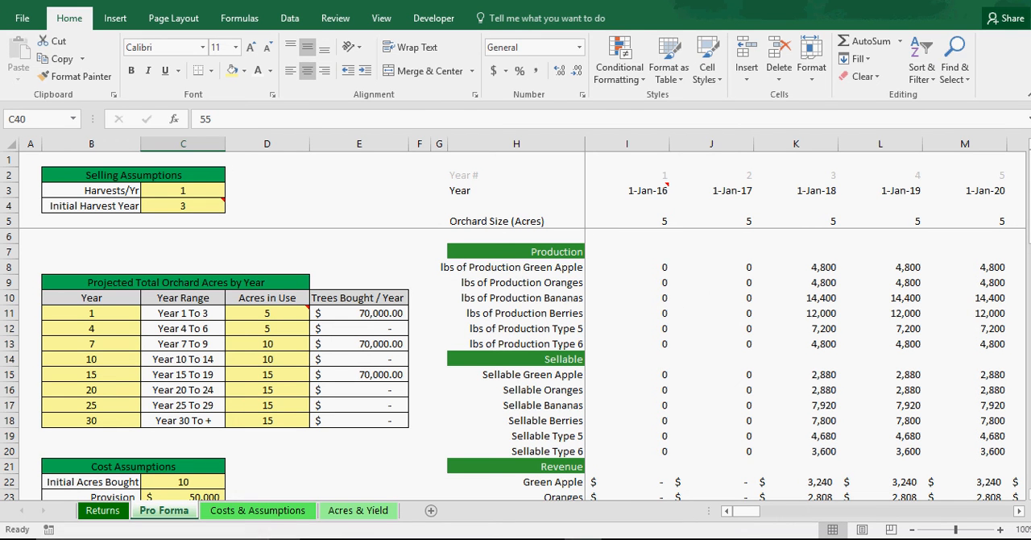
{"action": "left_click", "coordinate": [103, 509]}
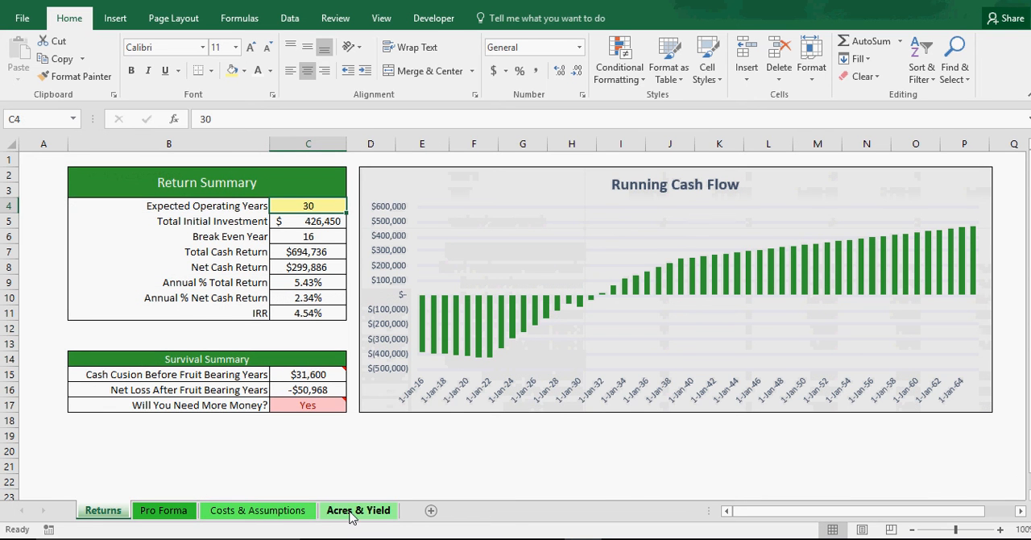
- Return to Pro Forma and scroll through the yearly costs, net cash flow and production rows
{"action": "left_click", "coordinate": [162, 511]}
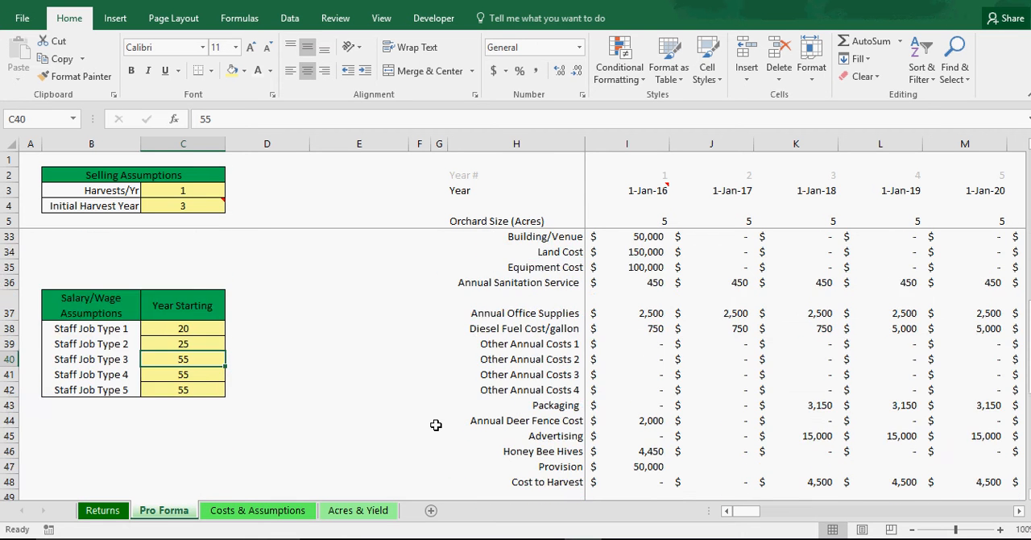
{"action": "scroll", "scroll_direction": "down", "scroll_amount": 3}
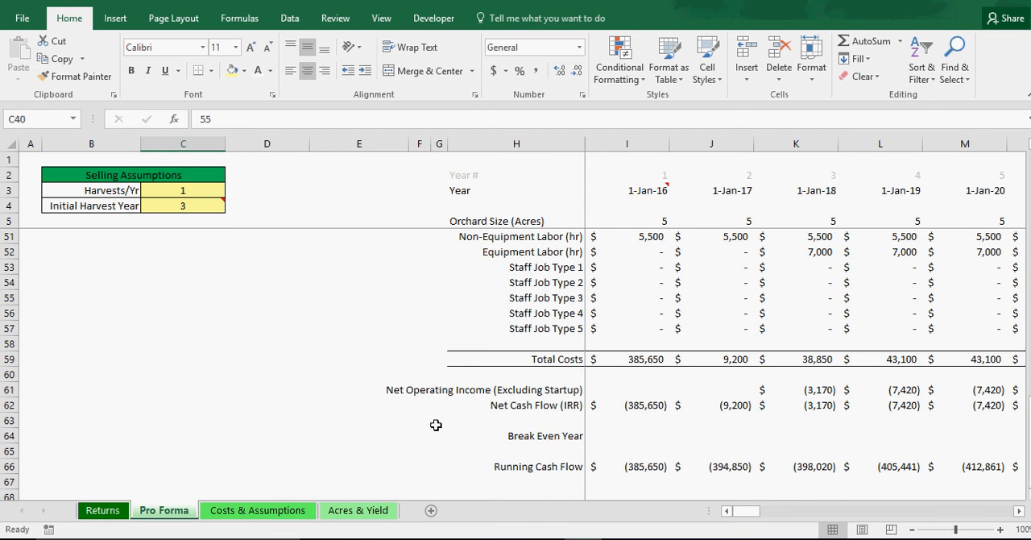
{"action": "scroll", "scroll_direction": "up", "scroll_amount": 3}
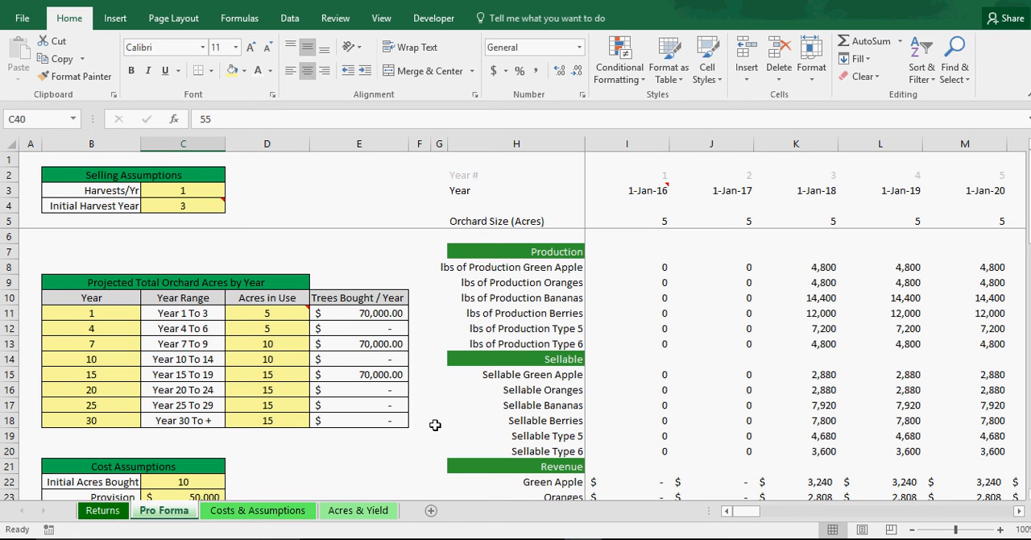
{"action": "mouse_move", "coordinate": [426, 422]}
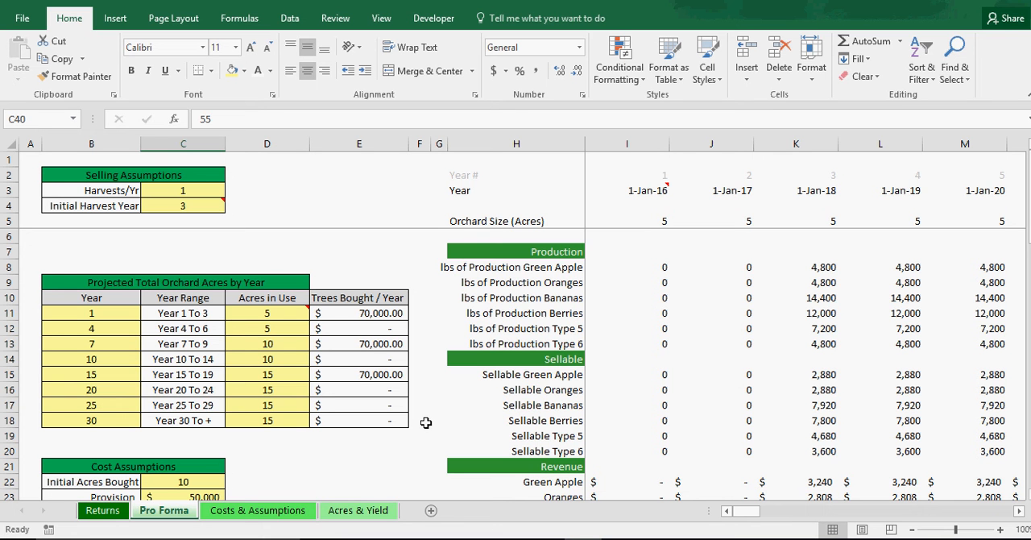
{"action": "scroll", "scroll_direction": "down", "scroll_amount": 3}
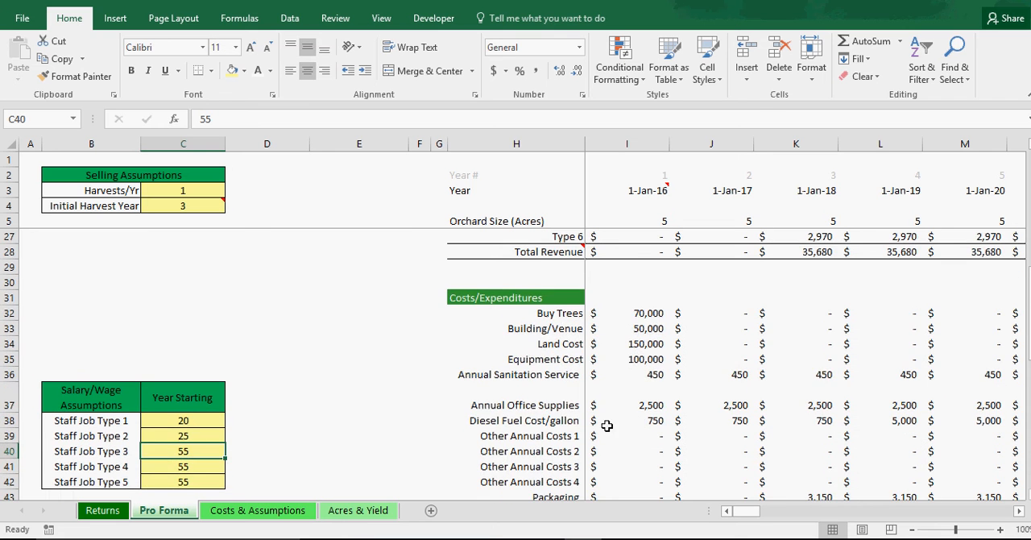
{"action": "scroll", "scroll_direction": "down", "scroll_amount": 3}
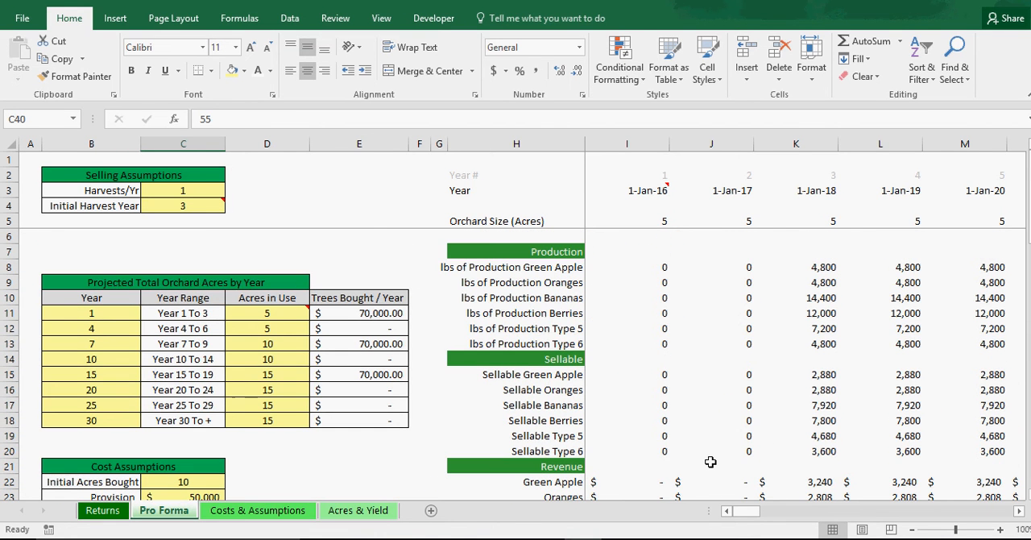
{"action": "mouse_move", "coordinate": [806, 509]}
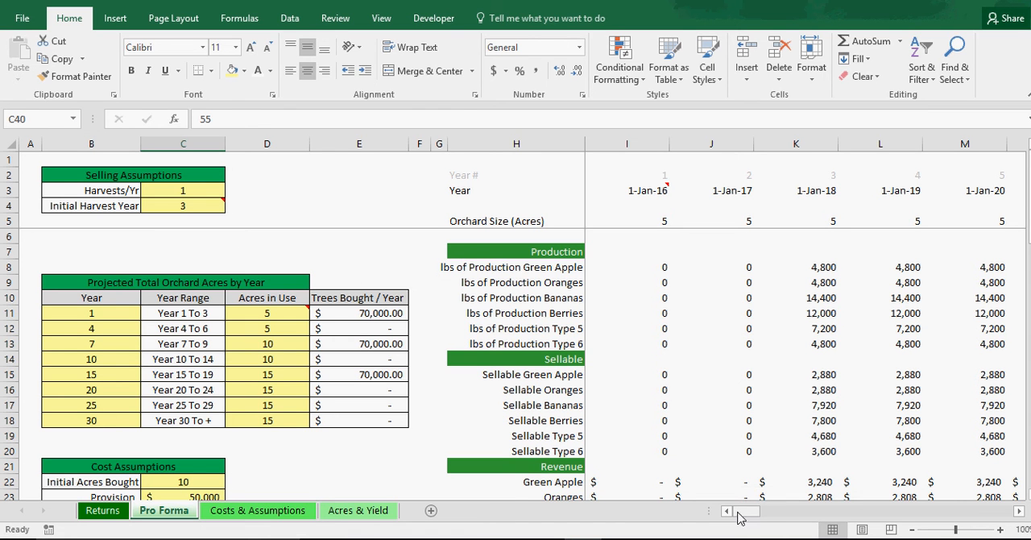
{"action": "mouse_move", "coordinate": [523, 388]}
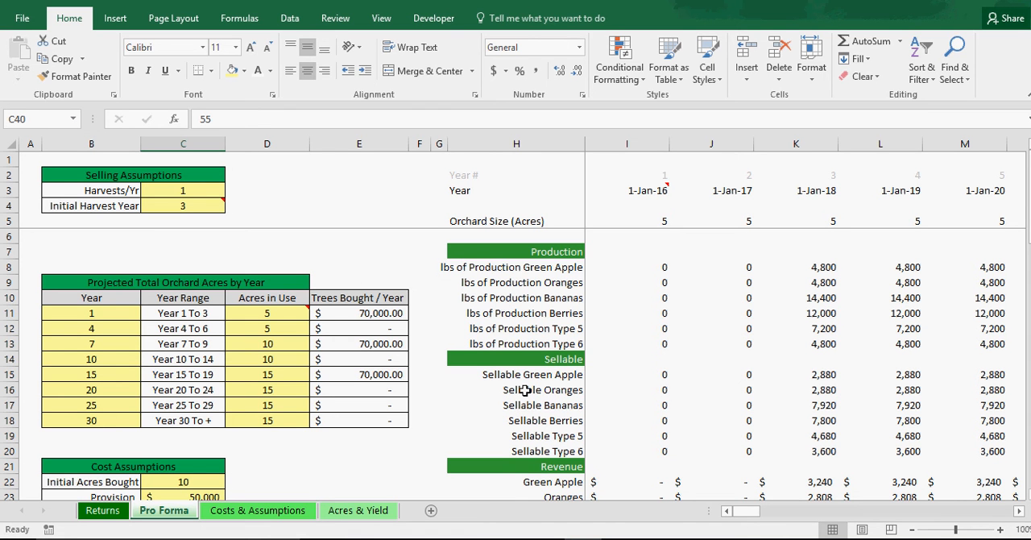
{"action": "mouse_move", "coordinate": [593, 354]}
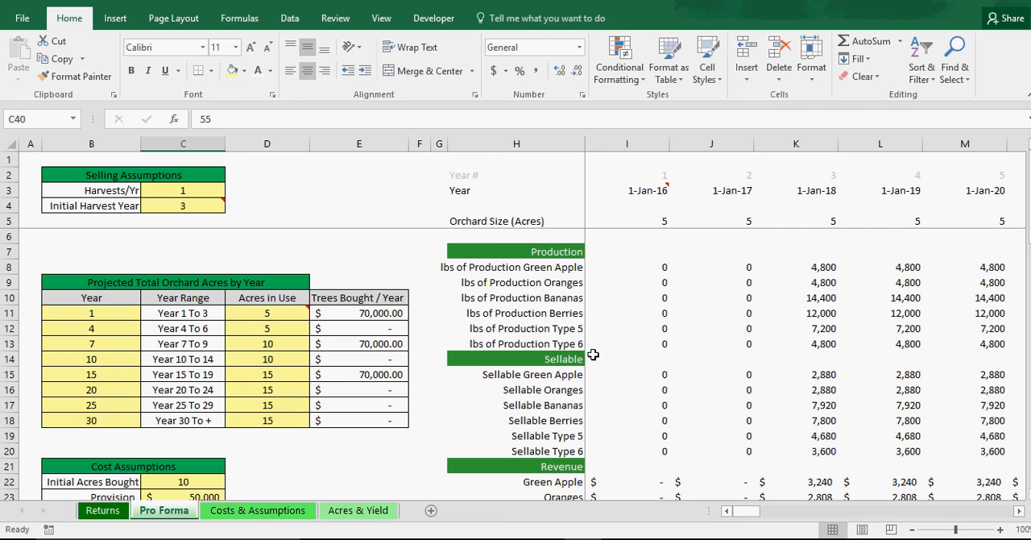
{"action": "mouse_move", "coordinate": [580, 357]}
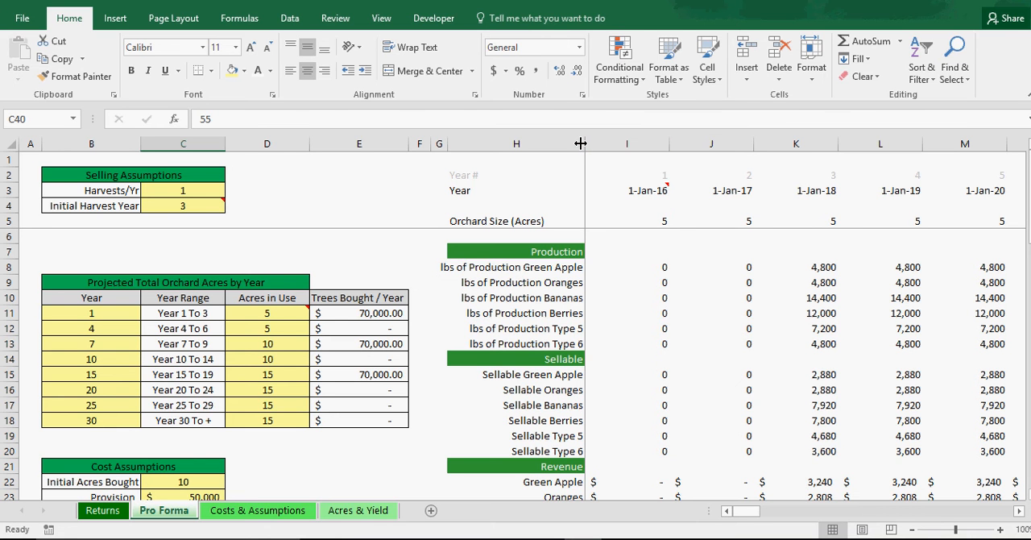
{"action": "mouse_move", "coordinate": [555, 174]}
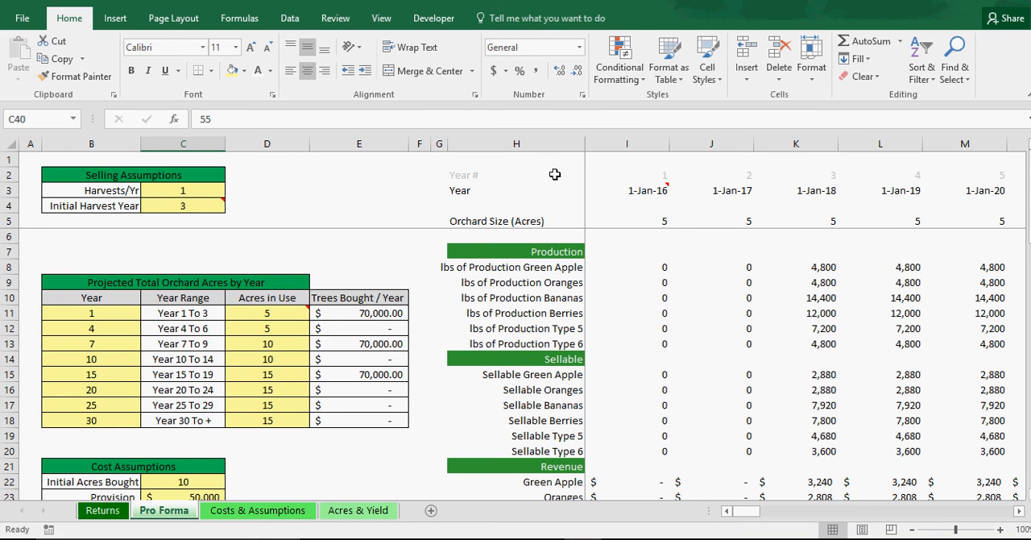
{"action": "mouse_move", "coordinate": [493, 388]}
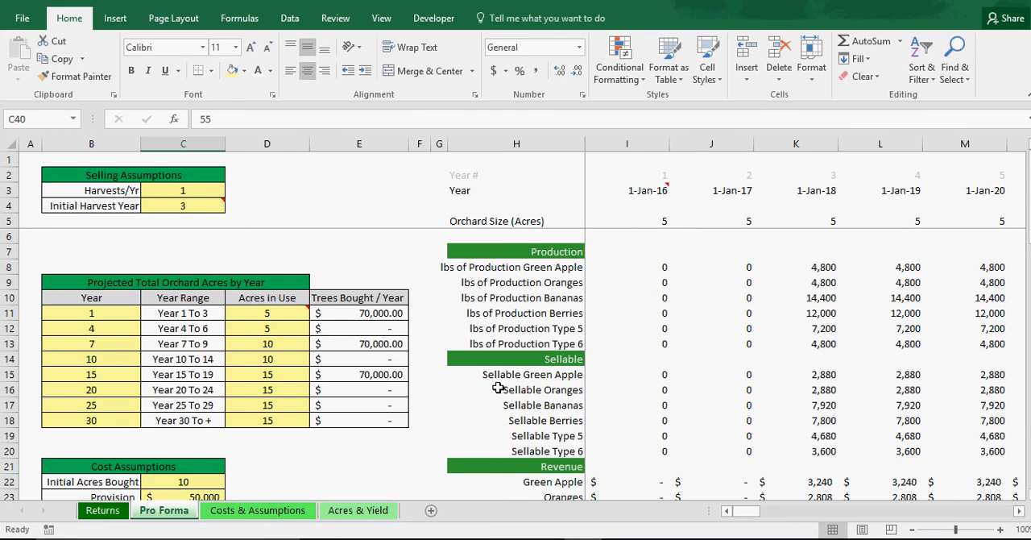